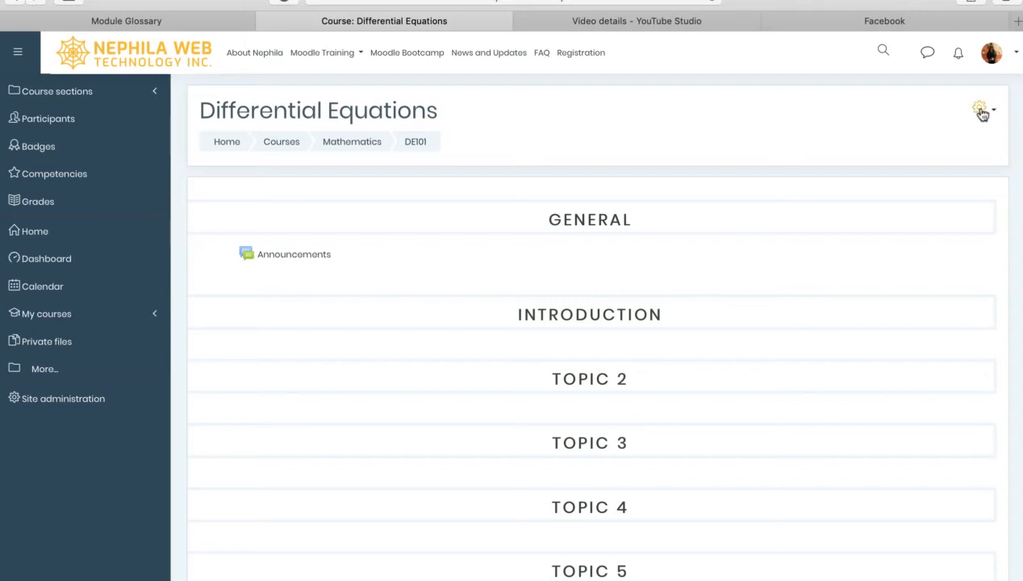
Turn on editing mode for the Differential Equations course page
left_click(982, 110)
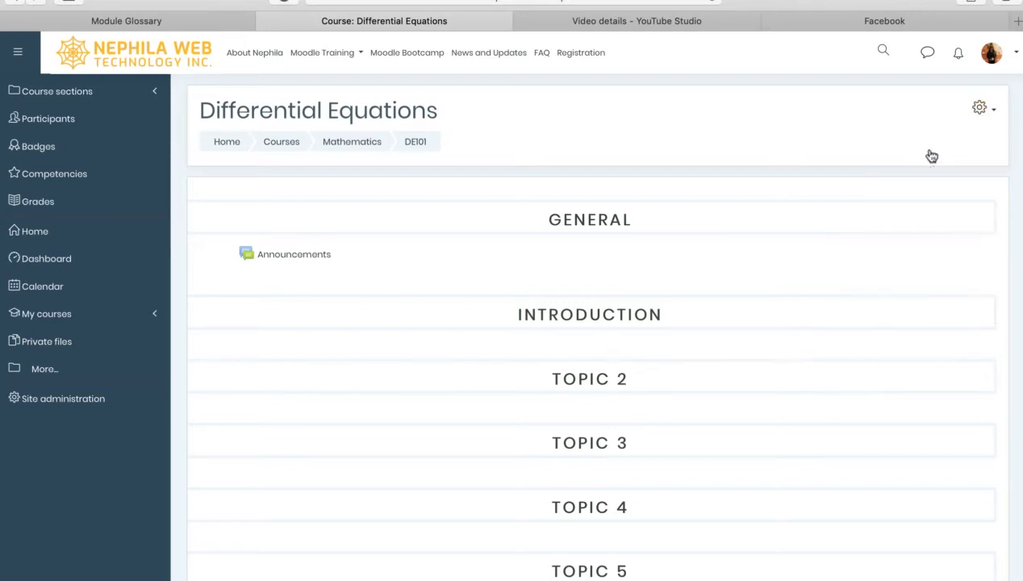
mouse_move(721, 255)
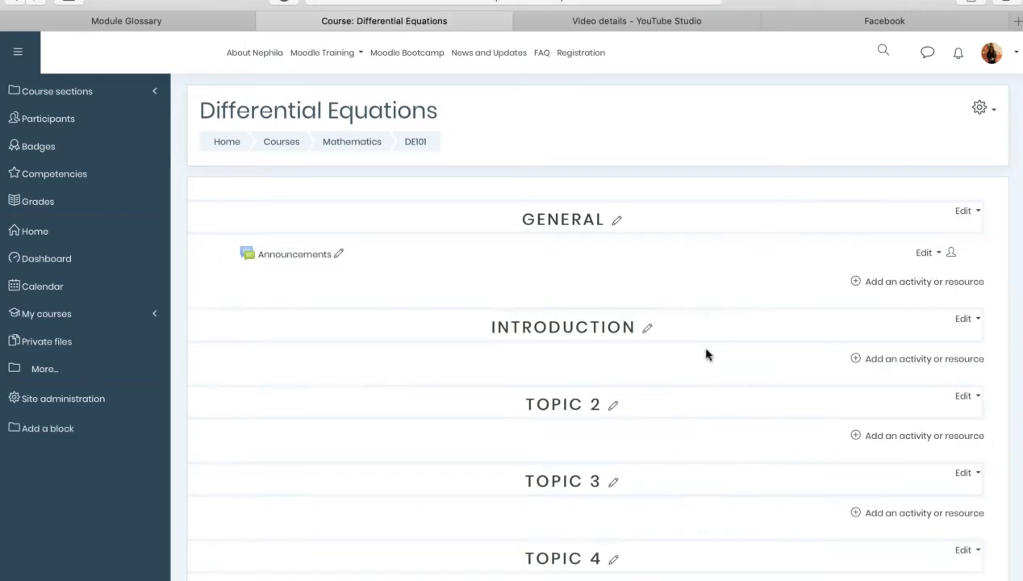
scroll("up", 3)
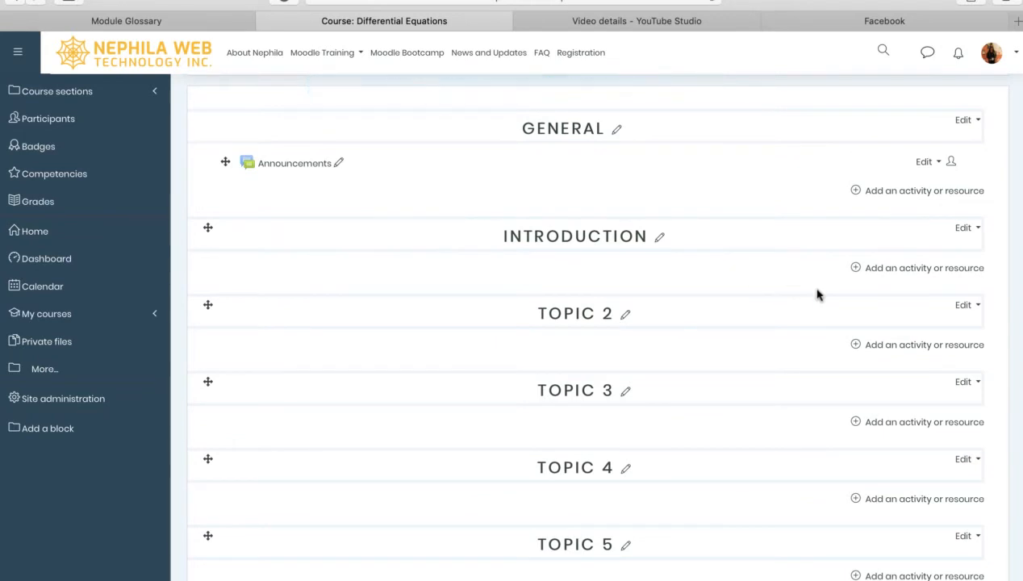
mouse_move(724, 267)
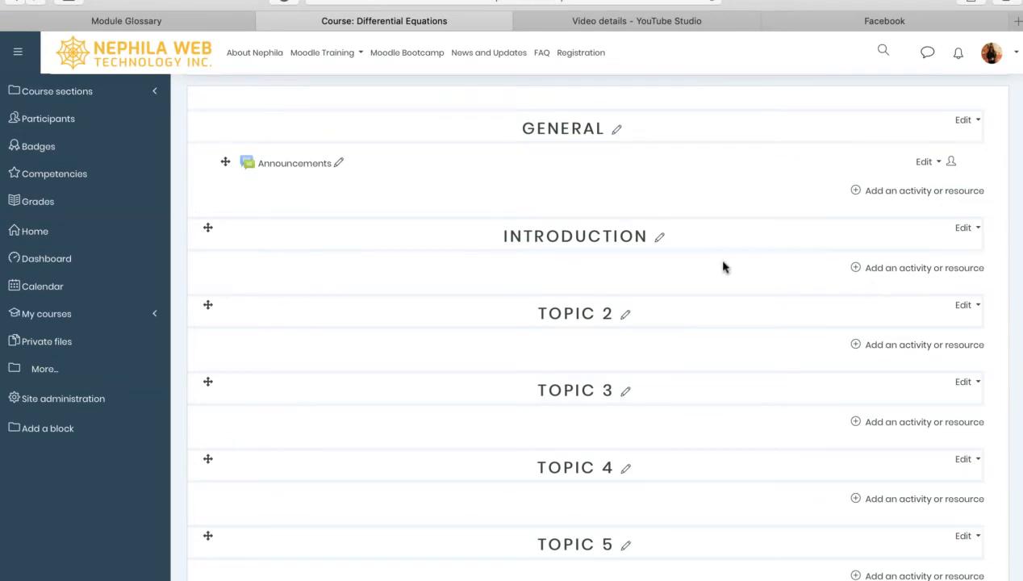
mouse_move(596, 276)
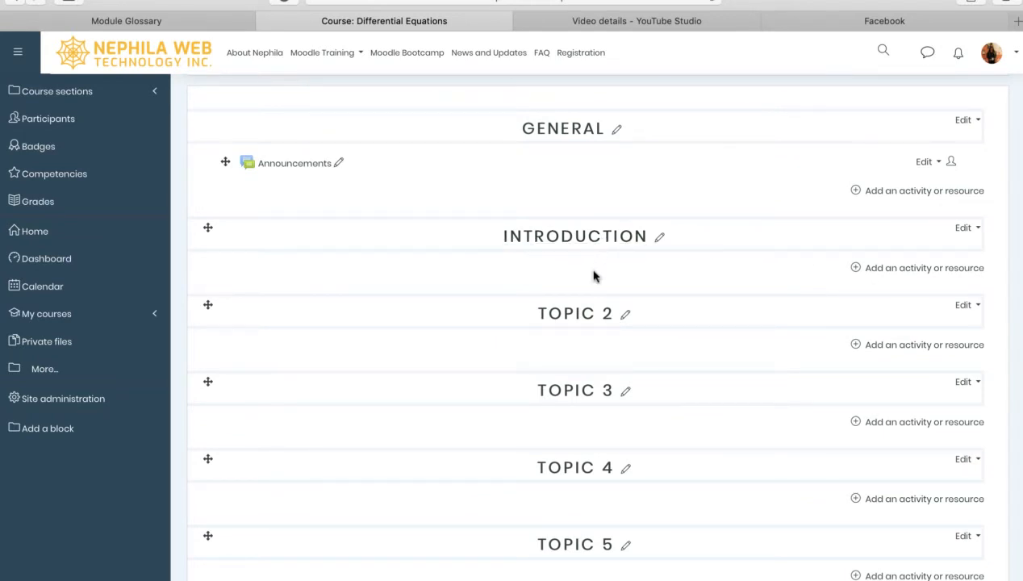
mouse_move(587, 274)
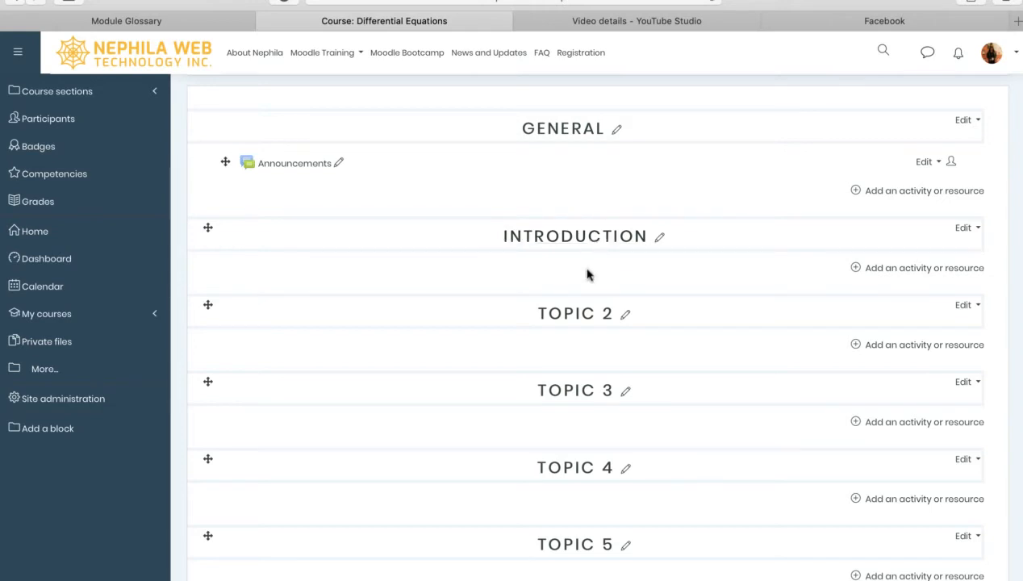
mouse_move(923, 268)
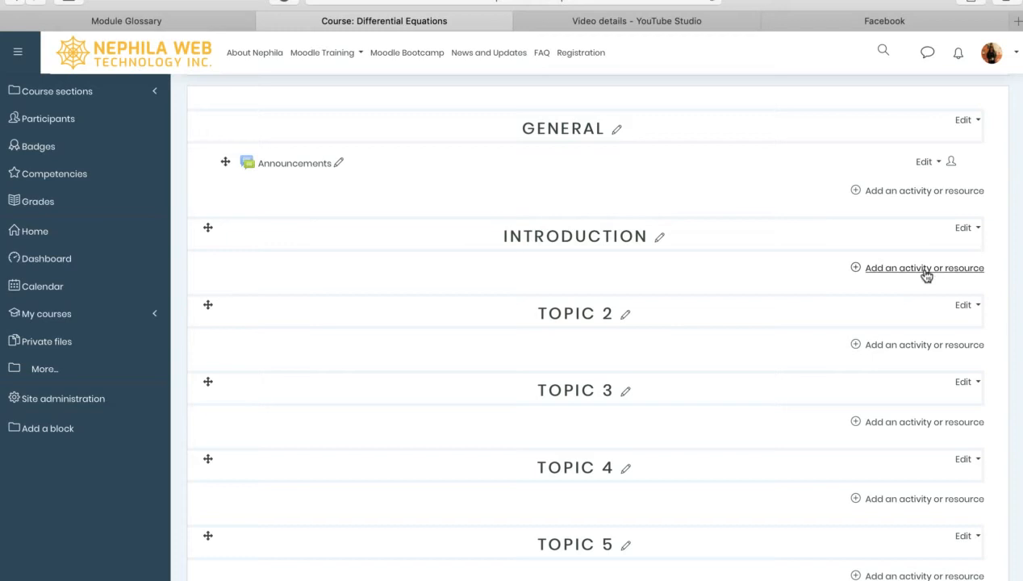
Open the activity chooser under INTRODUCTION and pick the Page resource
left_click(923, 267)
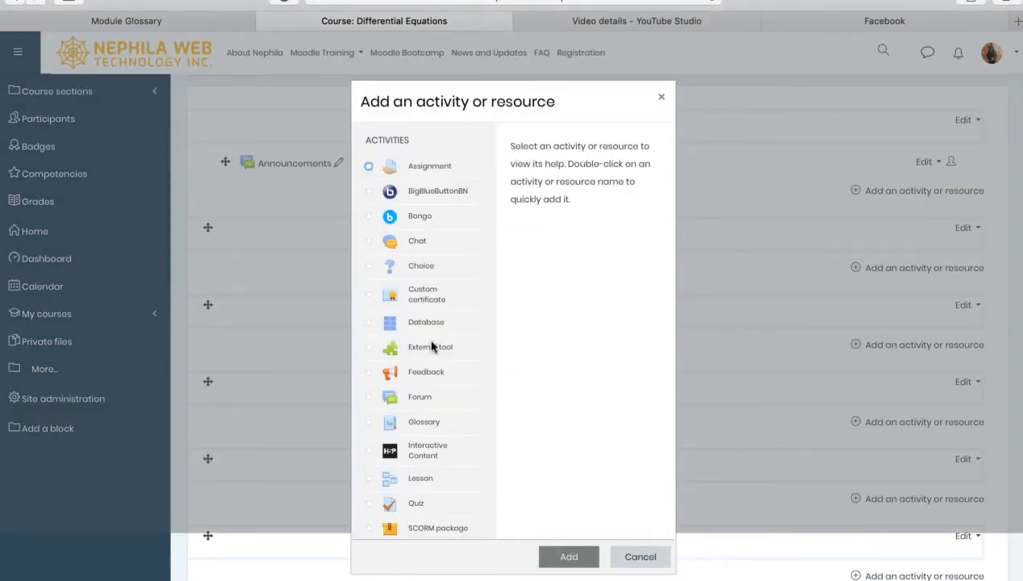
scroll("down", 3)
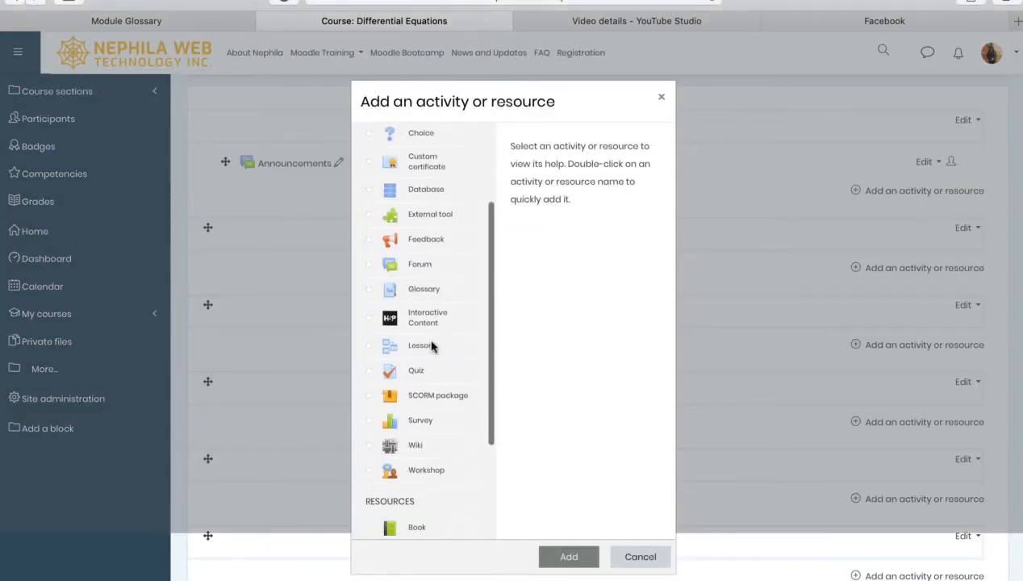
scroll("down", 3)
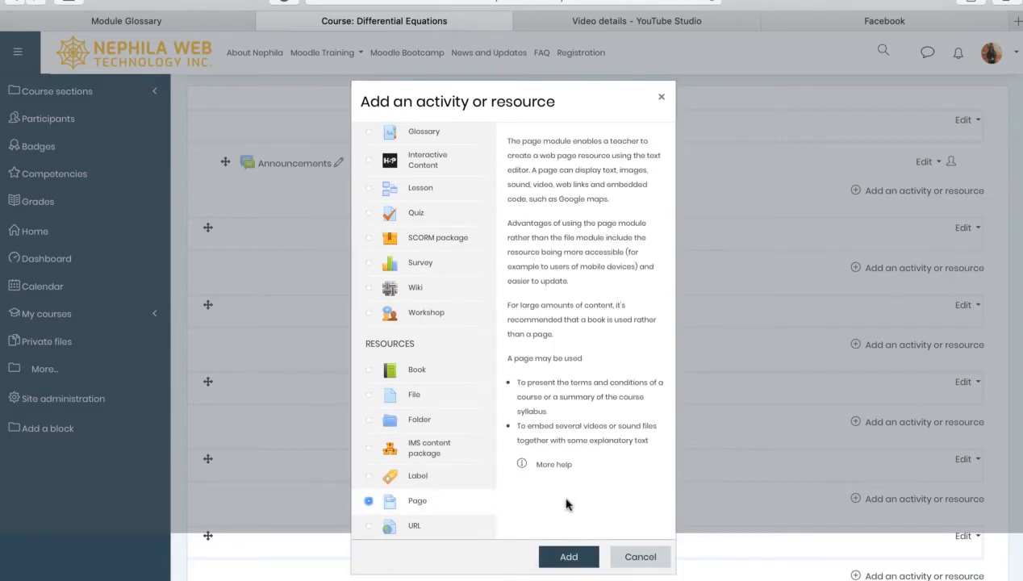
mouse_move(547, 448)
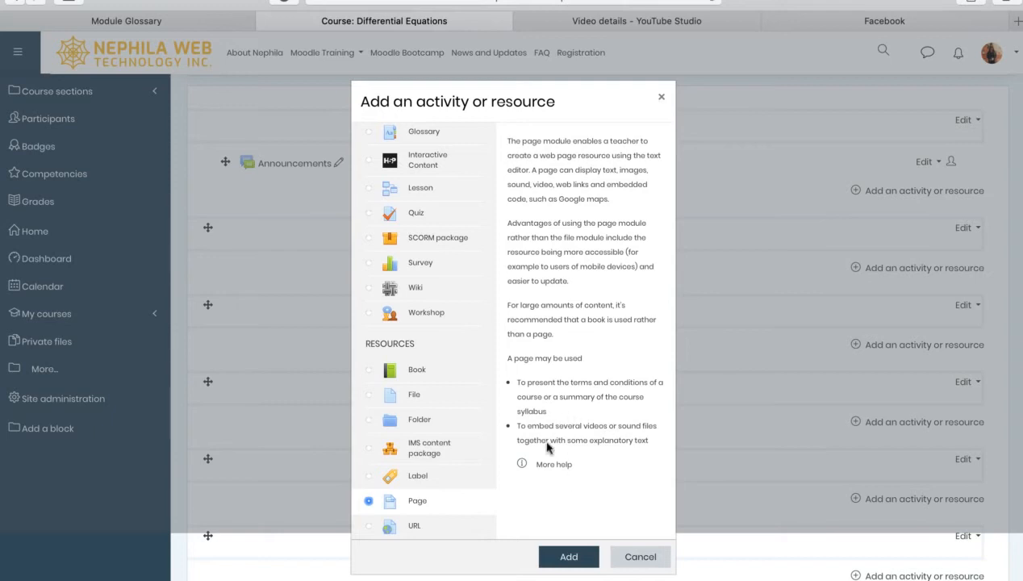
mouse_move(585, 516)
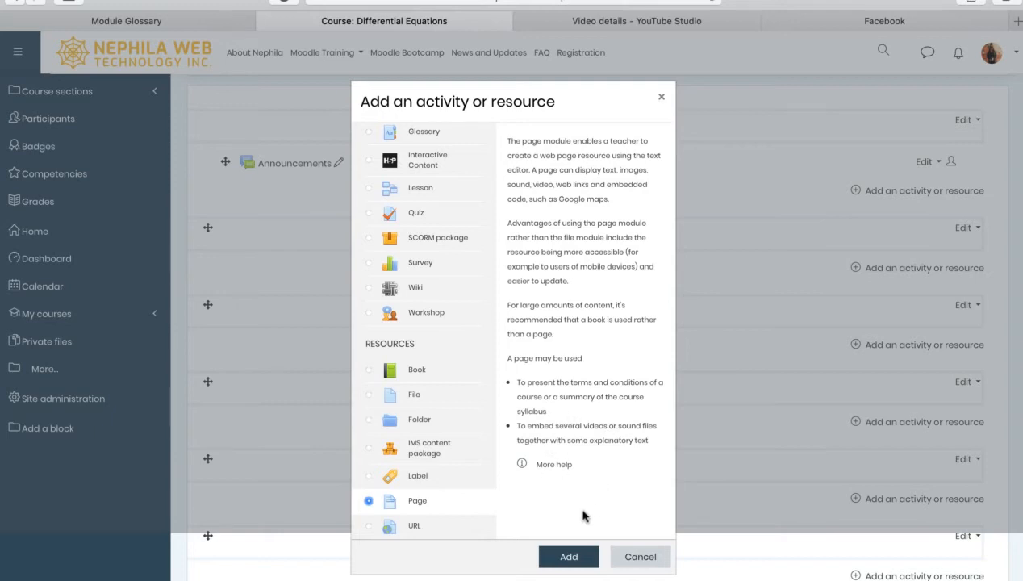
mouse_move(563, 486)
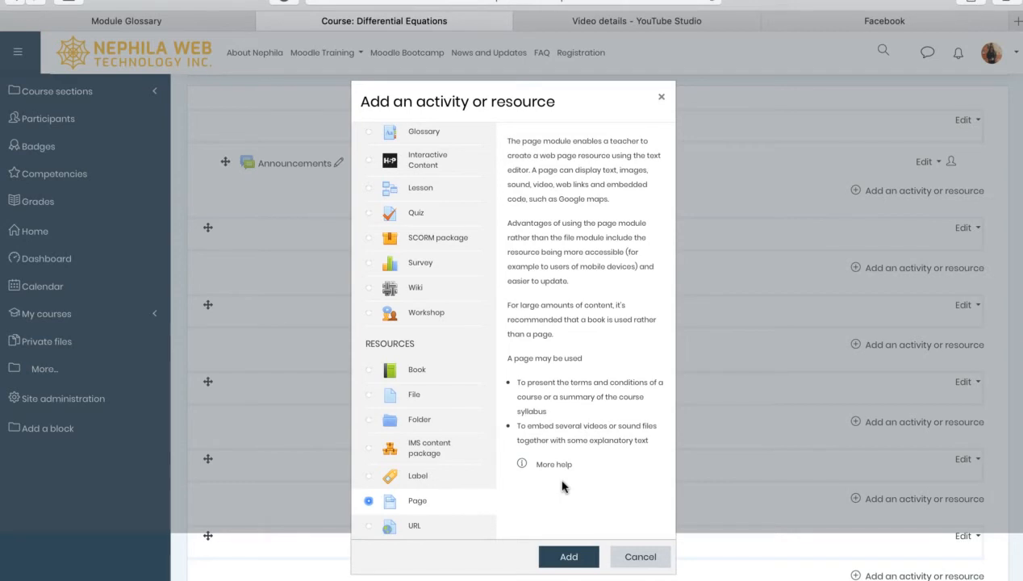
mouse_move(574, 504)
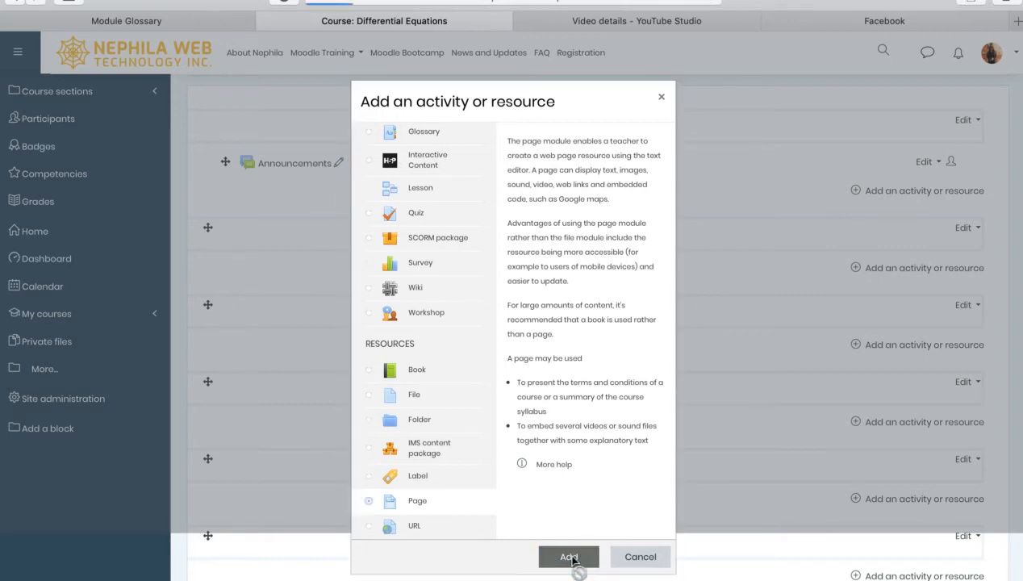
Start the new Page and name it 'Introduction to differential equations'
left_click(568, 557)
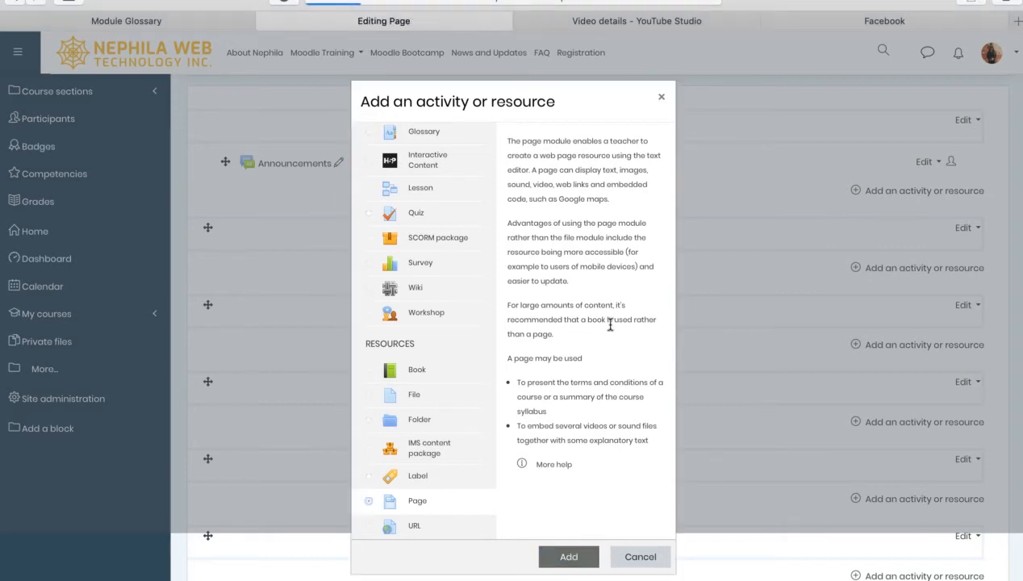
left_click(568, 557)
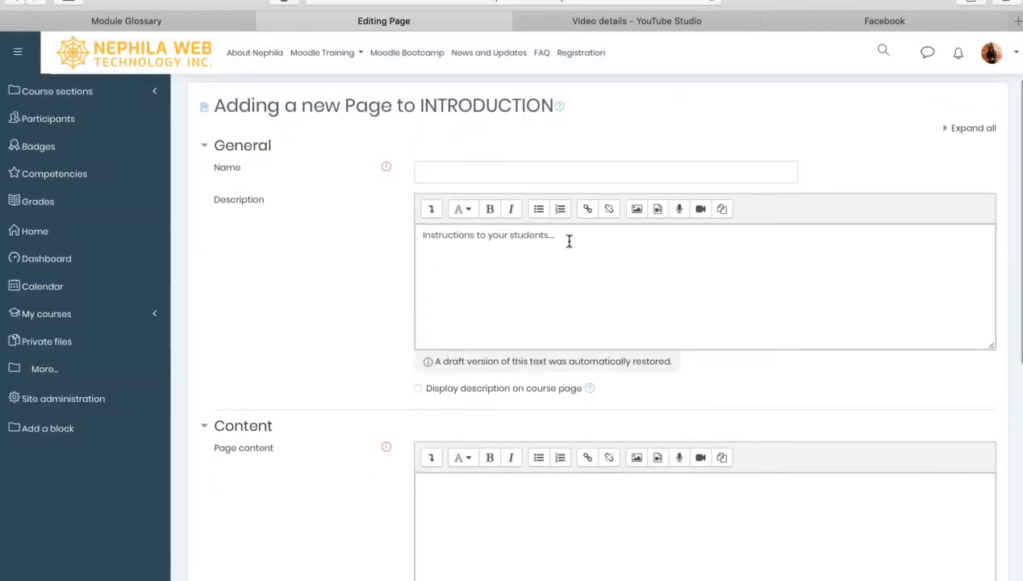
mouse_move(494, 294)
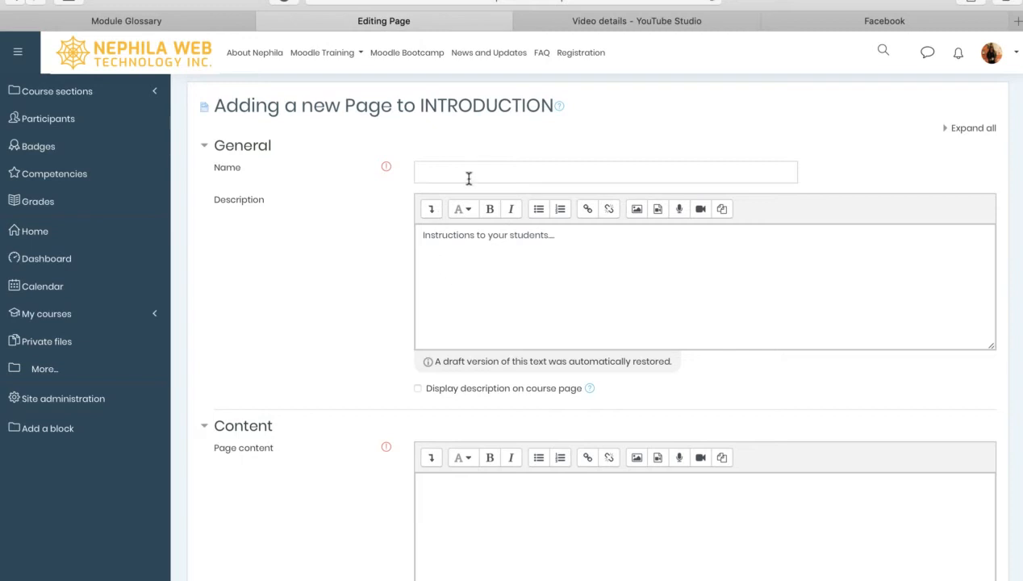
left_click(605, 171)
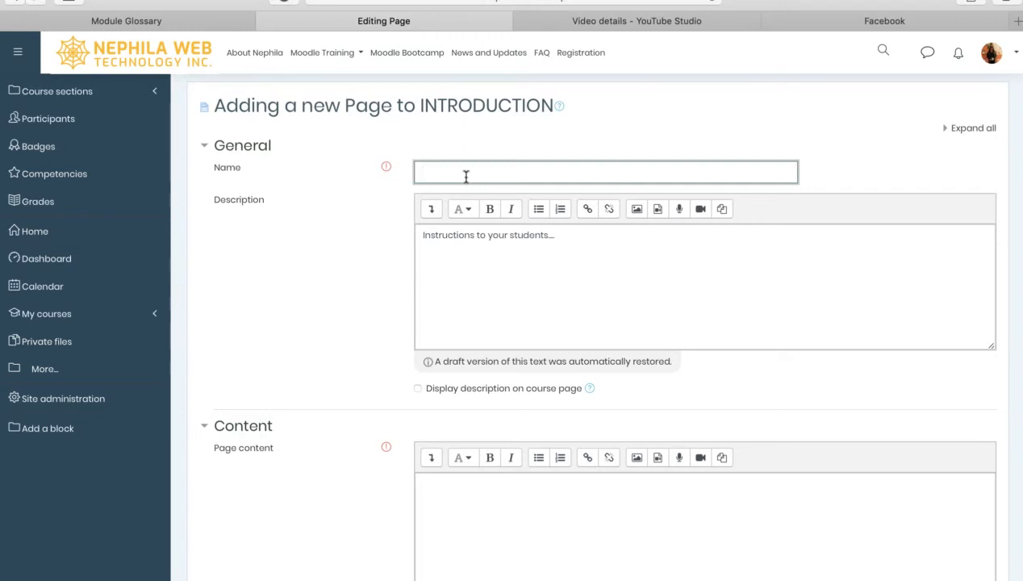
type("Introduction to di")
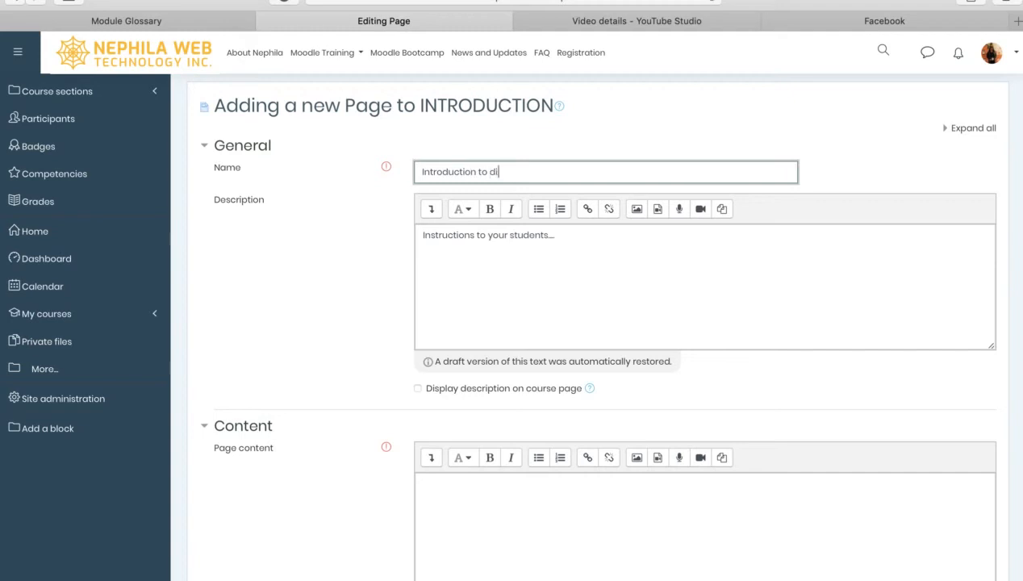
type("fferential equat")
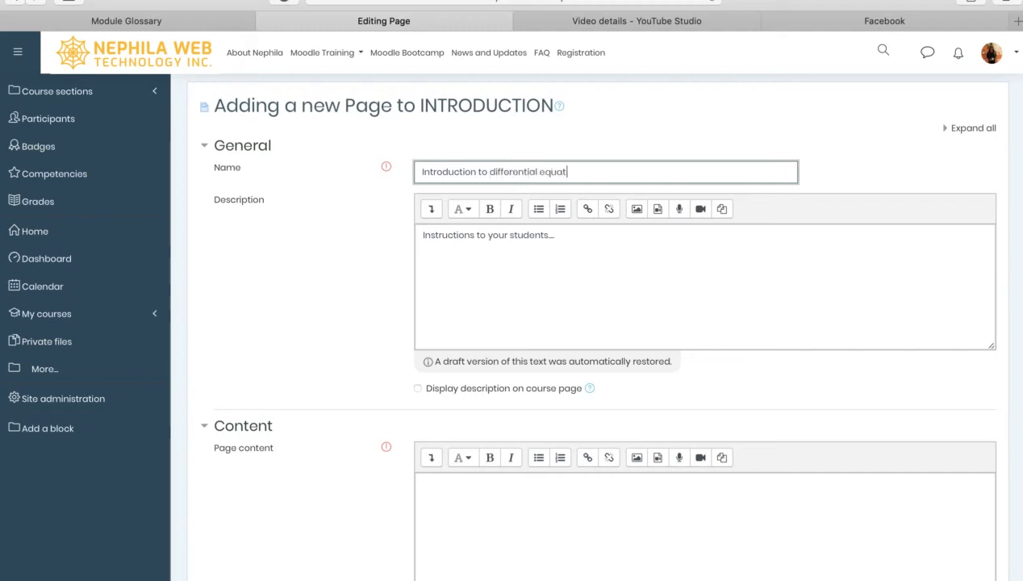
type("ions")
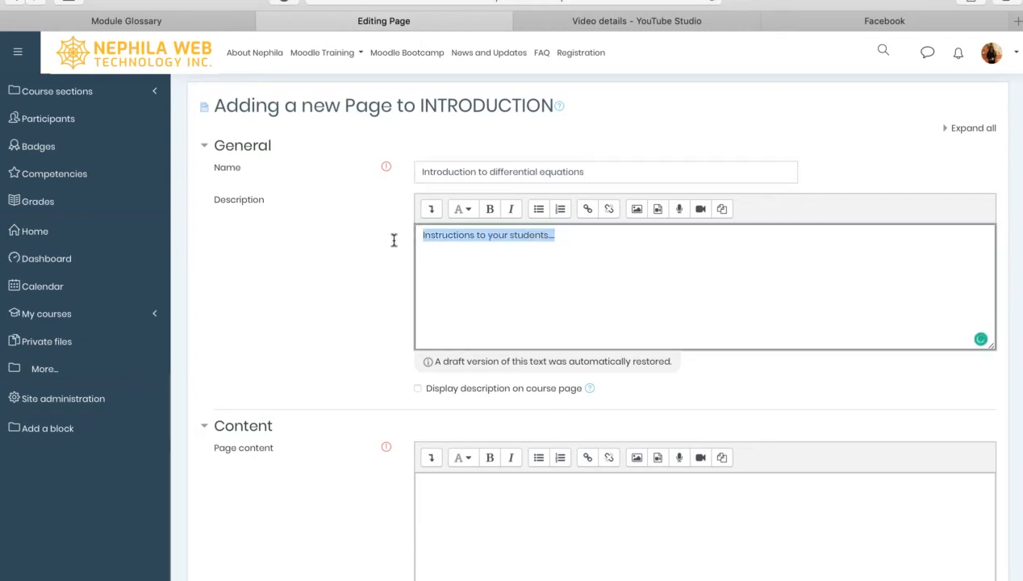
mouse_move(396, 244)
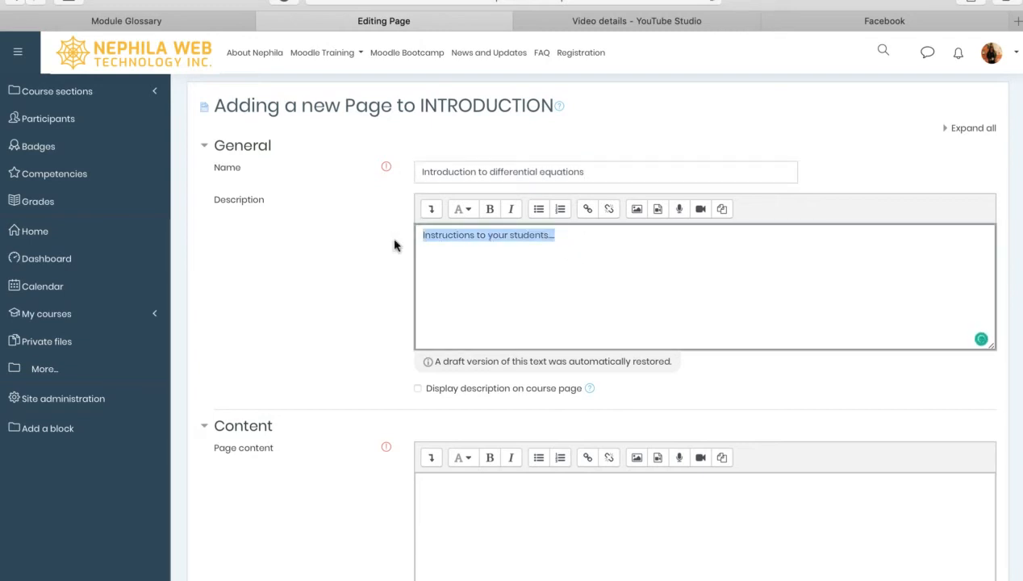
Replace the description placeholder with 'Please read this page'
type("Int")
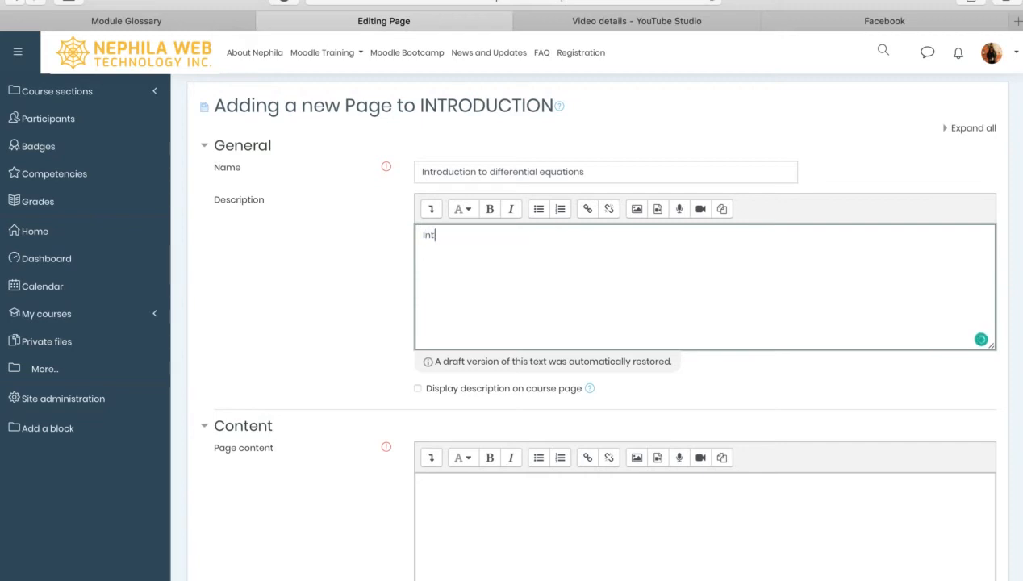
type("Please")
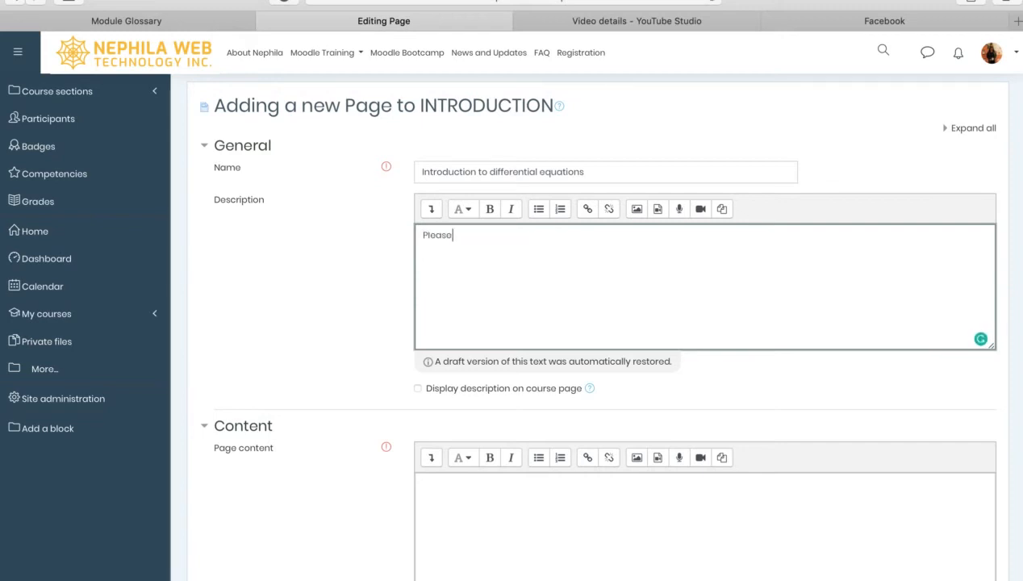
type("red")
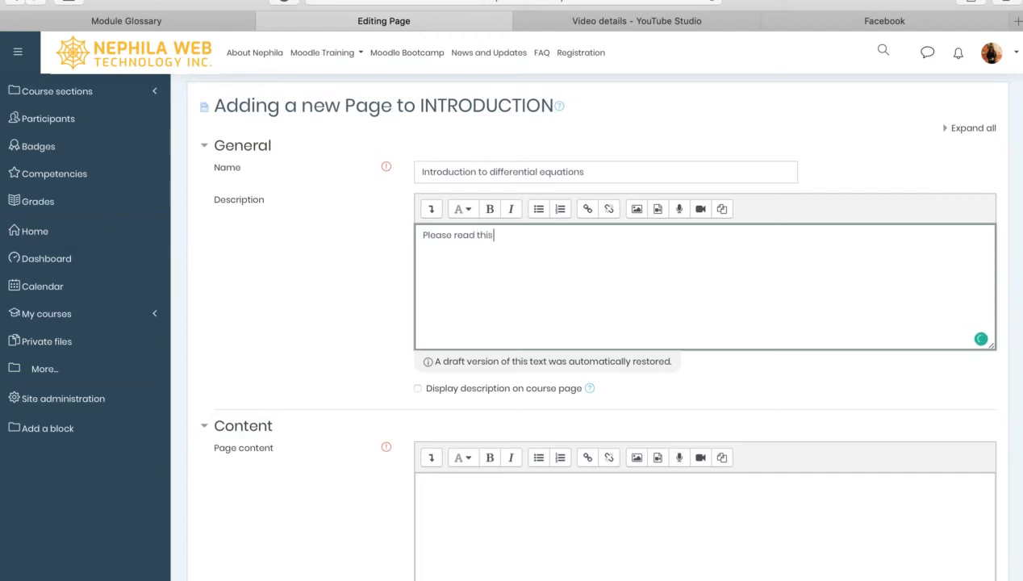
type("page")
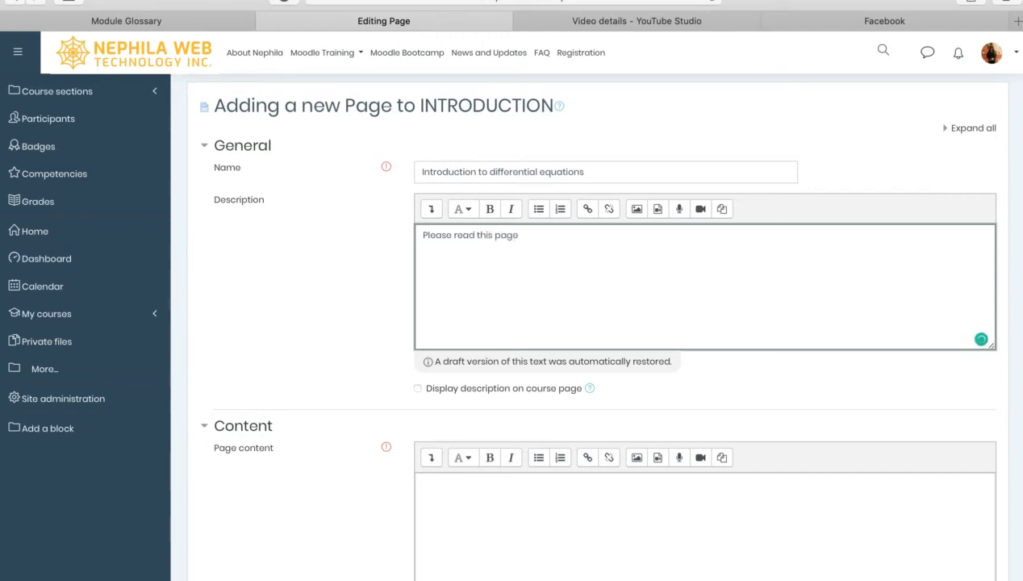
Enter 'This is your content' in the Page content editor
scroll("down", 3)
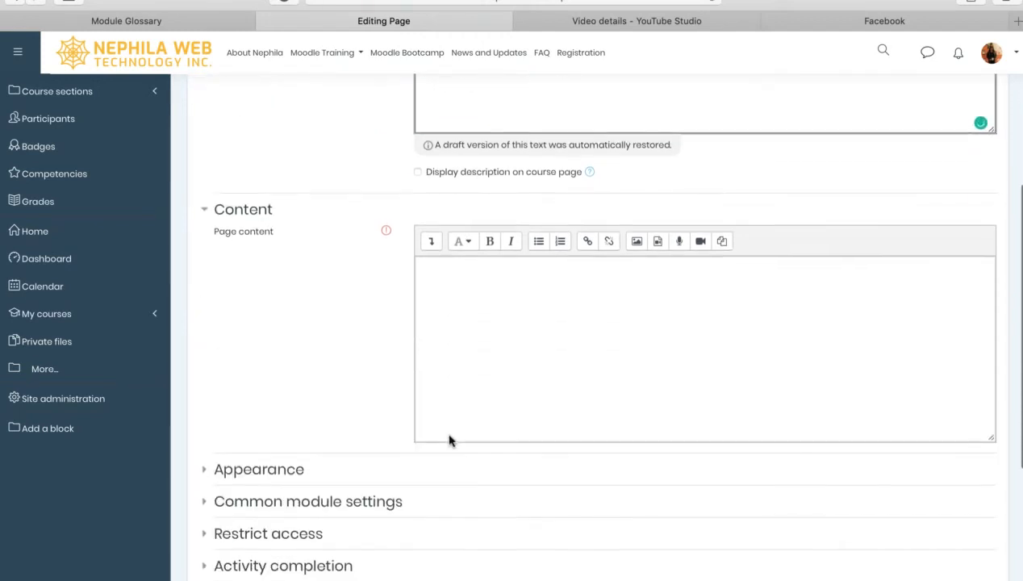
scroll("down", 3)
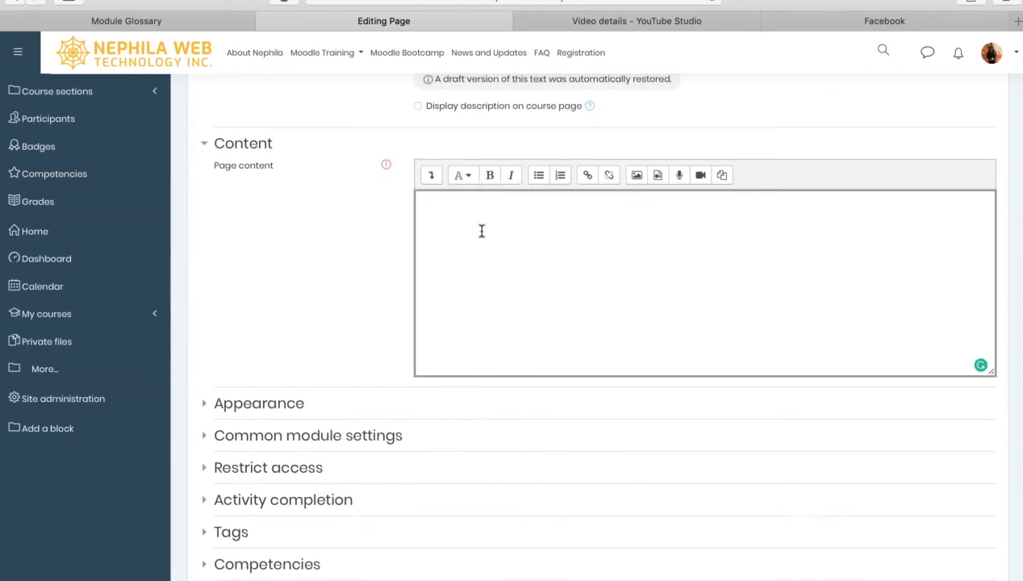
mouse_move(454, 251)
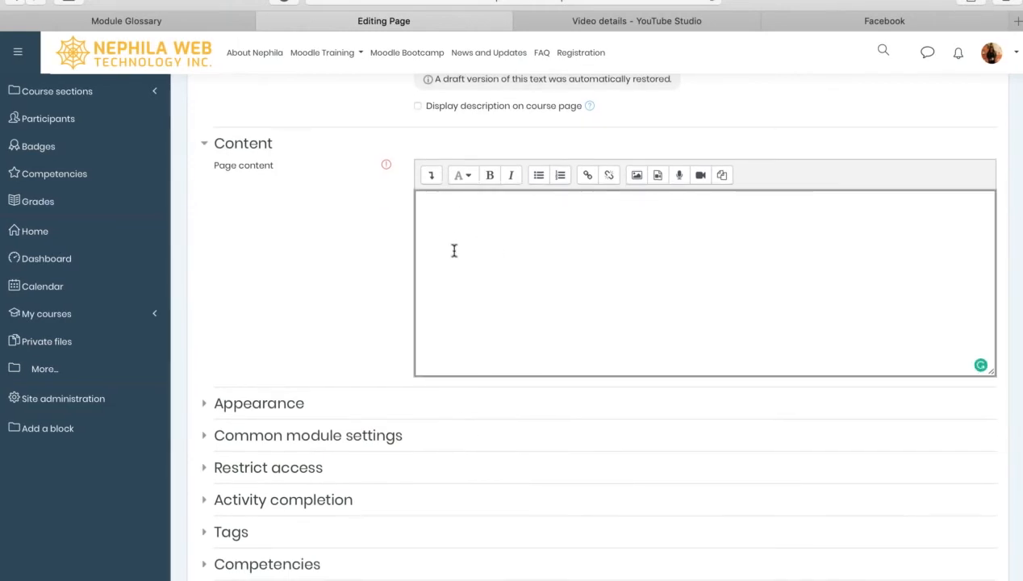
mouse_move(458, 232)
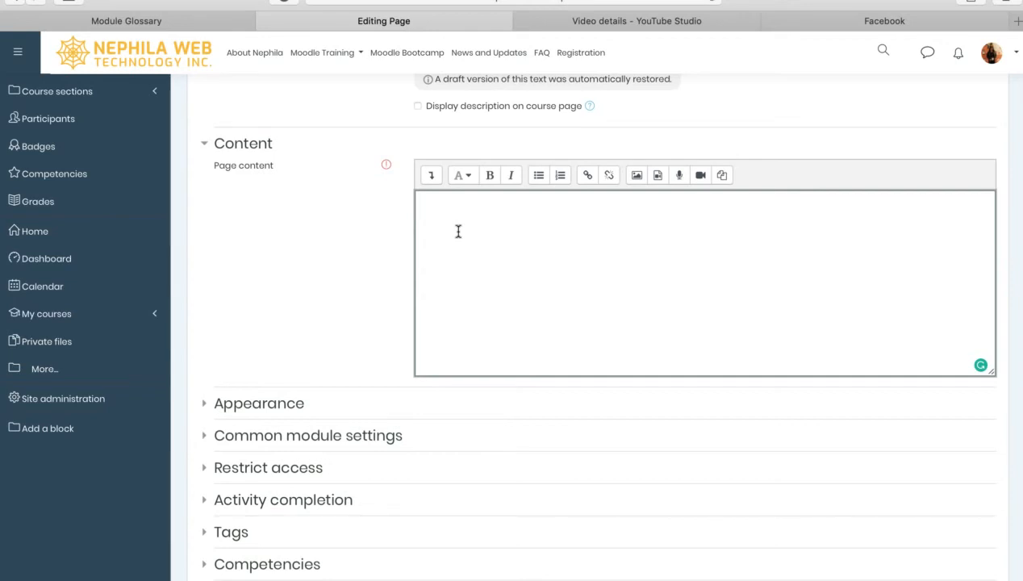
mouse_move(474, 309)
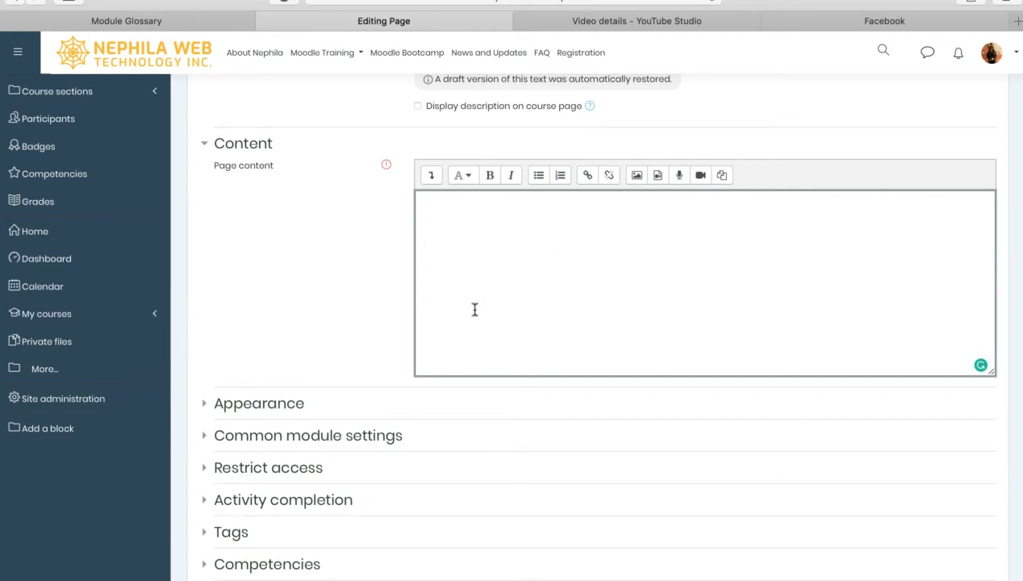
mouse_move(483, 276)
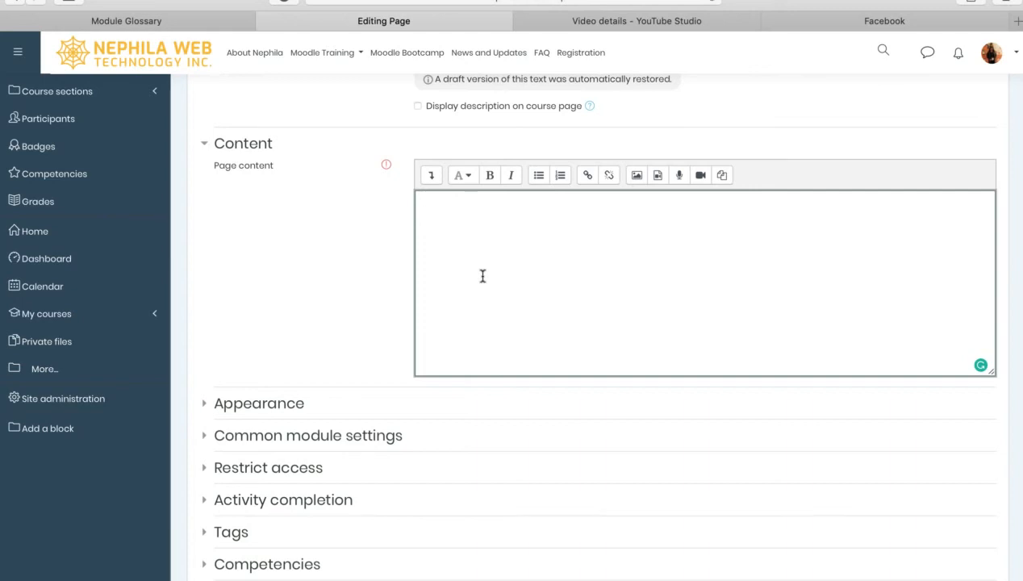
type("This is your")
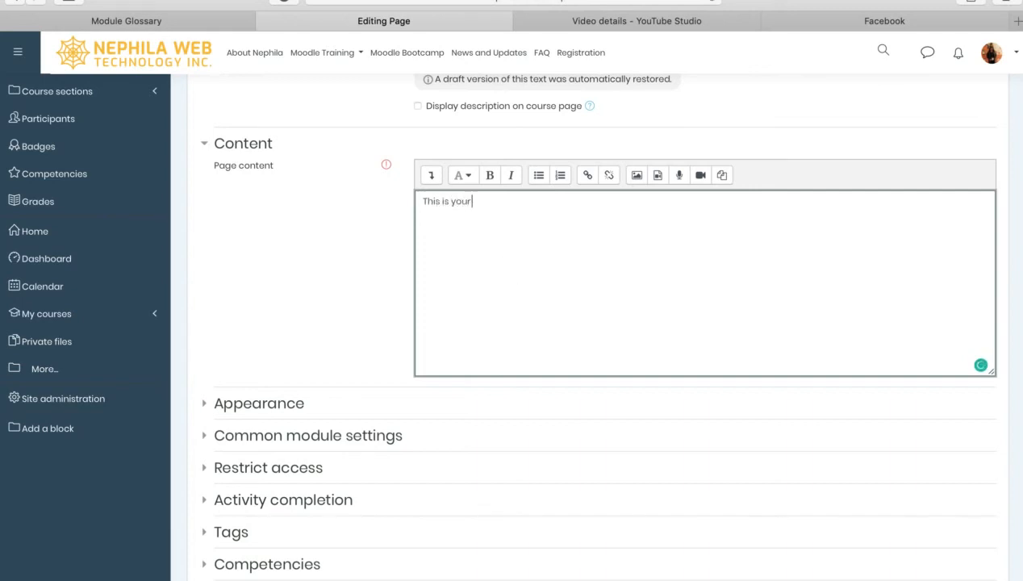
type("content")
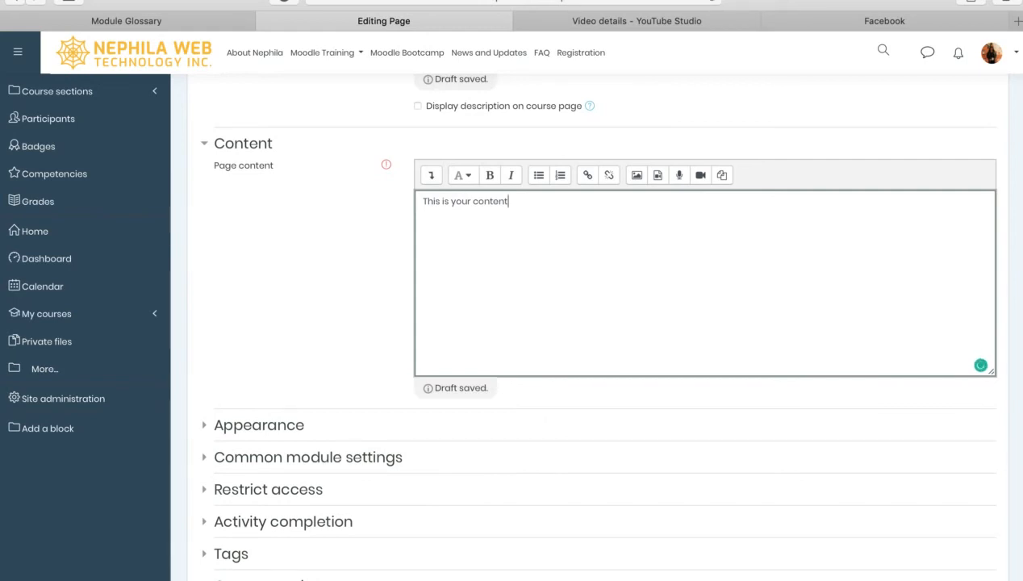
scroll("down", 3)
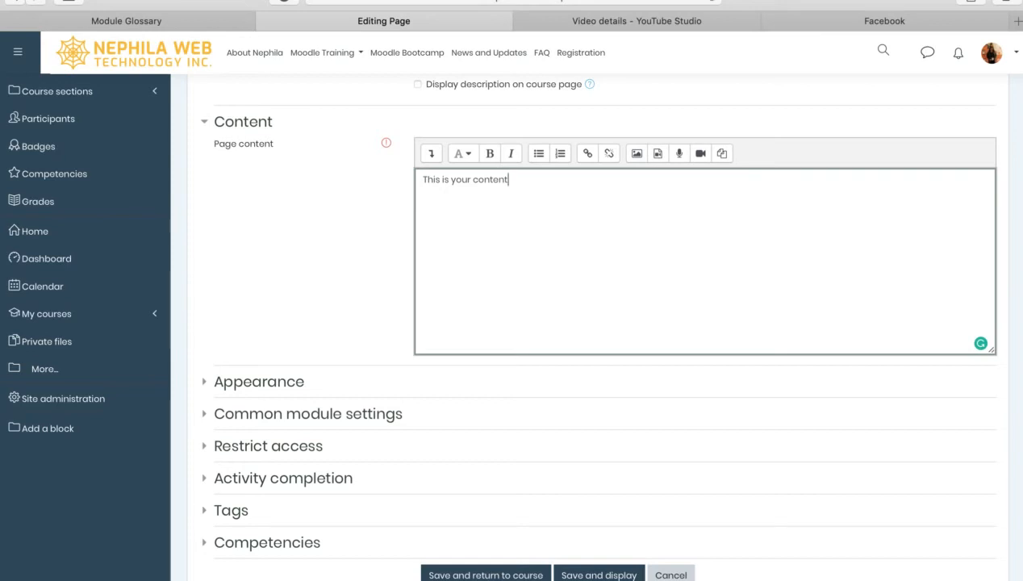
Add a blank line below 'This is your content'
key("Return")
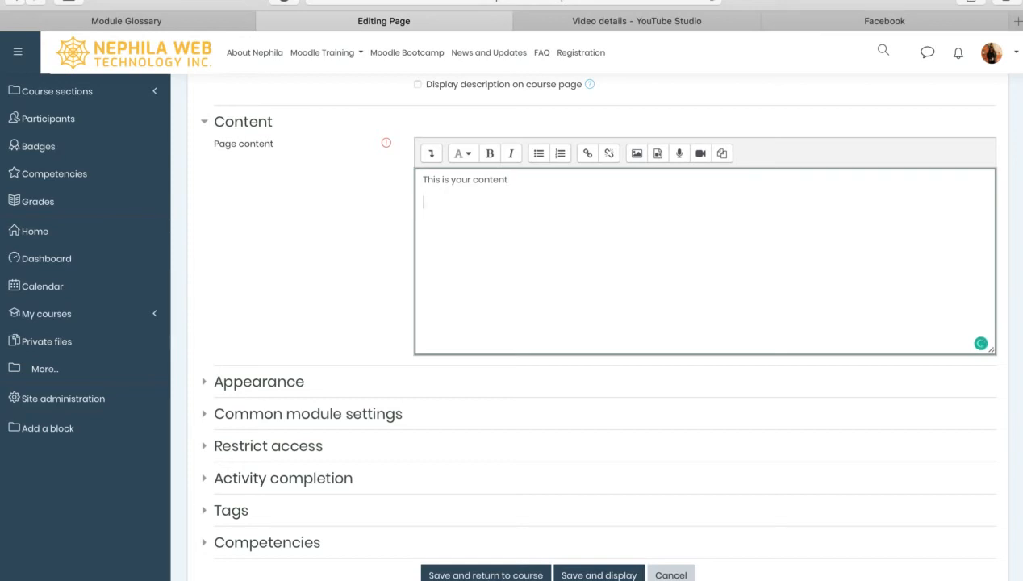
mouse_move(613, 209)
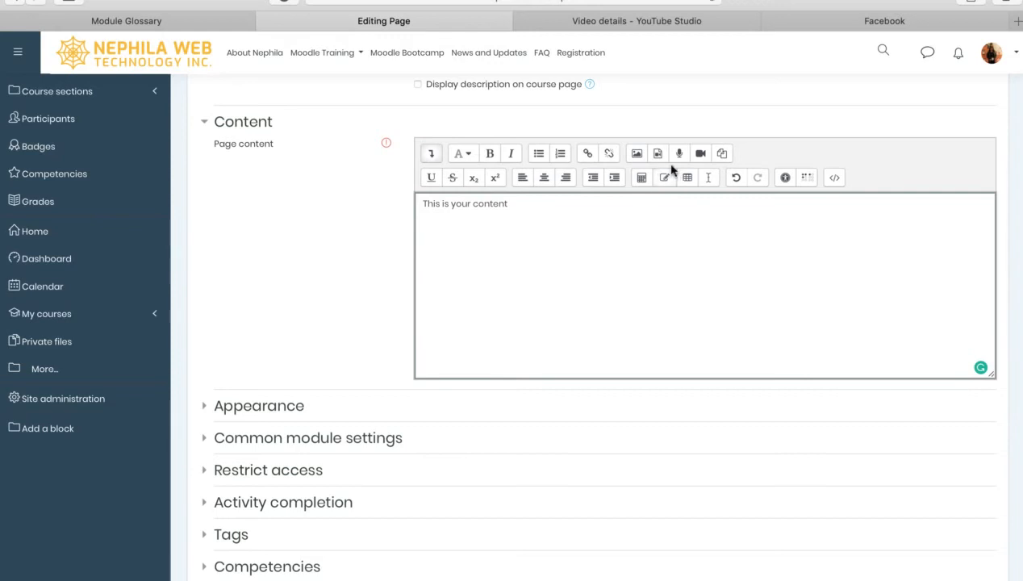
mouse_move(700, 153)
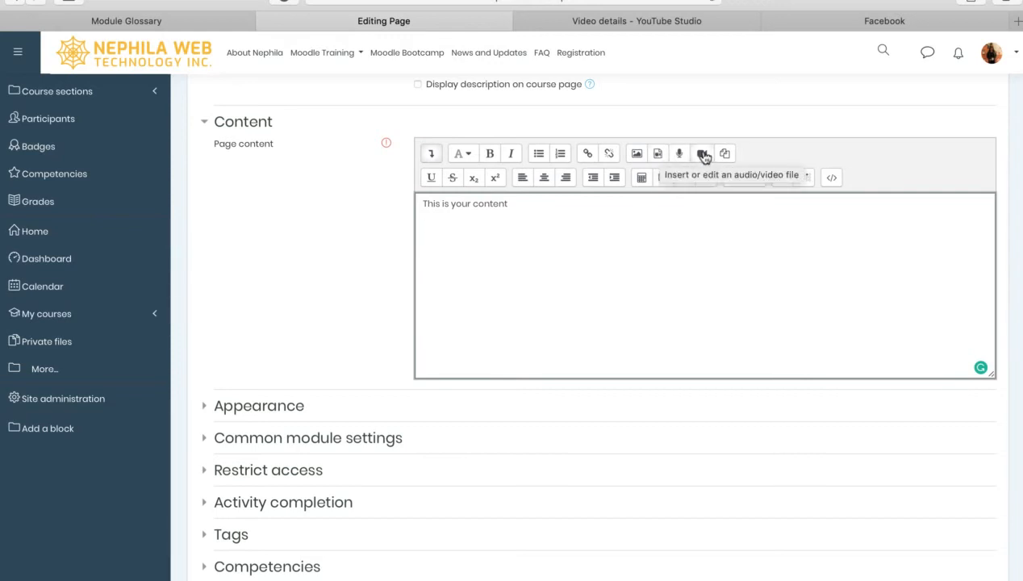
mouse_move(659, 154)
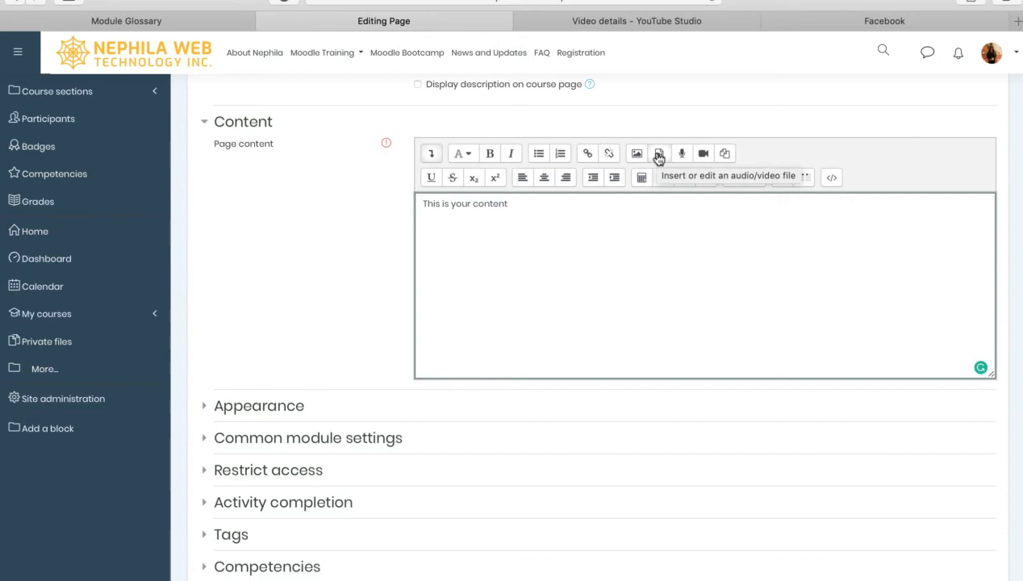
mouse_move(660, 159)
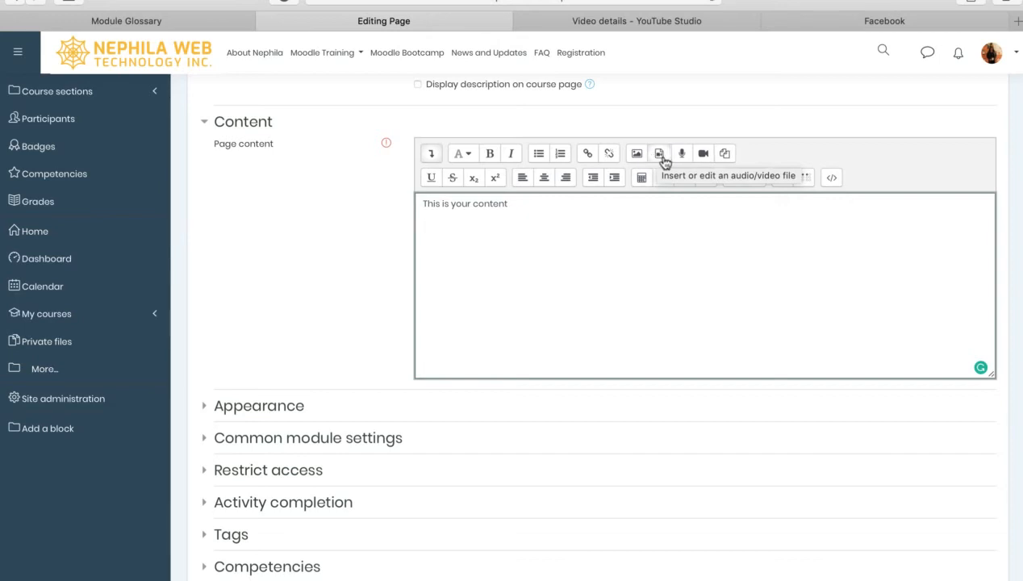
mouse_move(681, 153)
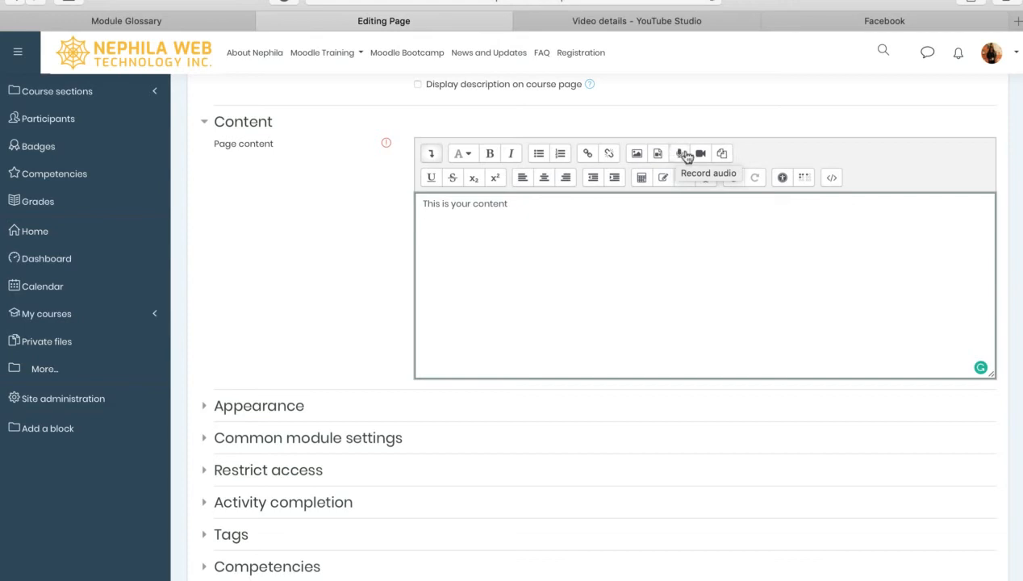
mouse_move(701, 153)
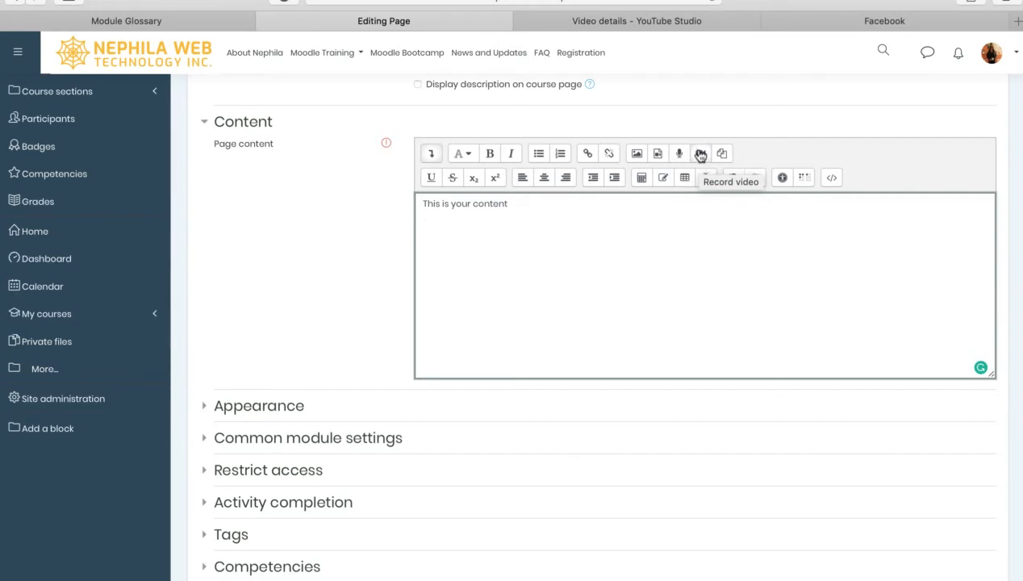
mouse_move(700, 177)
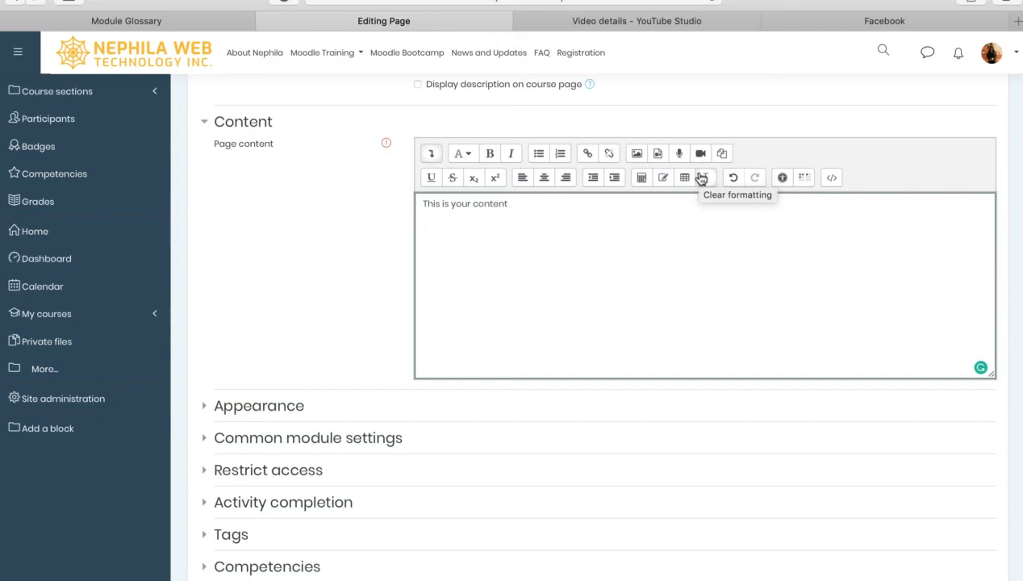
mouse_move(700, 153)
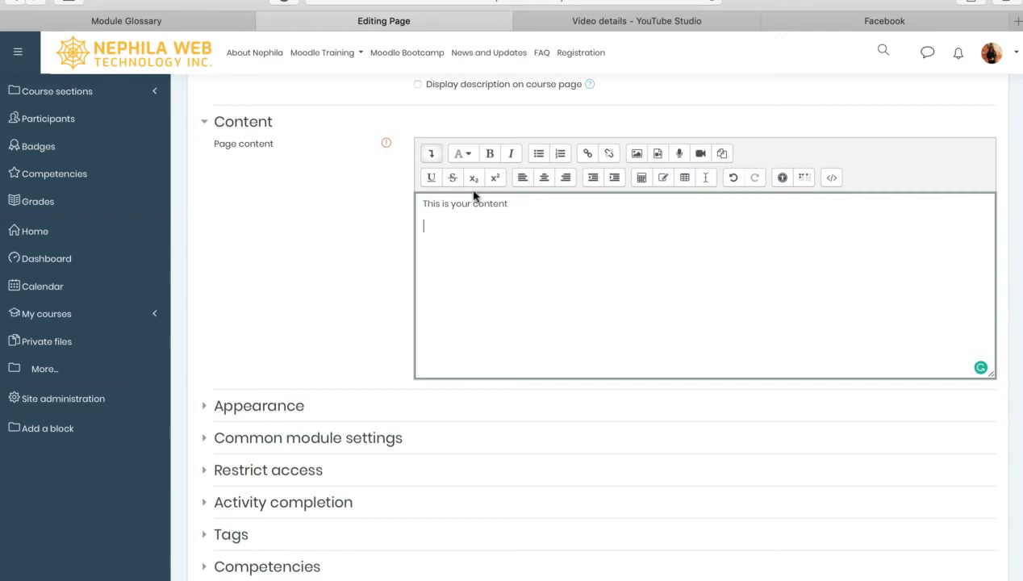
mouse_move(443, 232)
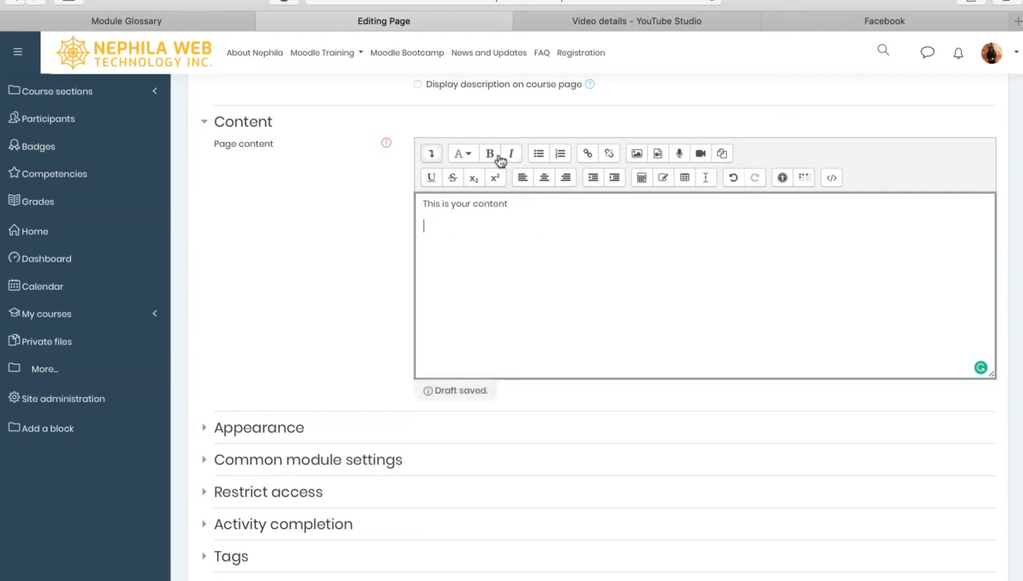
mouse_move(616, 189)
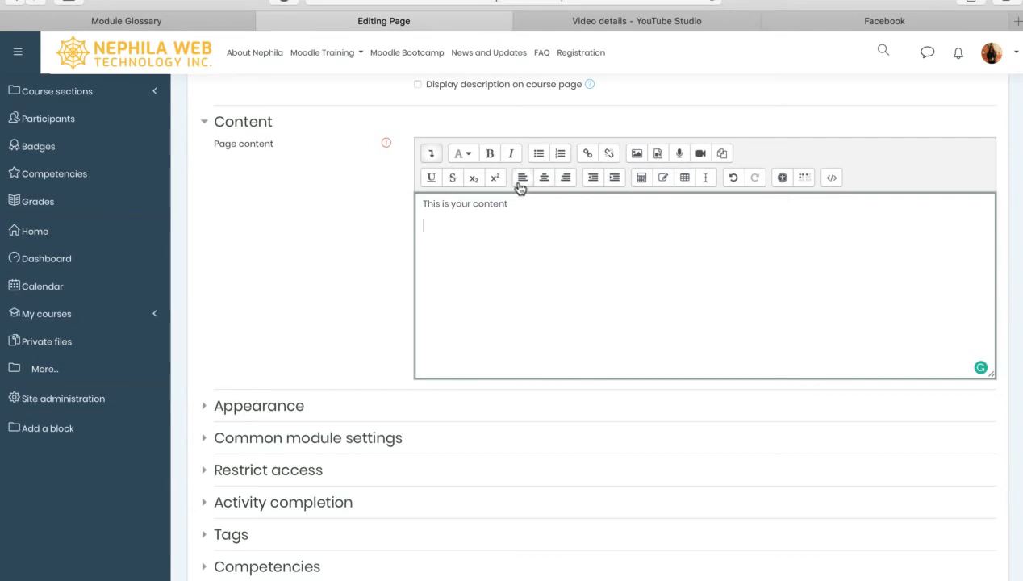
mouse_move(522, 177)
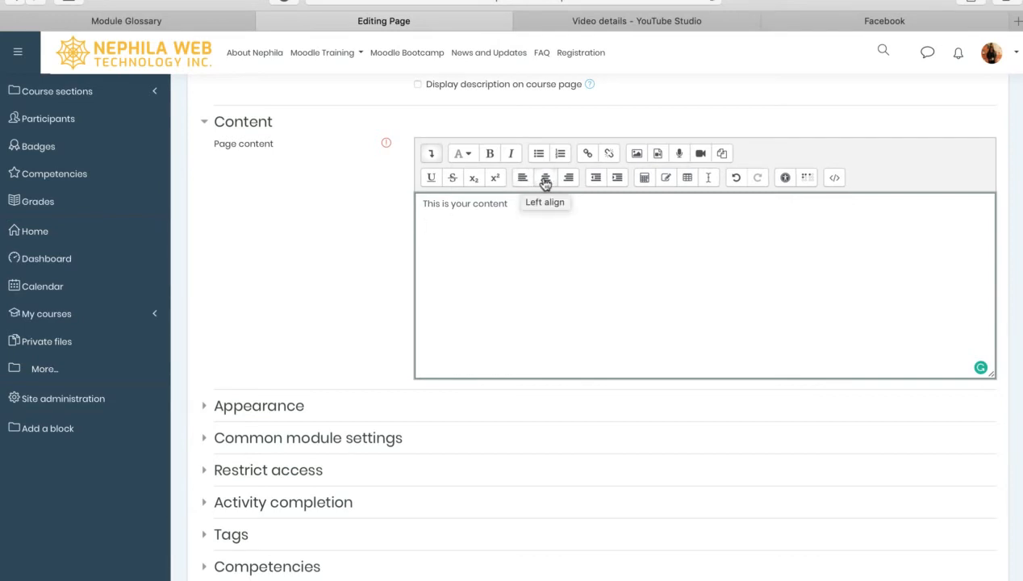
mouse_move(568, 177)
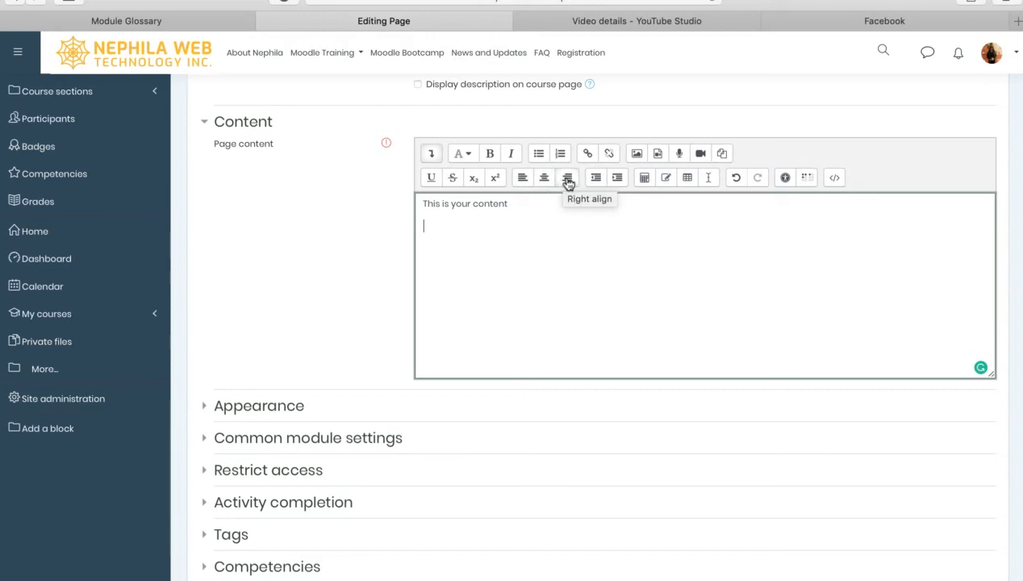
mouse_move(593, 177)
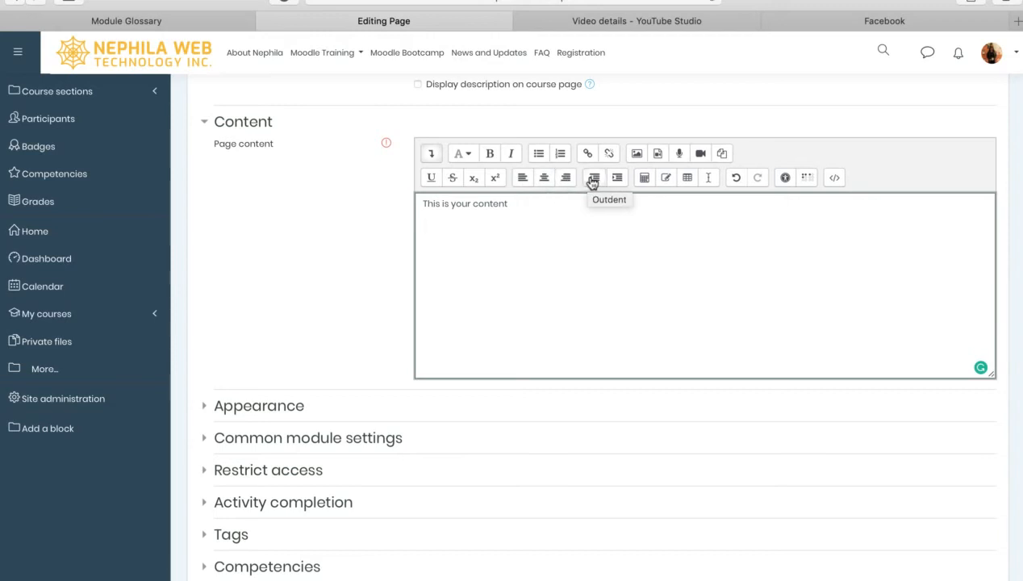
mouse_move(616, 177)
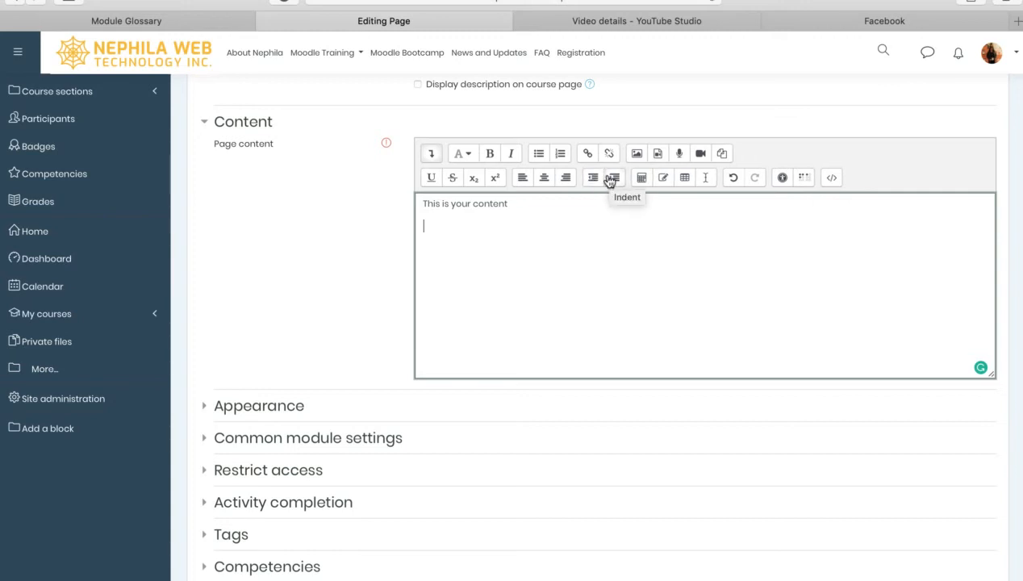
mouse_move(642, 178)
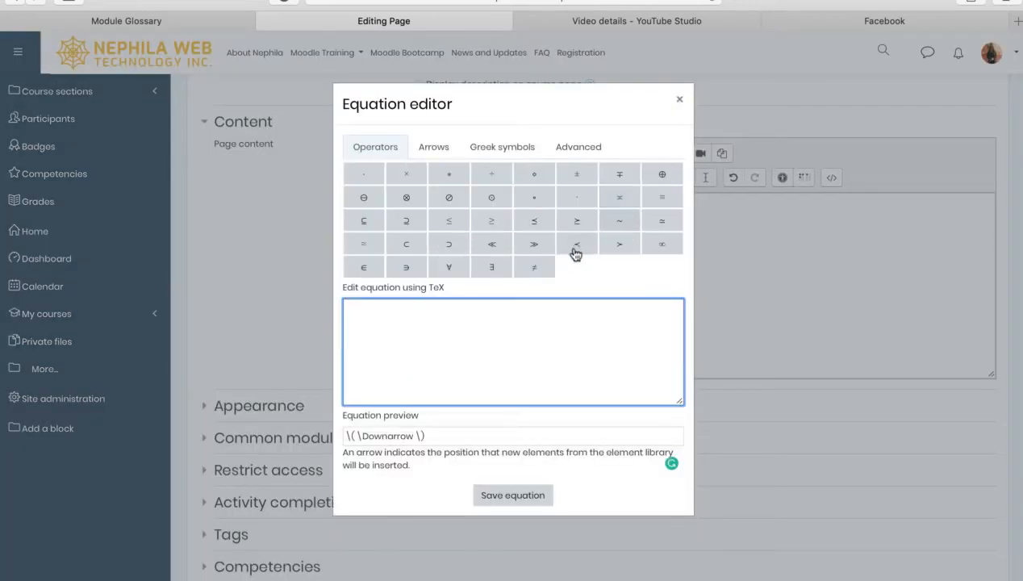
mouse_move(576, 243)
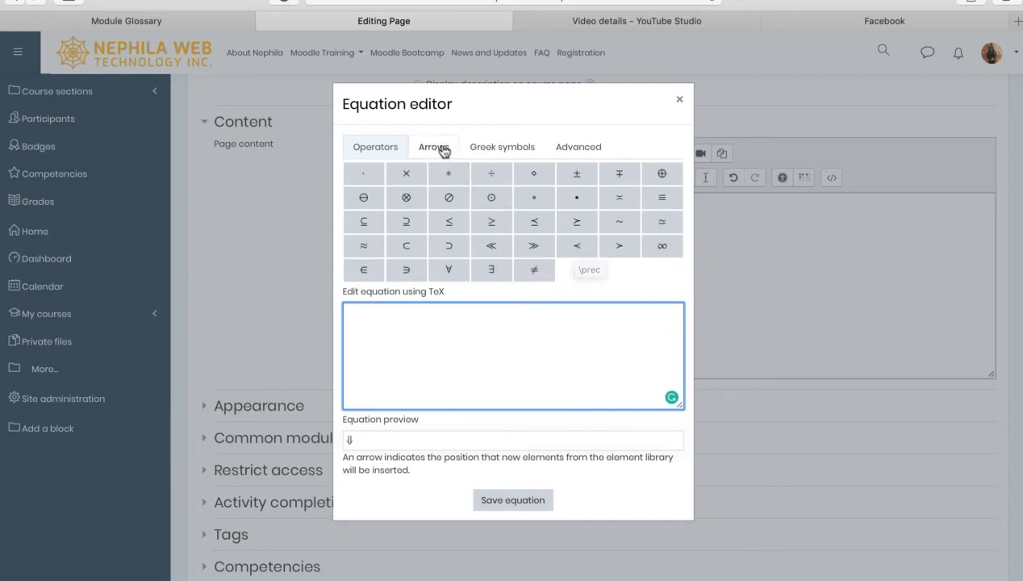
Browse the equation editor's Arrows, Greek symbols and Operators tabs
left_click(433, 146)
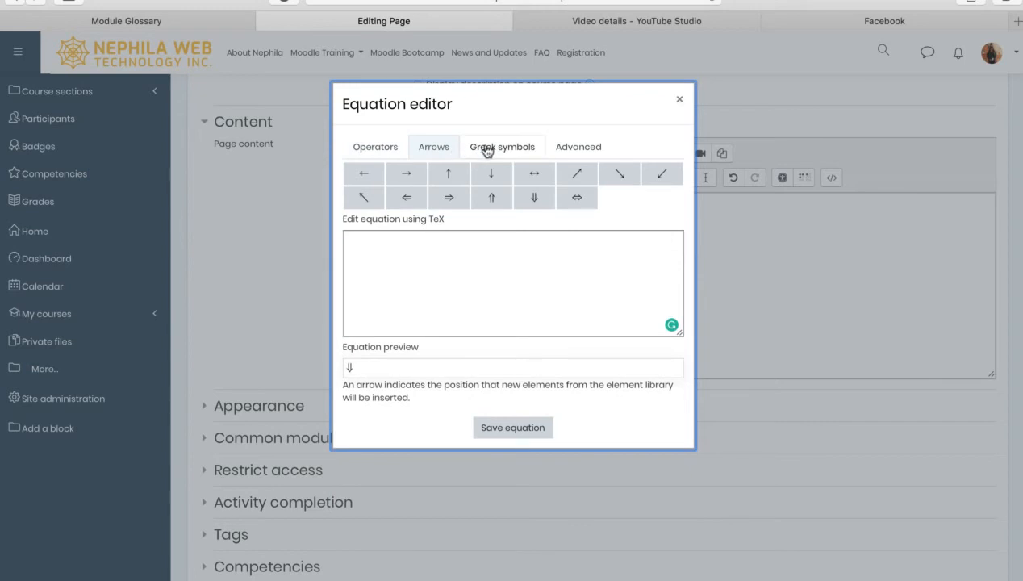
left_click(502, 146)
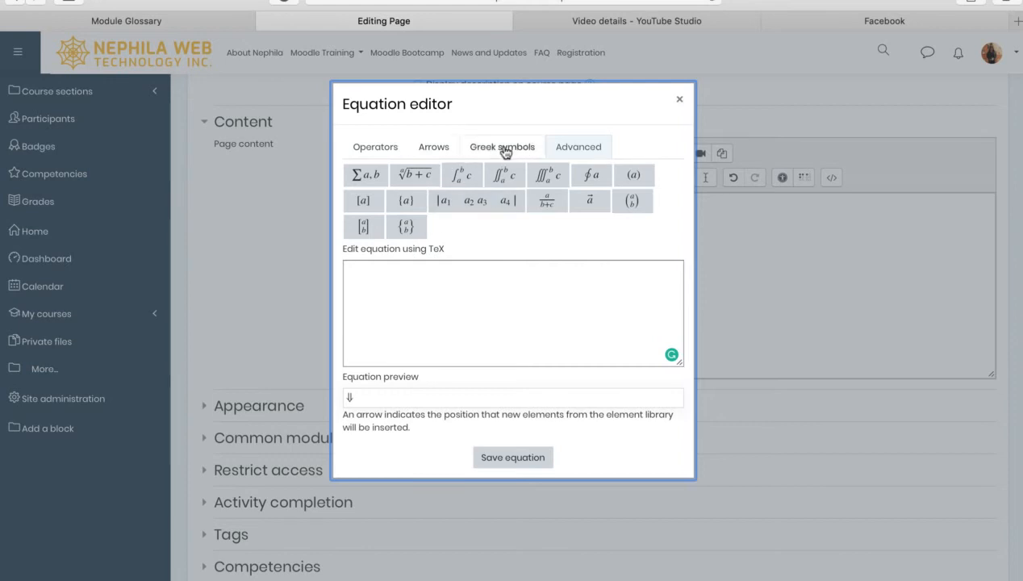
left_click(433, 146)
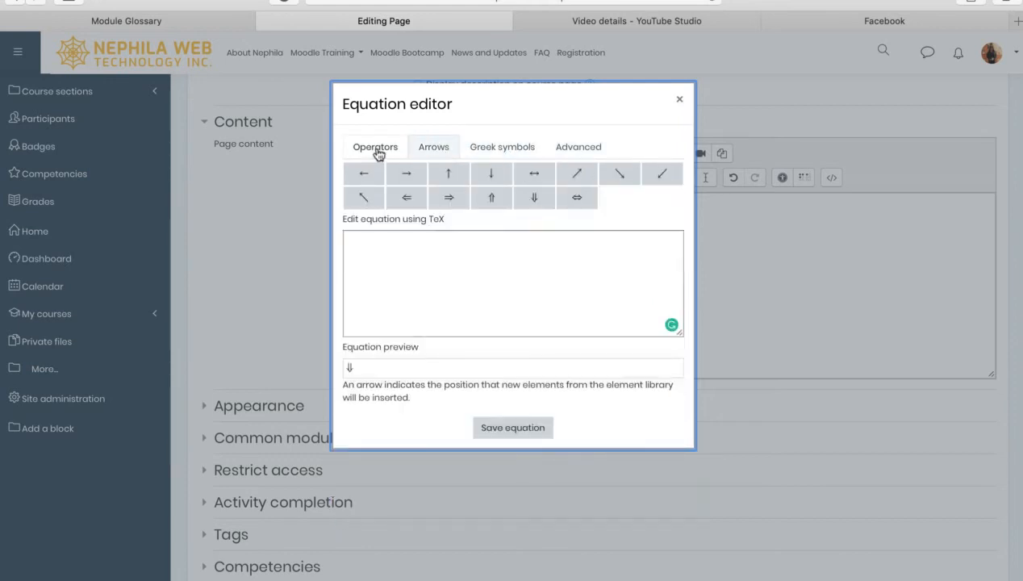
left_click(374, 146)
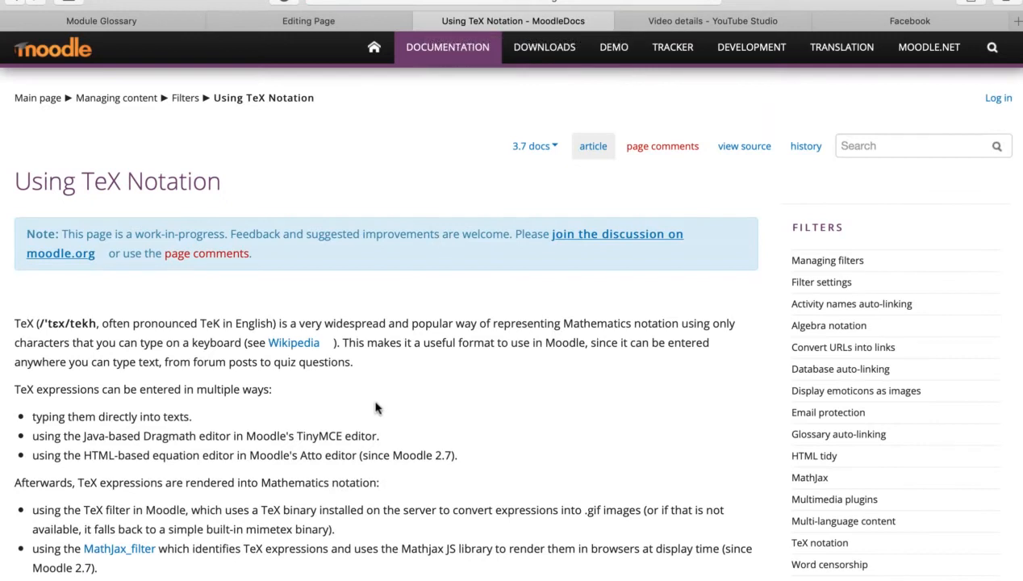
Scroll the Using TeX Notation article down to its Contents list
scroll("down", 3)
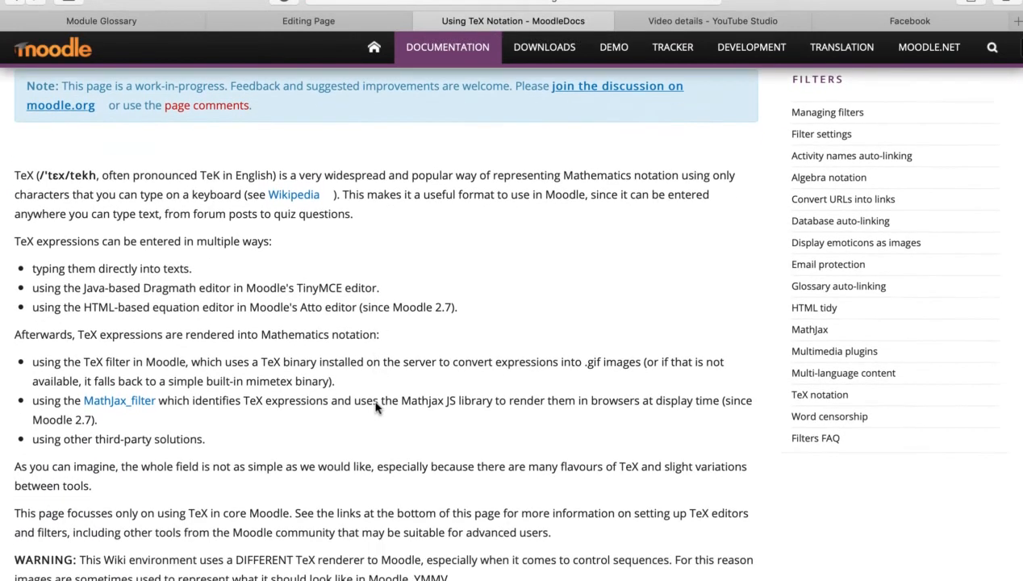
scroll("down", 3)
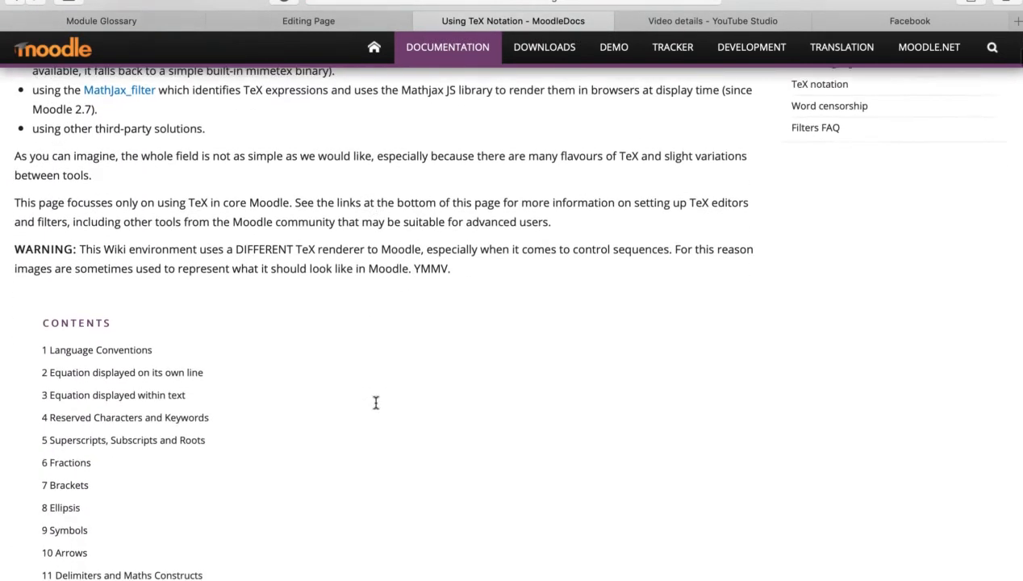
scroll("down", 3)
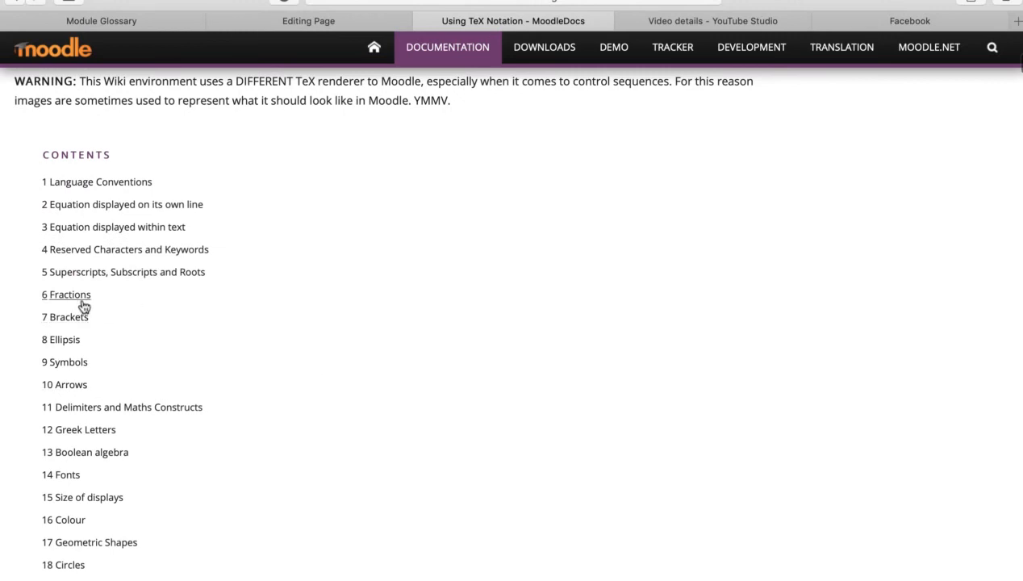
mouse_move(92, 277)
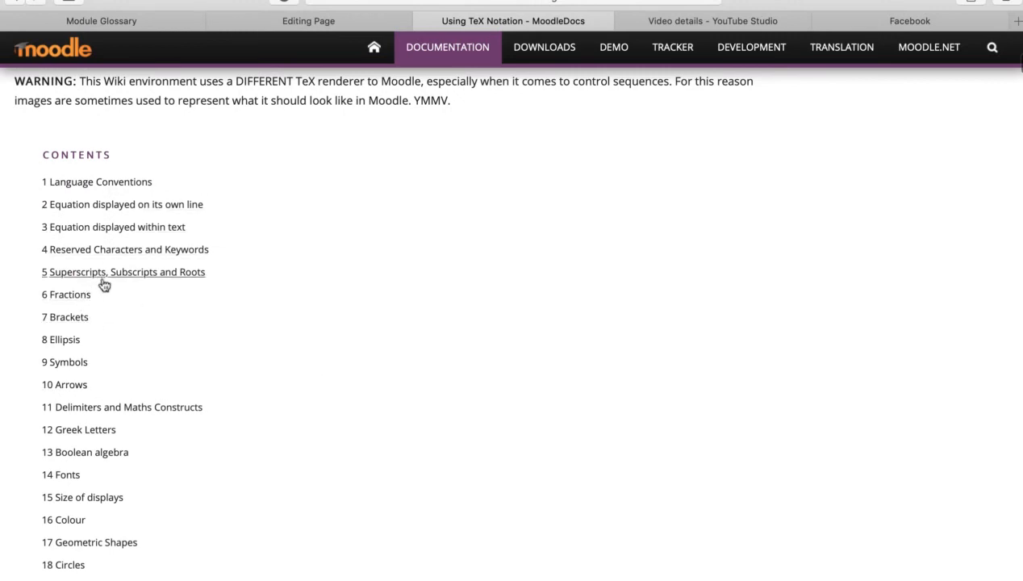
mouse_move(77, 312)
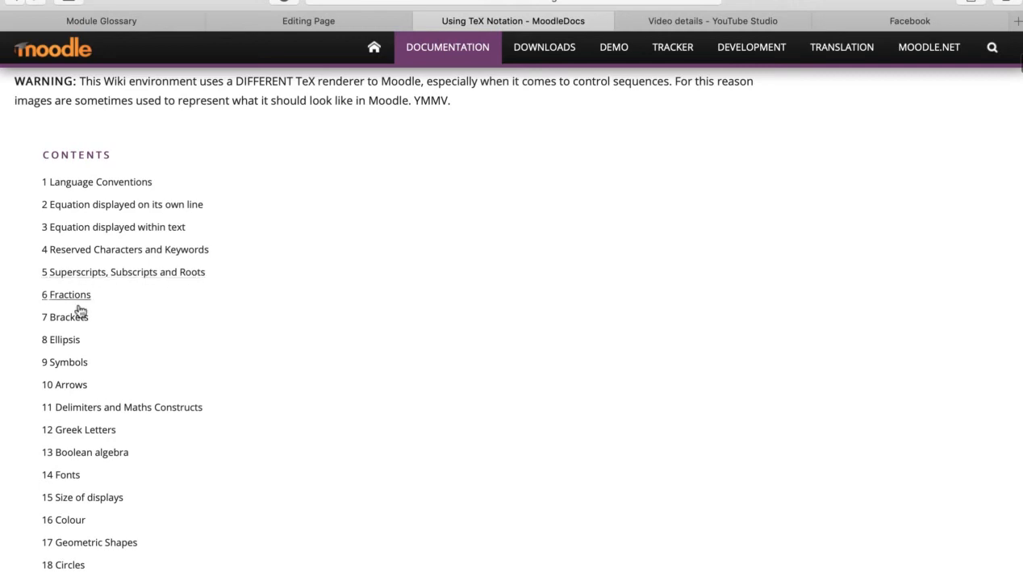
mouse_move(68, 368)
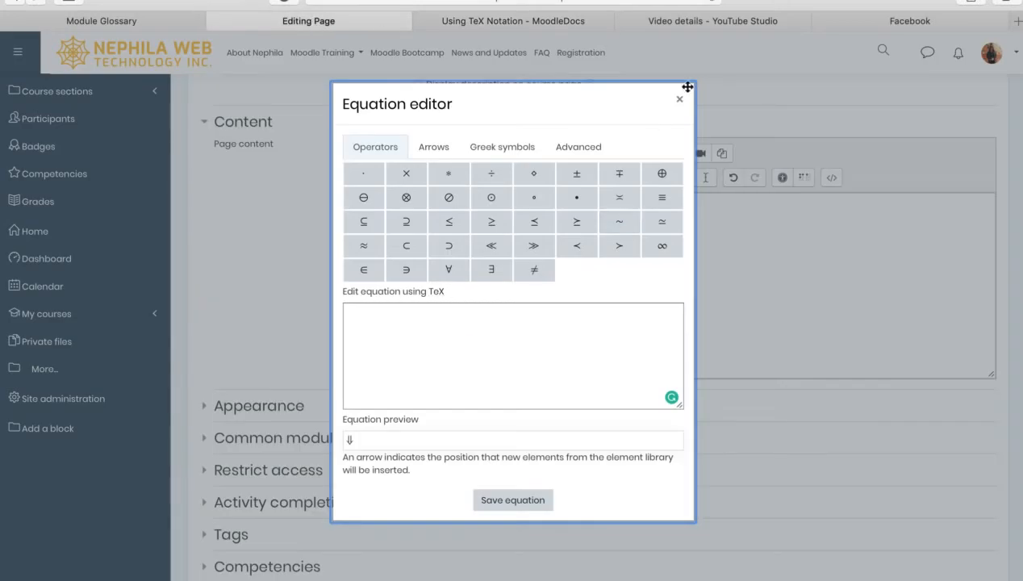
Close the equation editor without inserting anything and open the Insert character palette
left_click(679, 98)
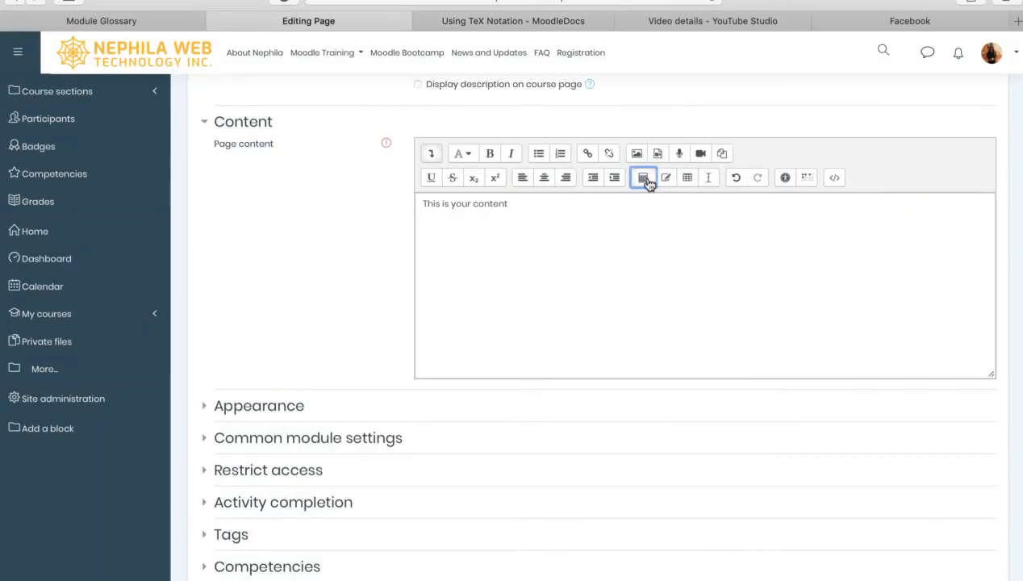
mouse_move(641, 176)
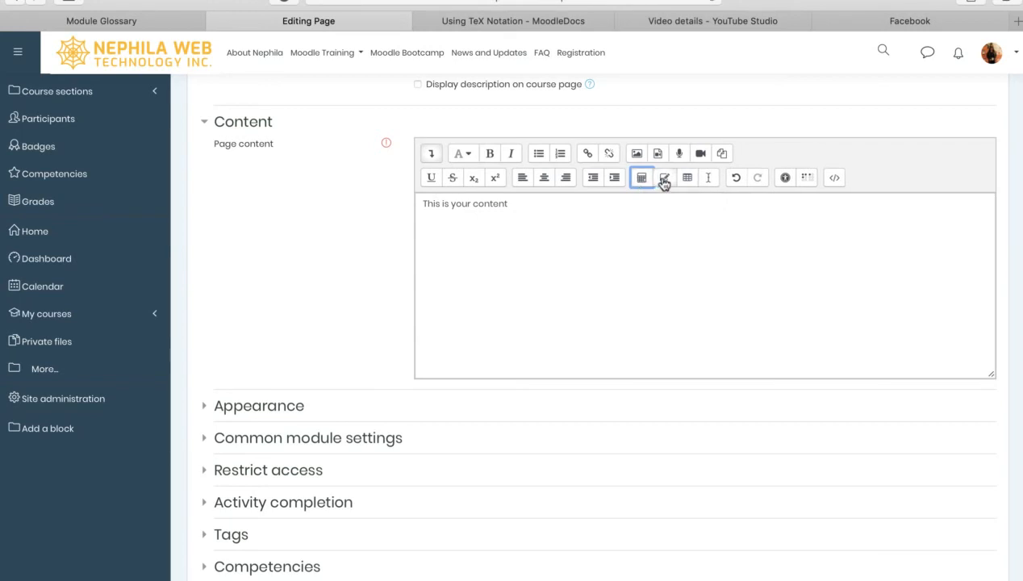
mouse_move(665, 177)
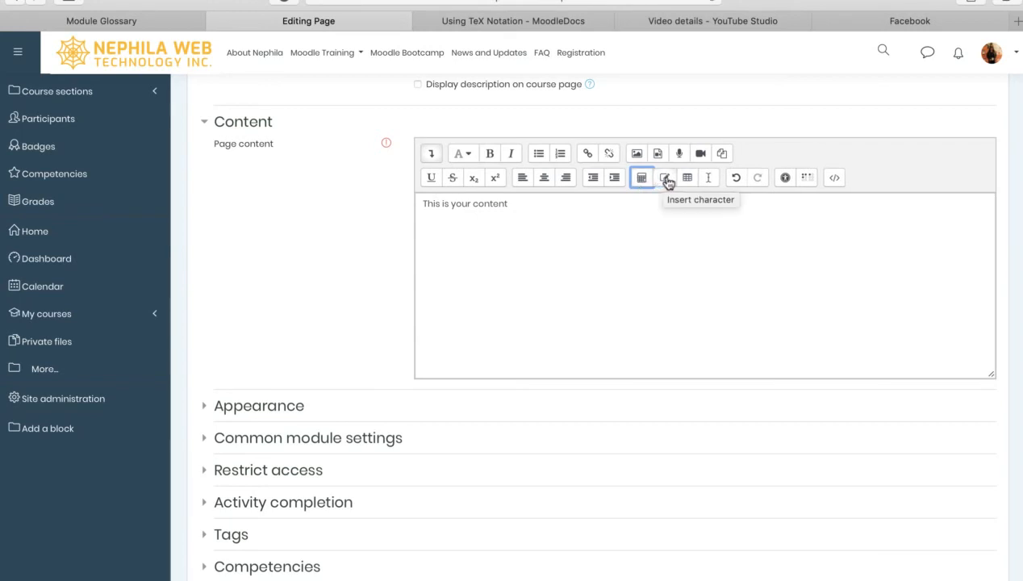
left_click(666, 177)
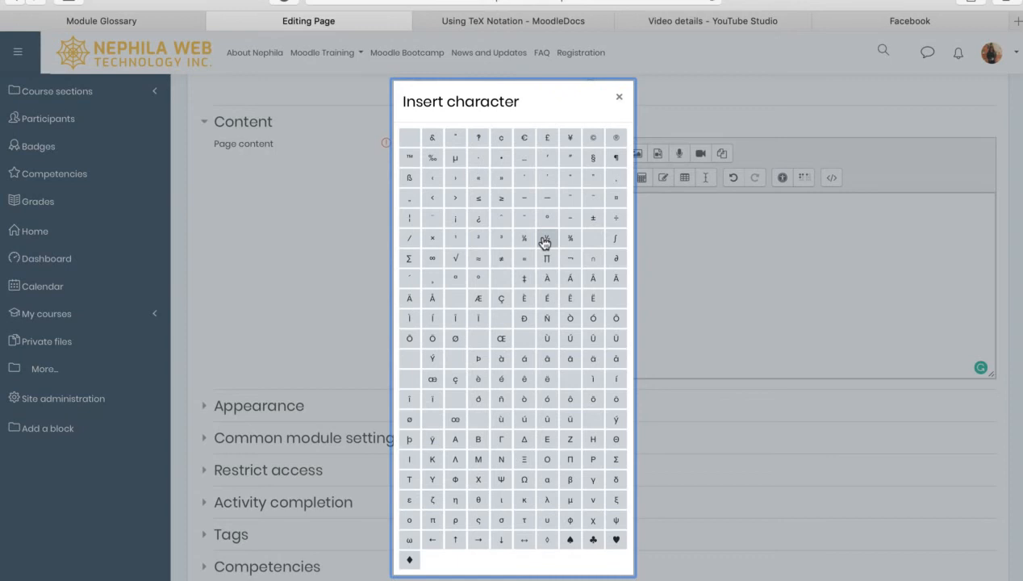
mouse_move(546, 238)
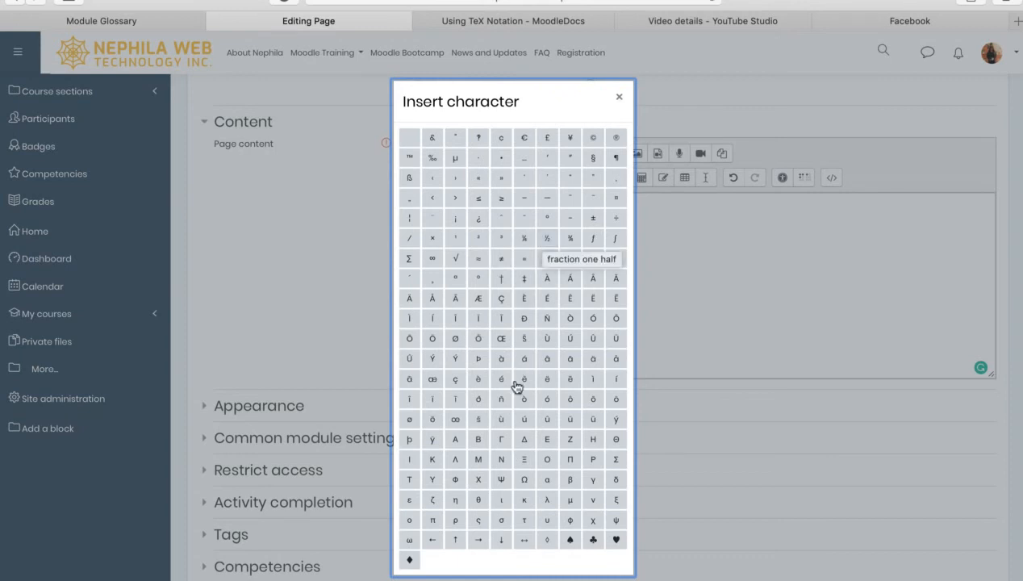
mouse_move(569, 379)
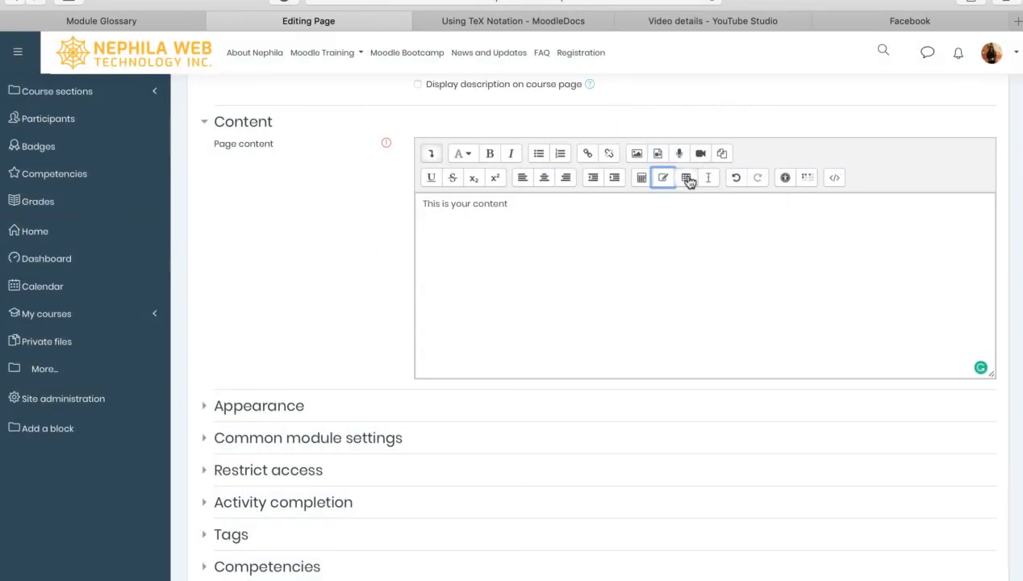
mouse_move(686, 178)
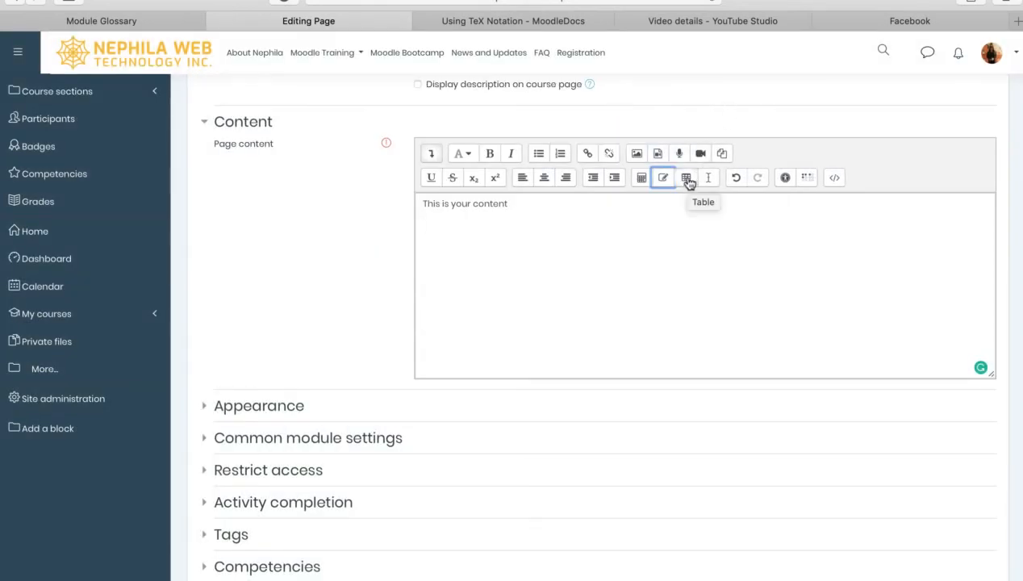
left_click(685, 178)
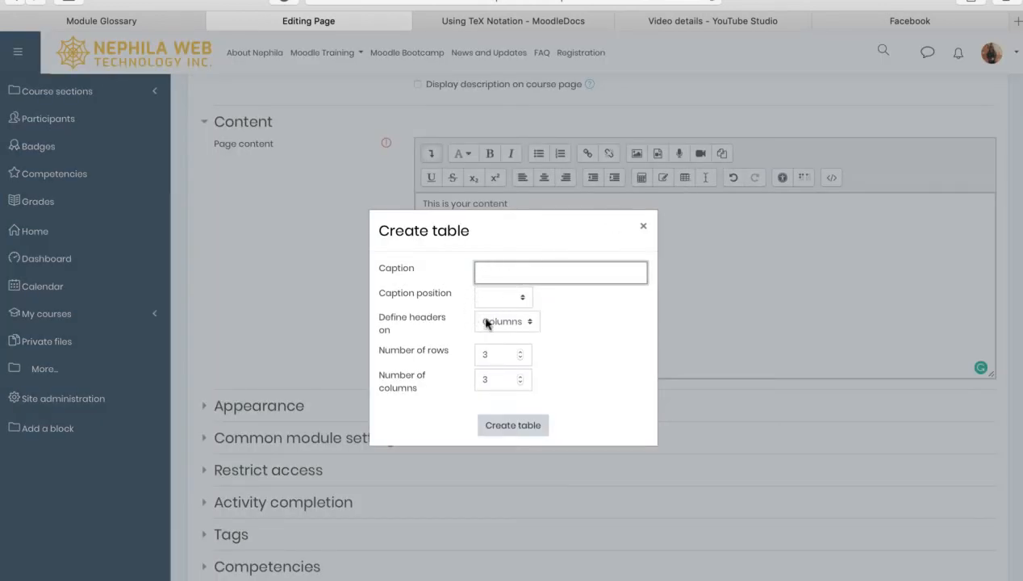
left_click(502, 296)
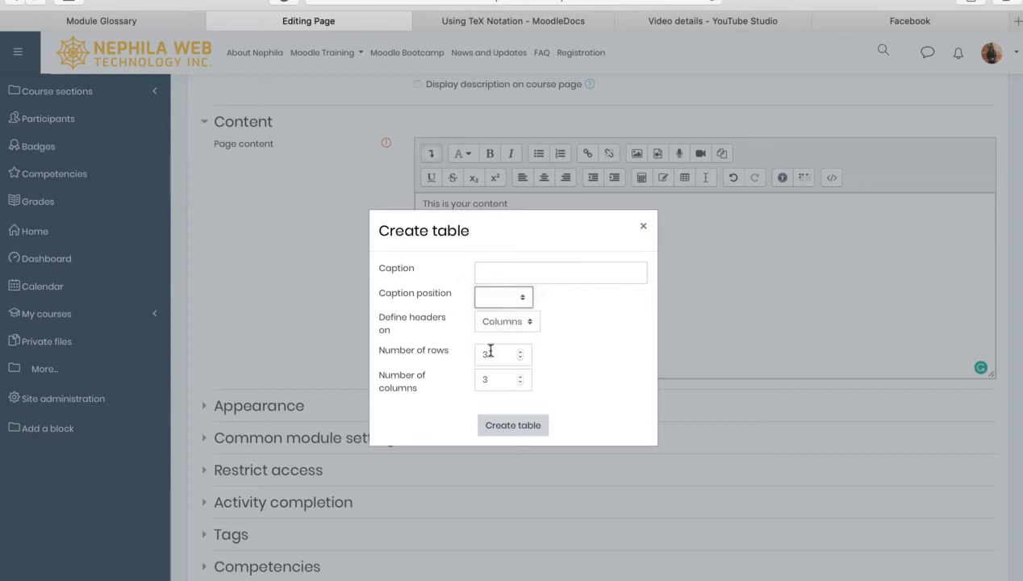
left_click(502, 379)
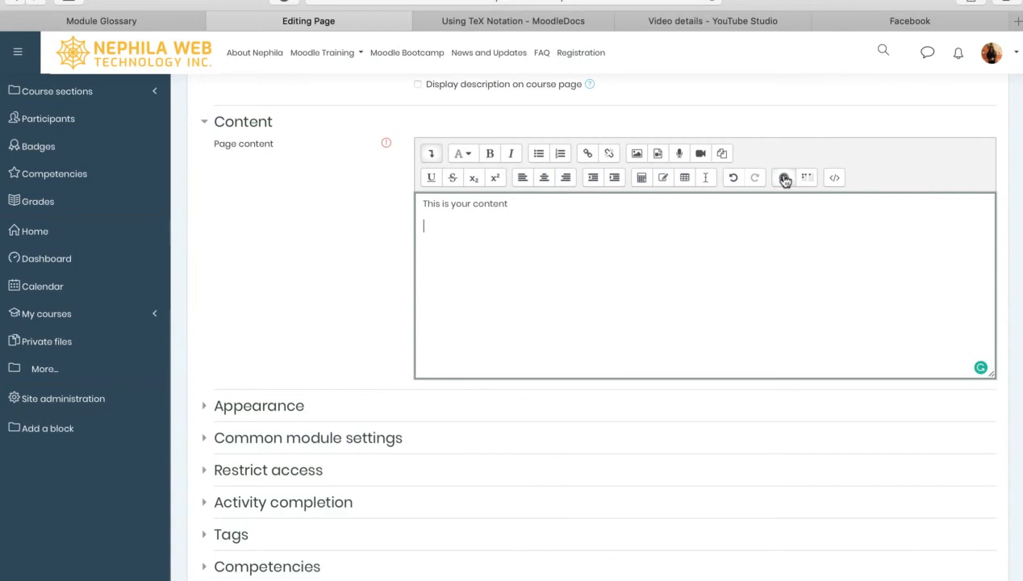
mouse_move(733, 178)
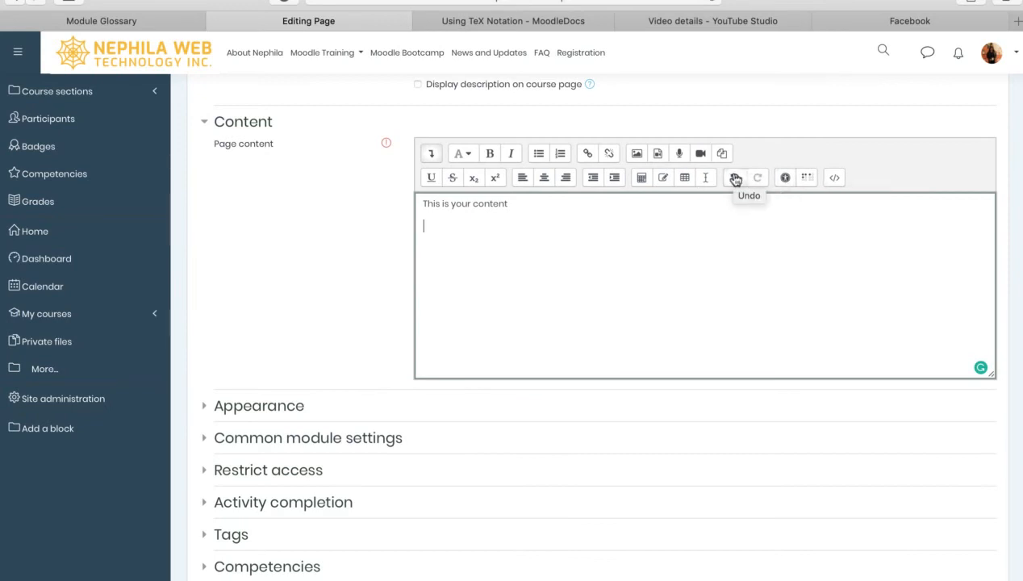
mouse_move(756, 178)
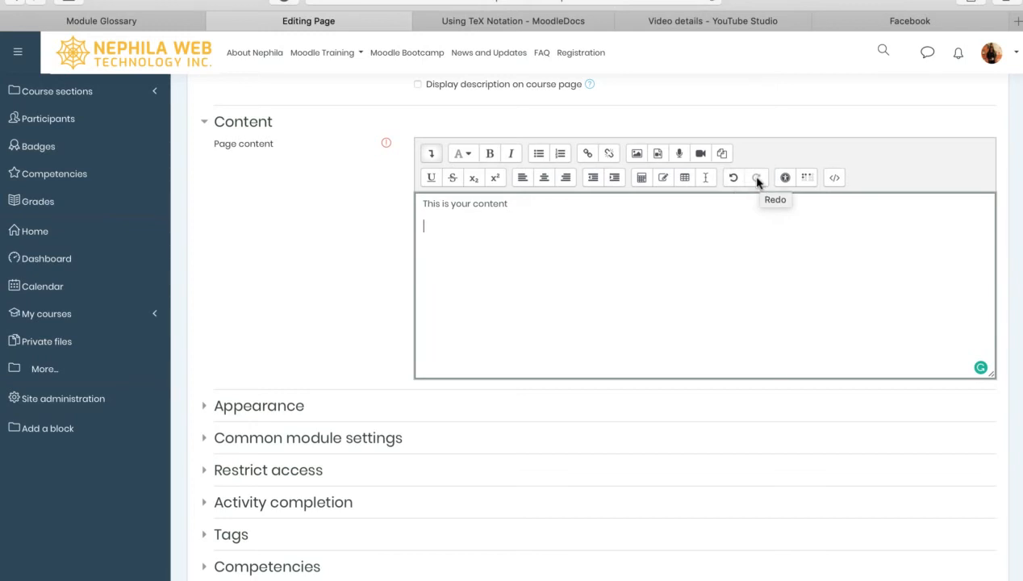
mouse_move(783, 178)
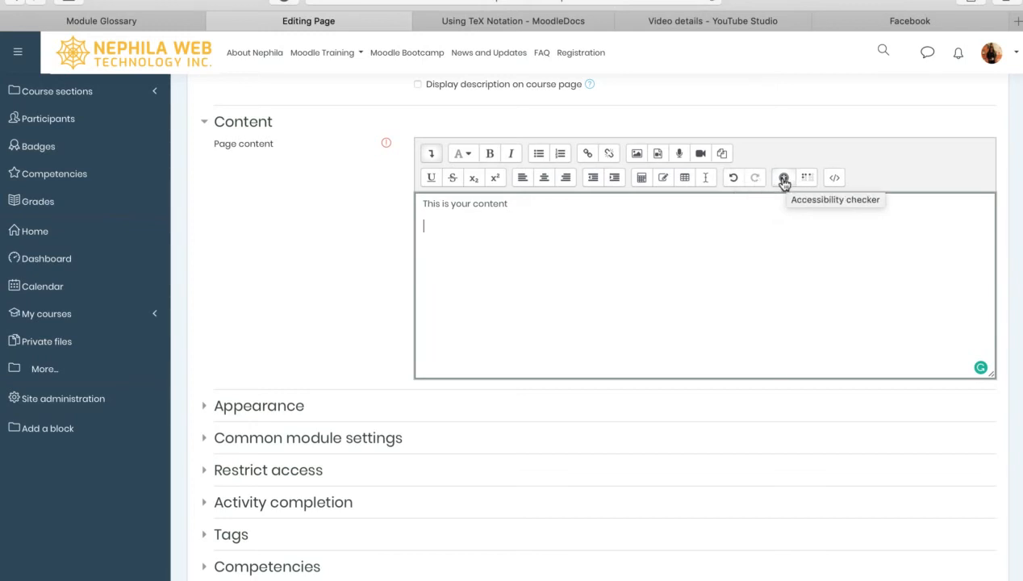
Run the accessibility checker on the page content
left_click(781, 176)
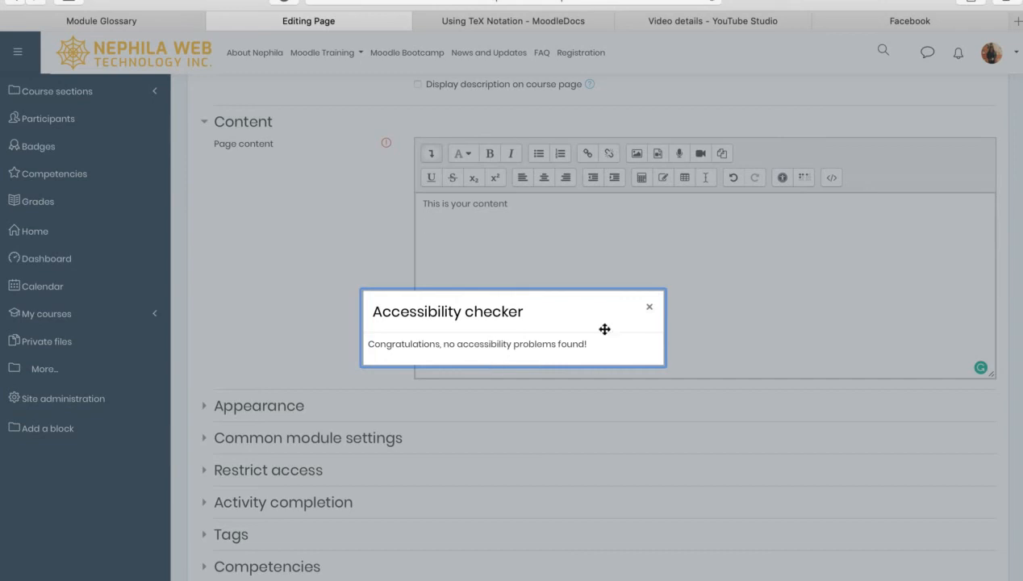
mouse_move(650, 308)
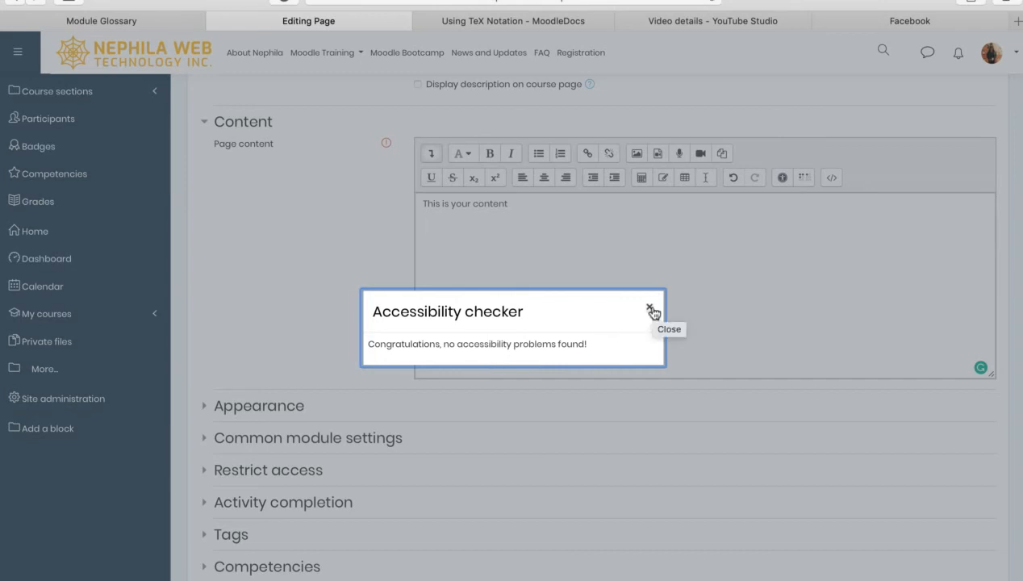
mouse_move(428, 340)
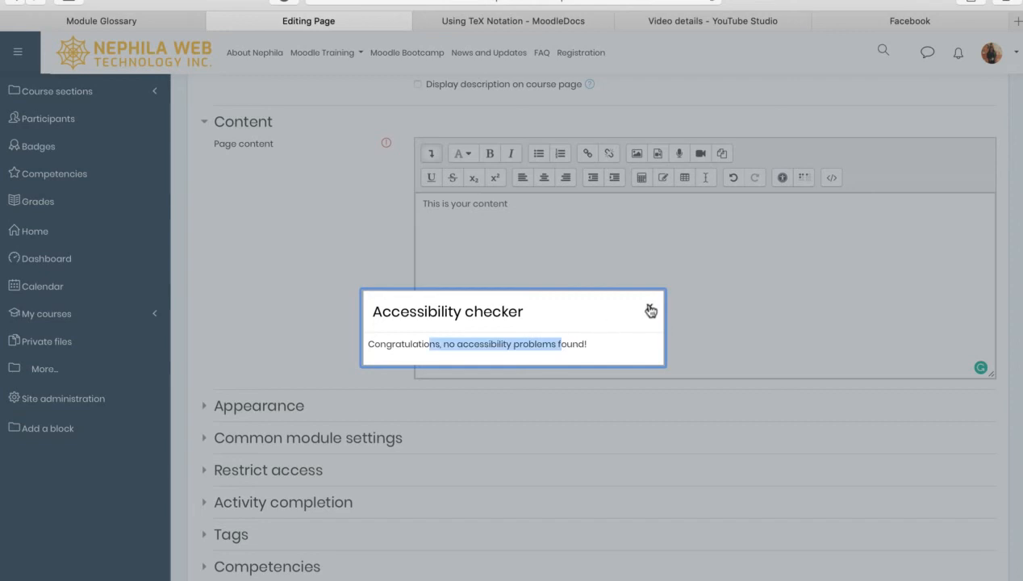
Dismiss the accessibility report and open the Screenreader helper for the content
left_click(651, 310)
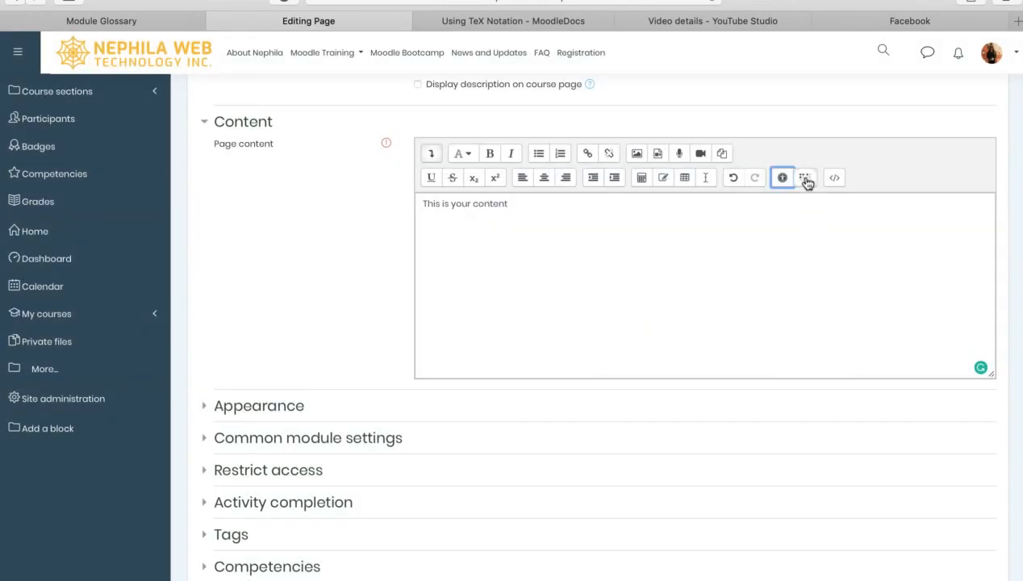
mouse_move(805, 177)
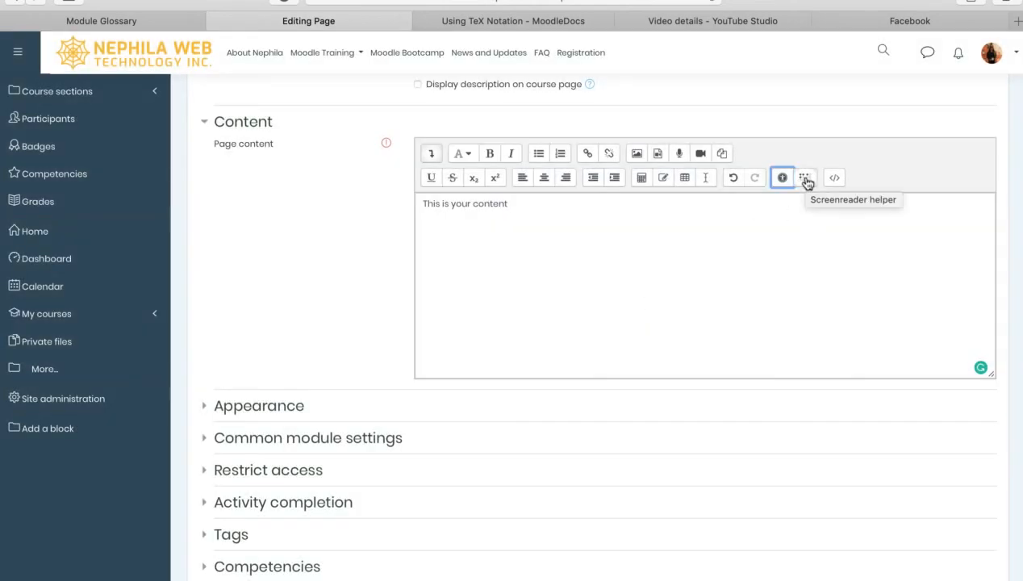
left_click(782, 177)
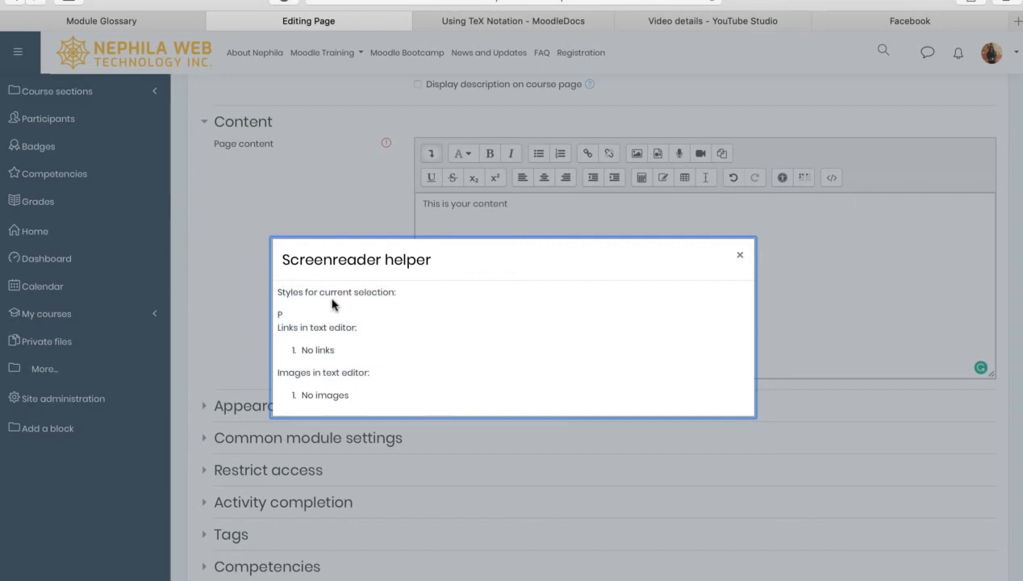
mouse_move(284, 297)
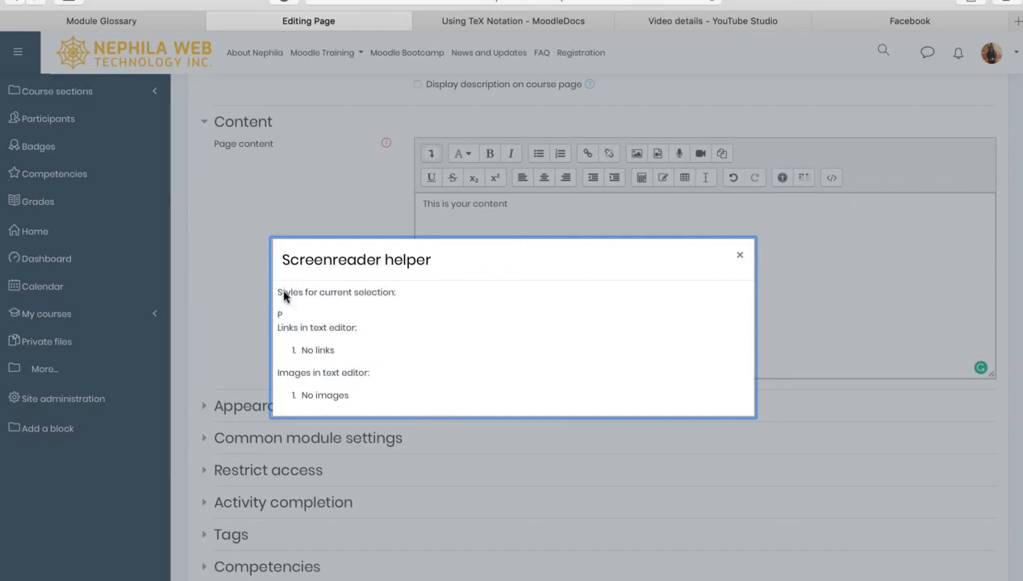
mouse_move(287, 321)
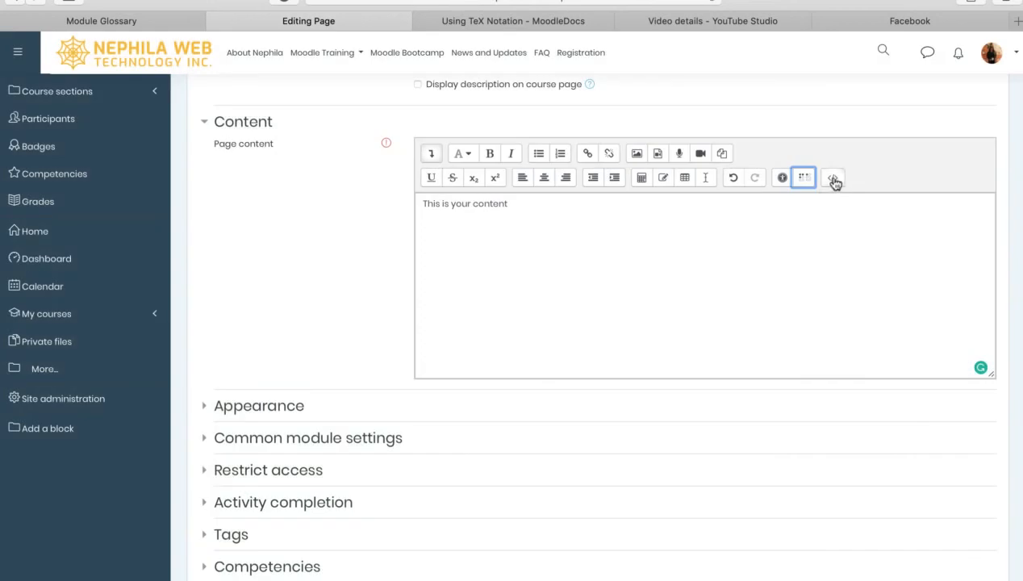
mouse_move(833, 177)
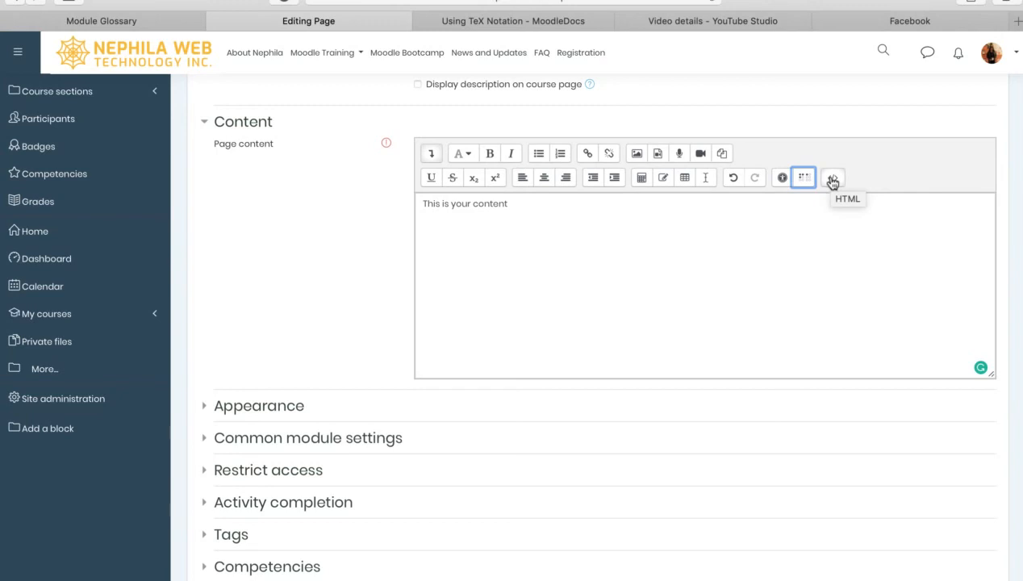
Switch the page content to HTML source view and back to the normal editor
left_click(832, 177)
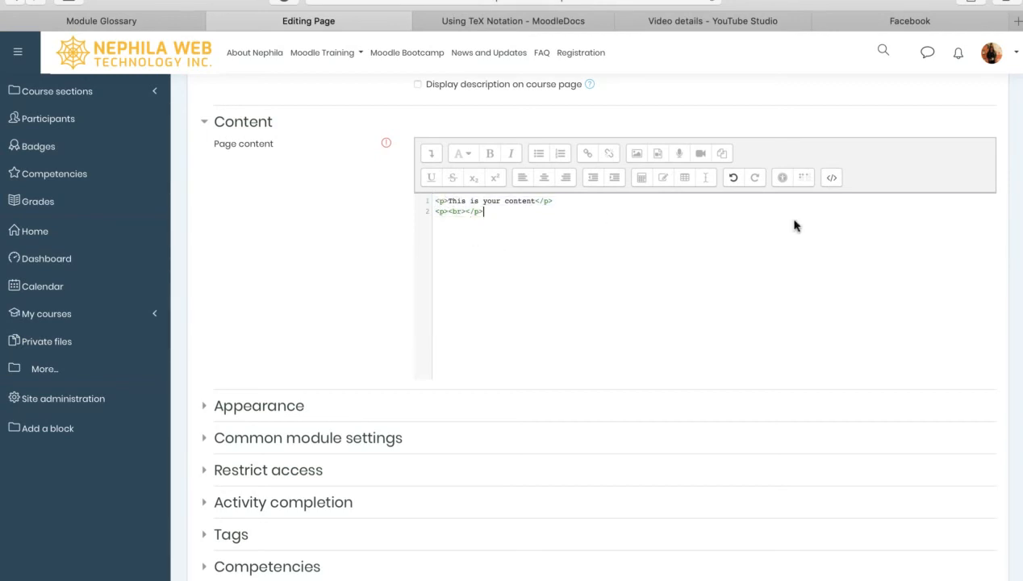
left_click(831, 176)
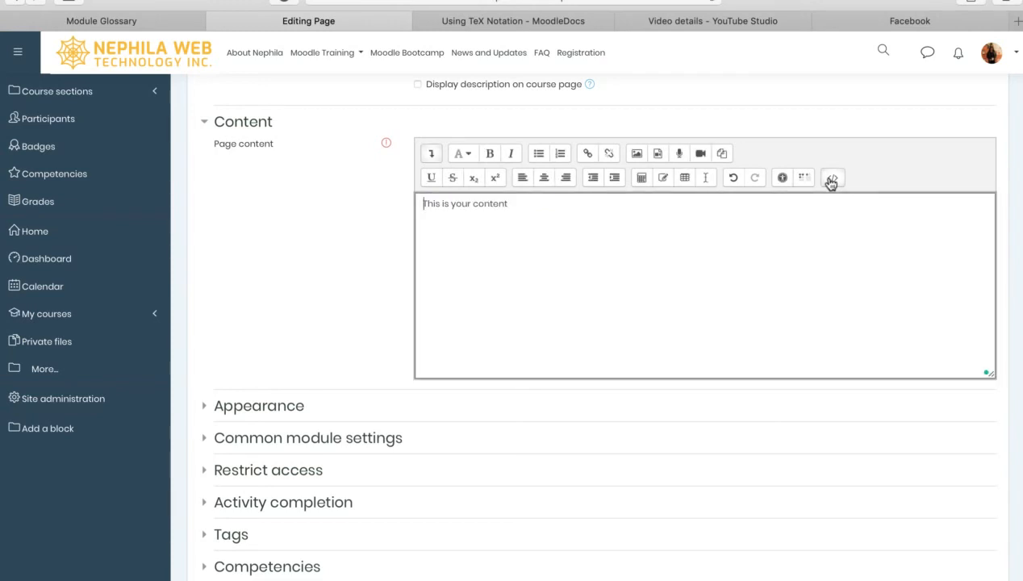
scroll("down", 3)
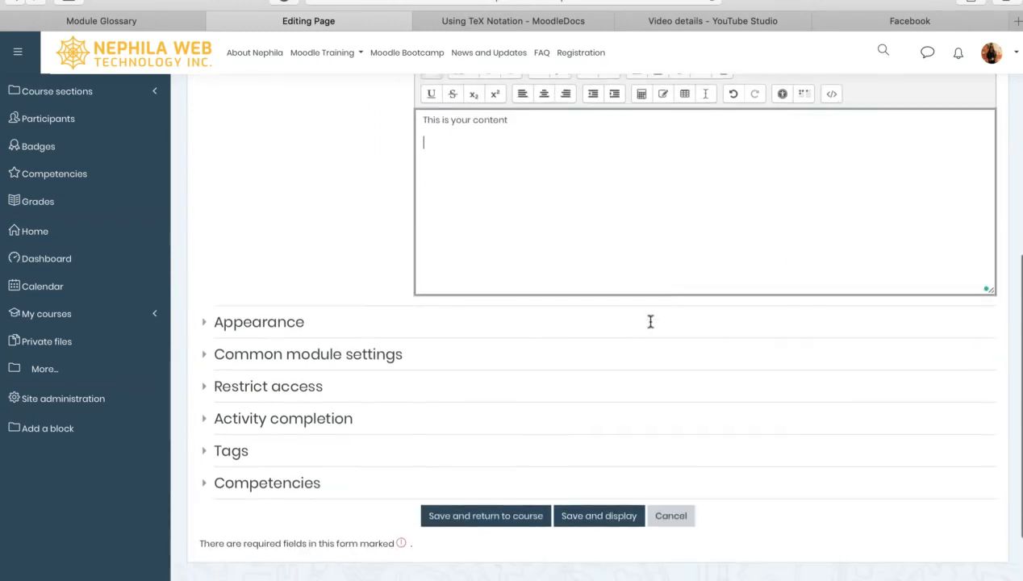
scroll("up", 3)
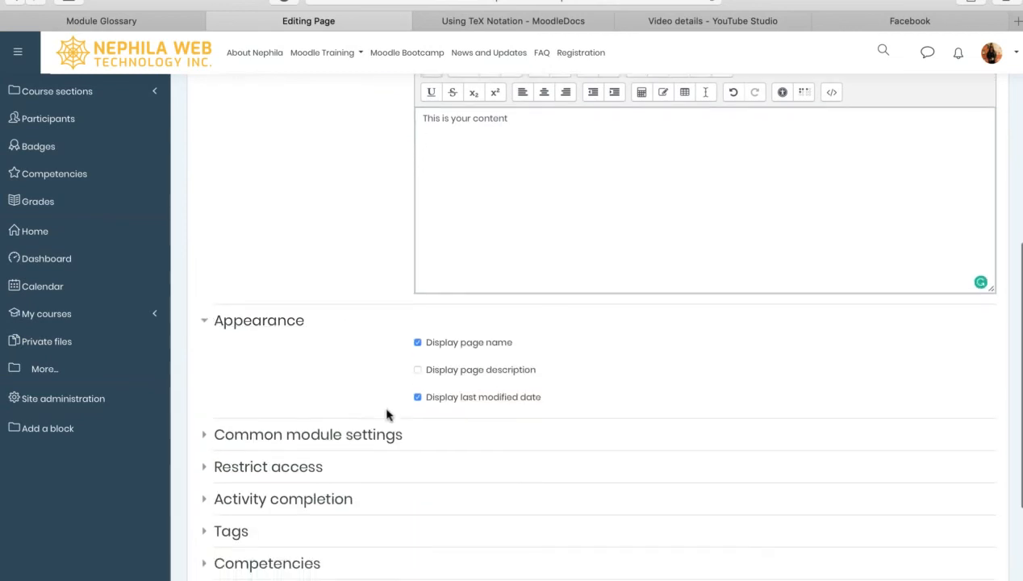
Review Appearance: page name and last modified shown, description hidden; select the description text
scroll("down", 3)
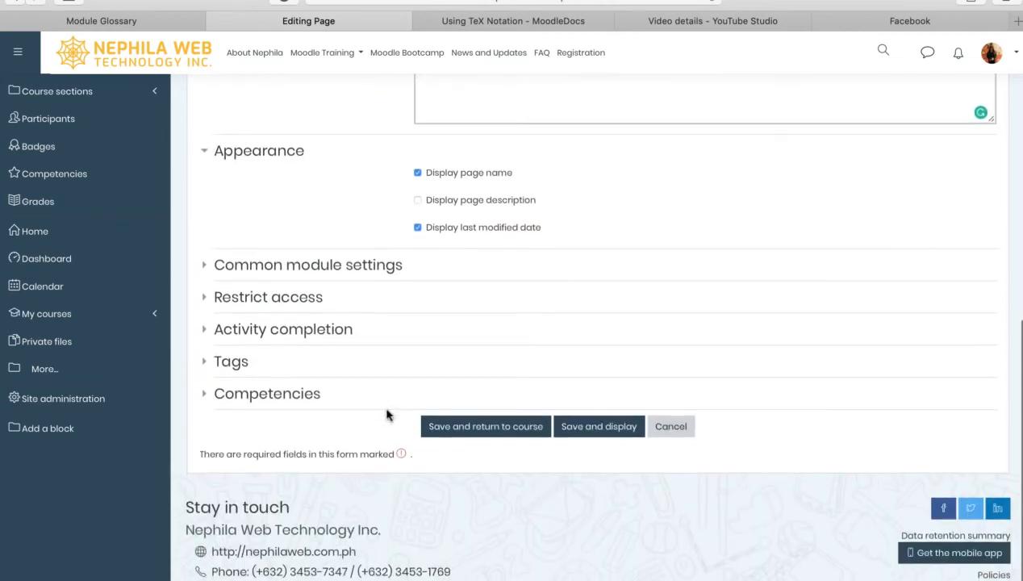
scroll("up", 3)
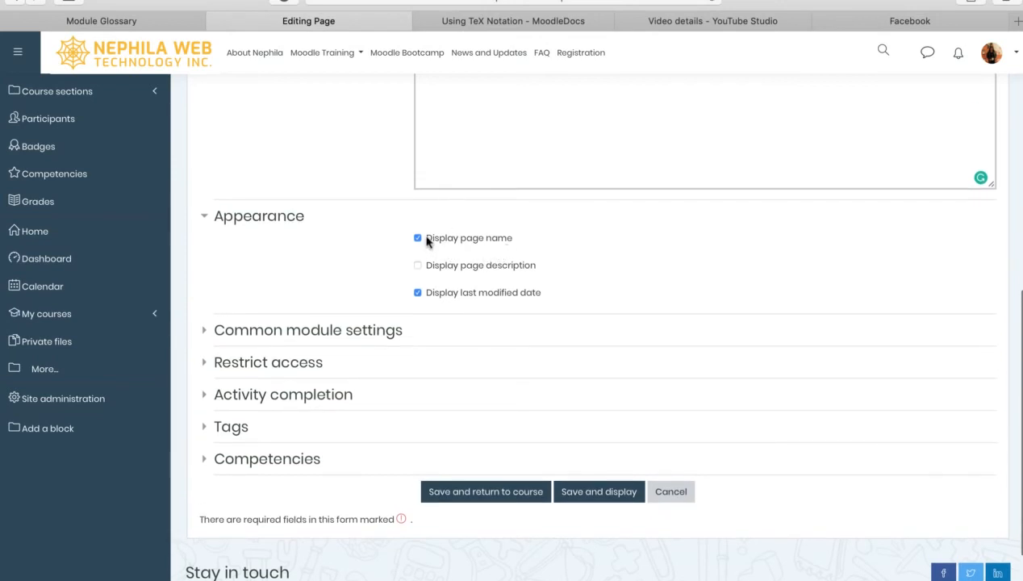
mouse_move(479, 271)
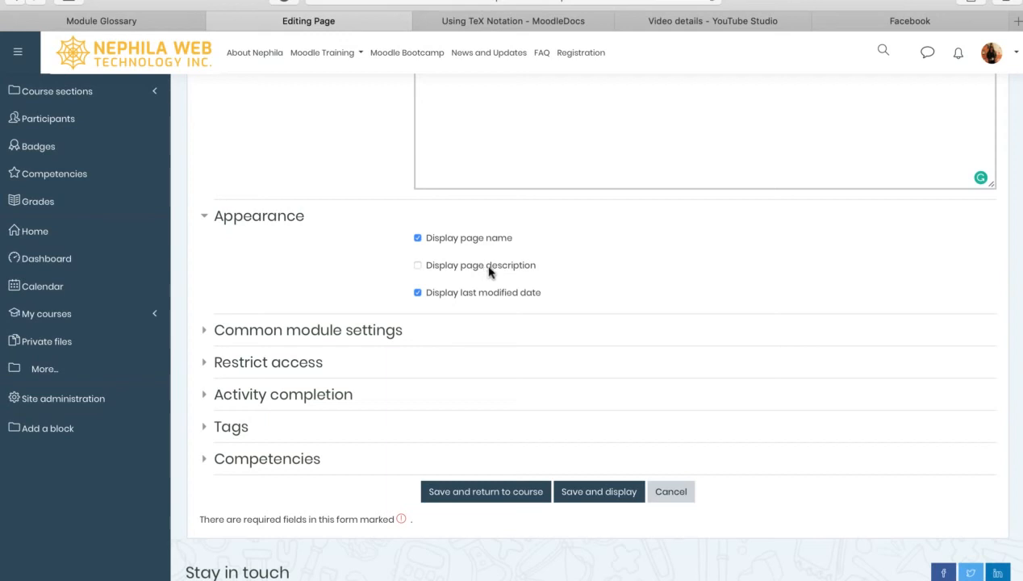
scroll("down", 3)
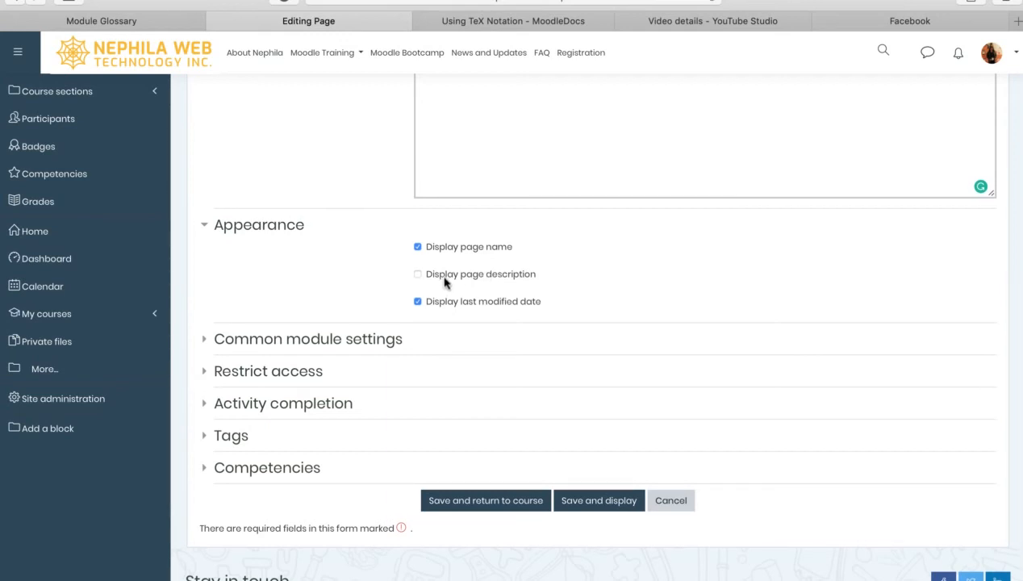
scroll("up", 3)
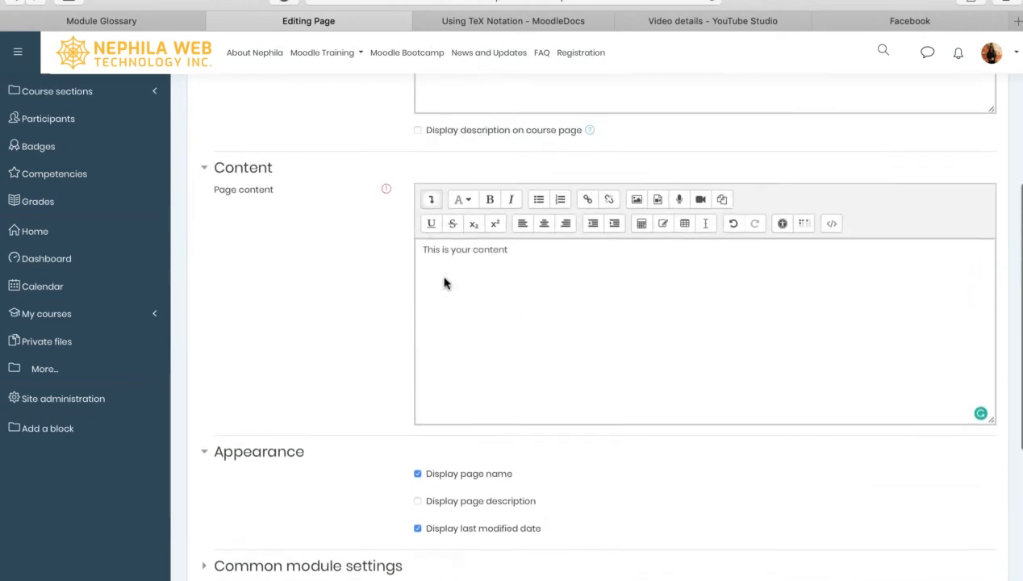
scroll("up", 3)
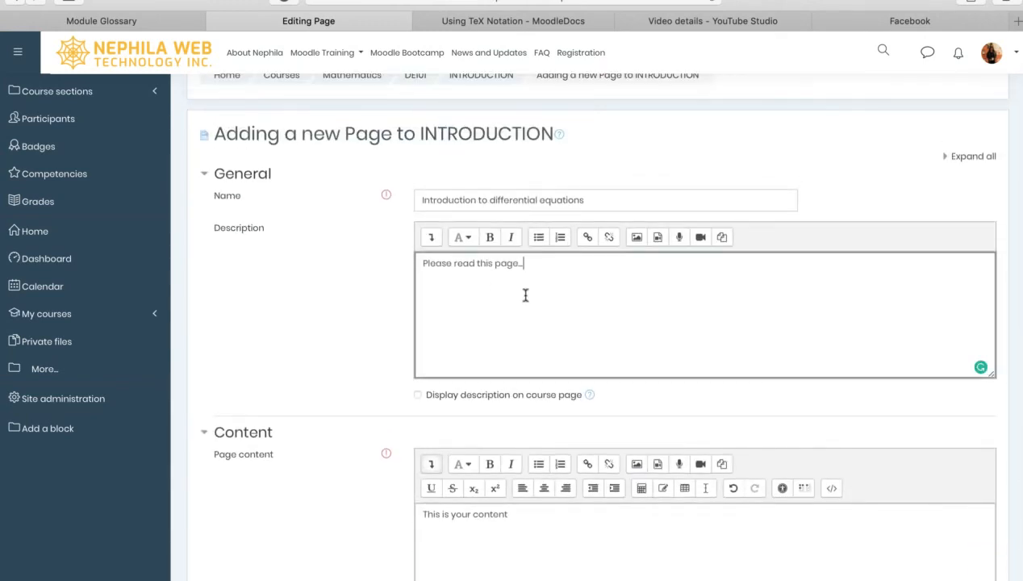
triple_click(472, 263)
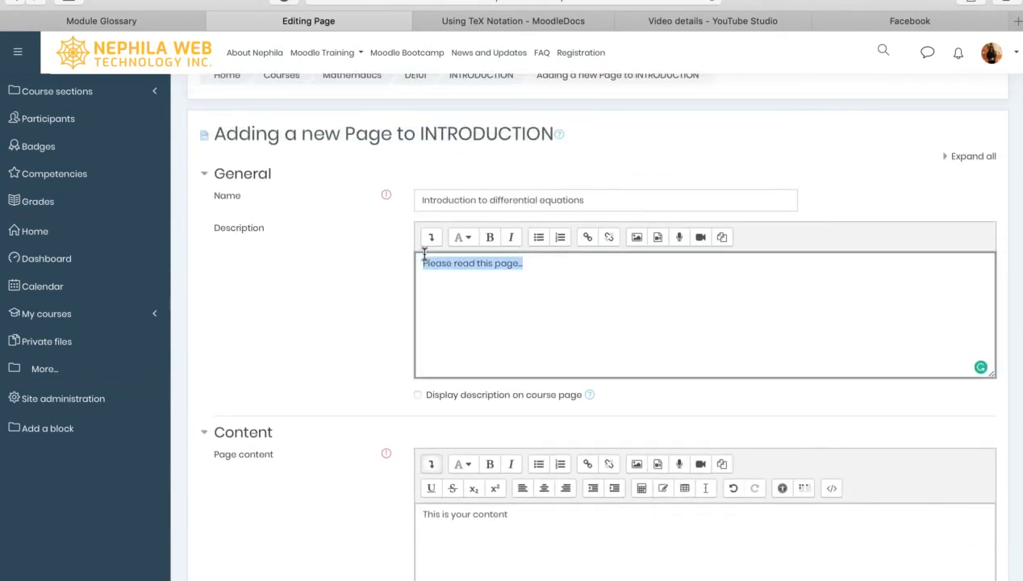
scroll("down", 3)
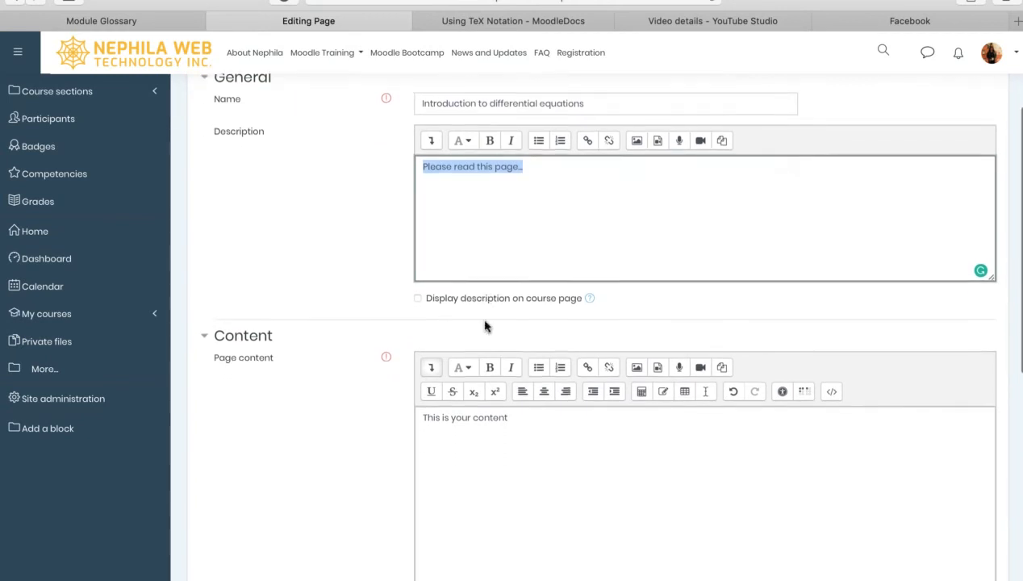
scroll("down", 3)
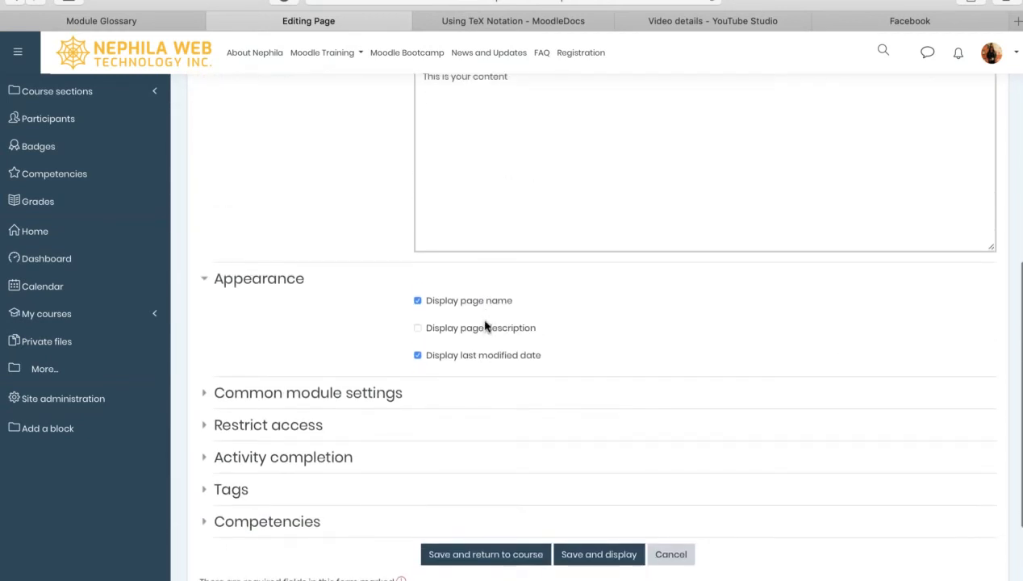
left_click(307, 392)
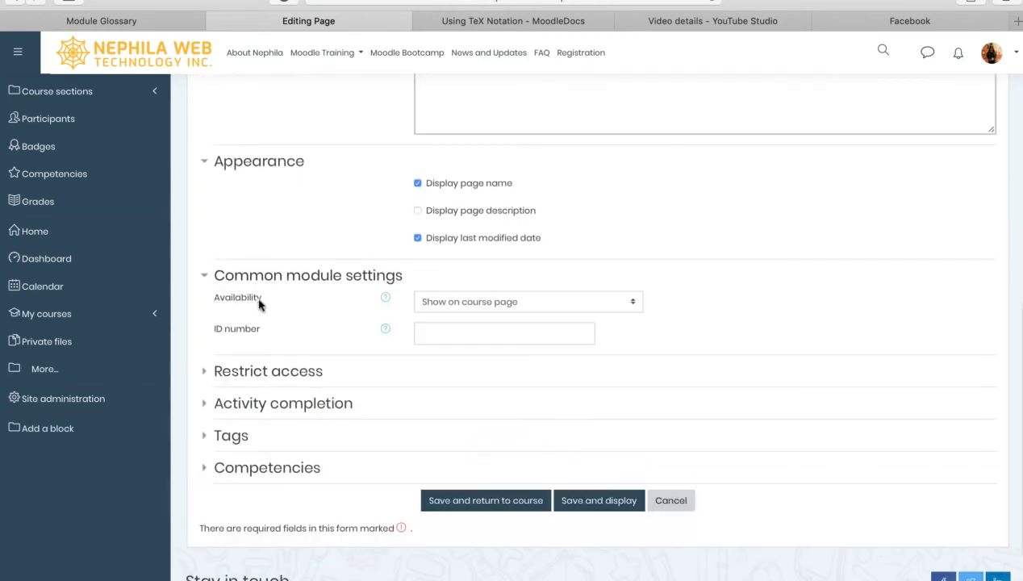
left_click(528, 301)
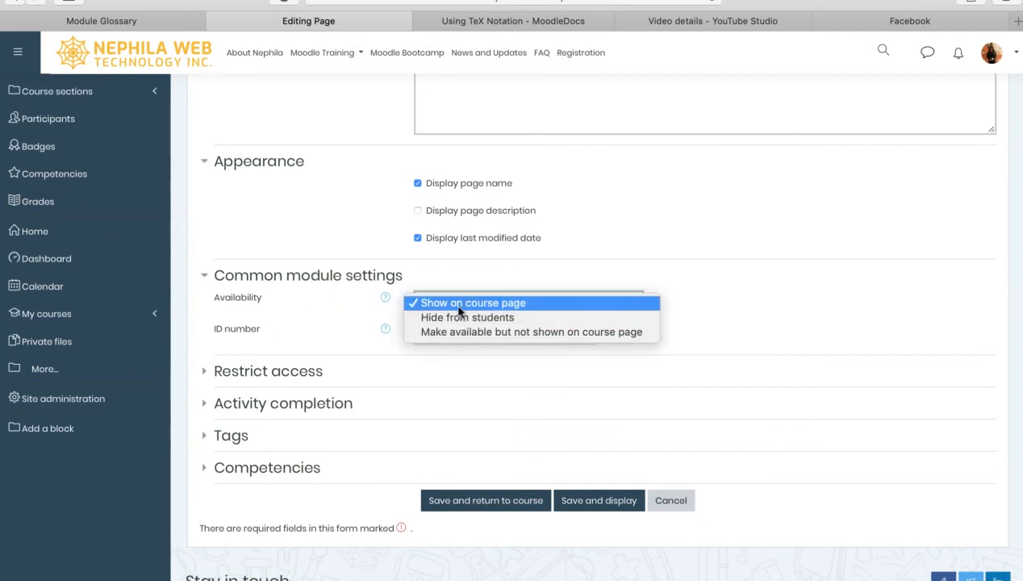
mouse_move(459, 346)
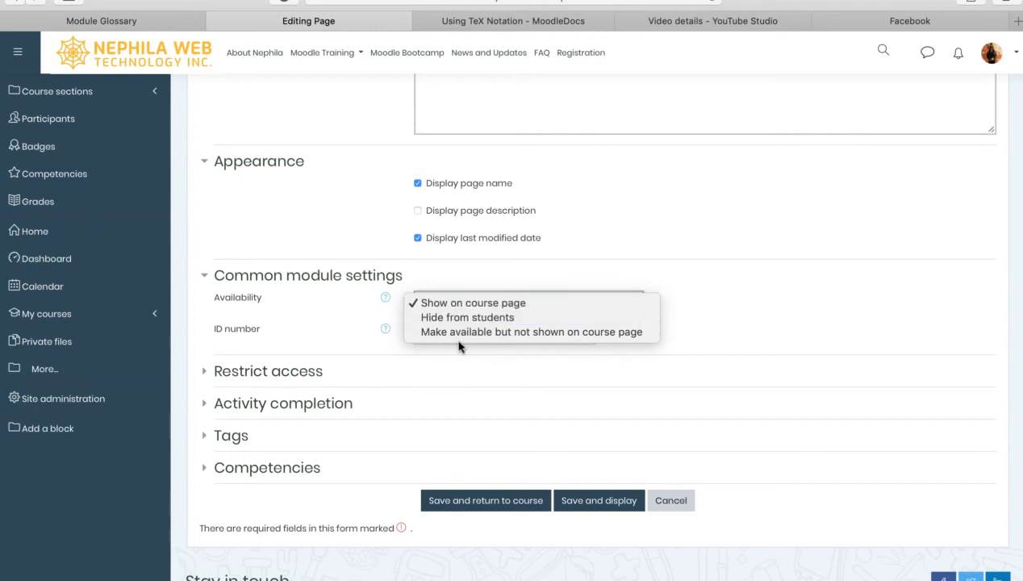
mouse_move(508, 332)
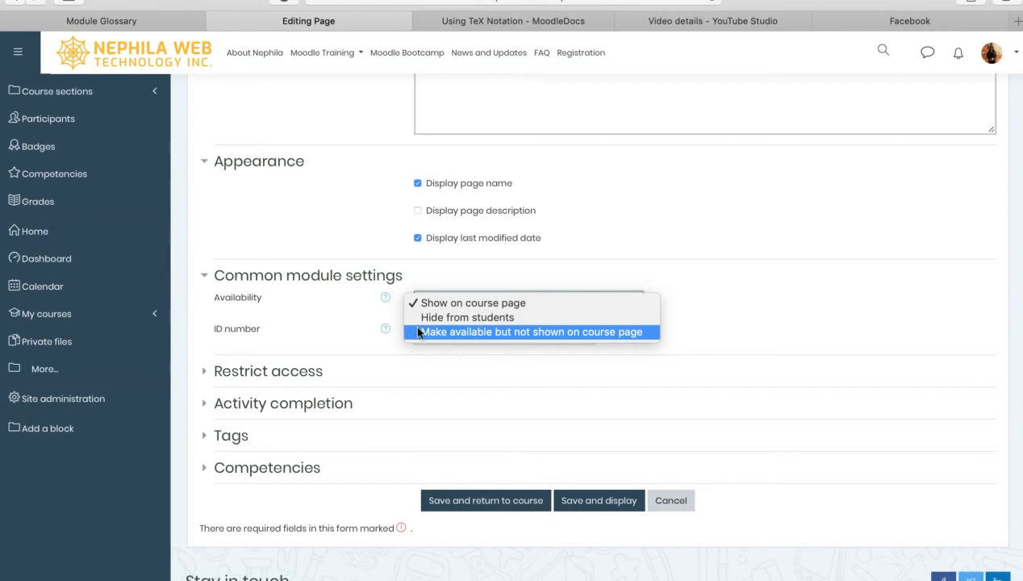
mouse_move(418, 348)
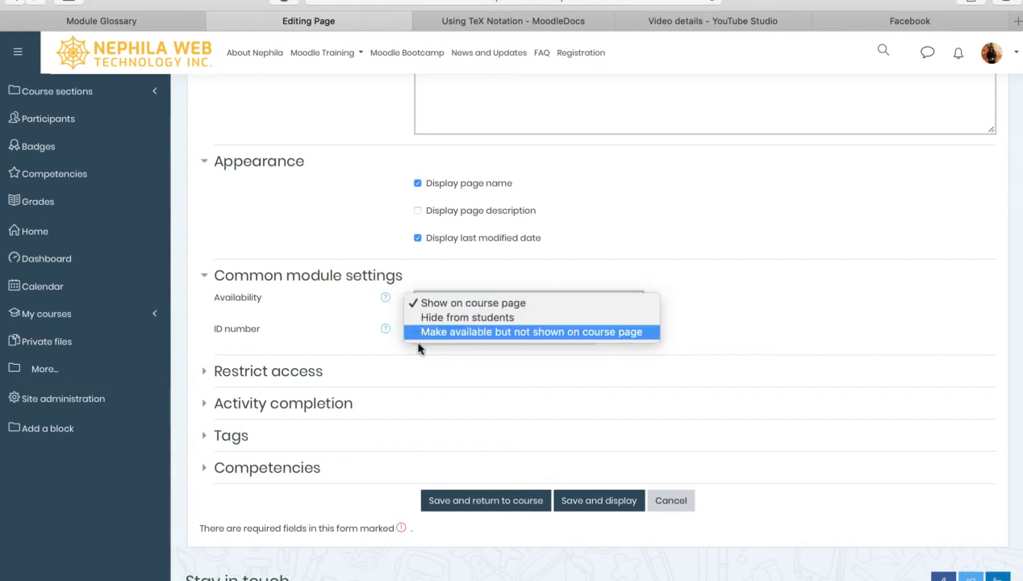
mouse_move(474, 335)
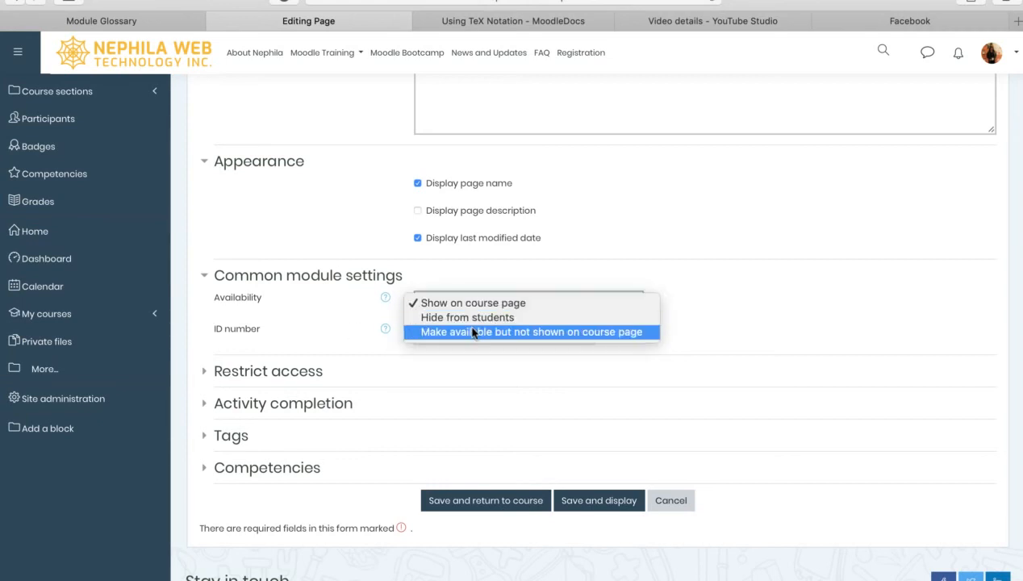
mouse_move(450, 337)
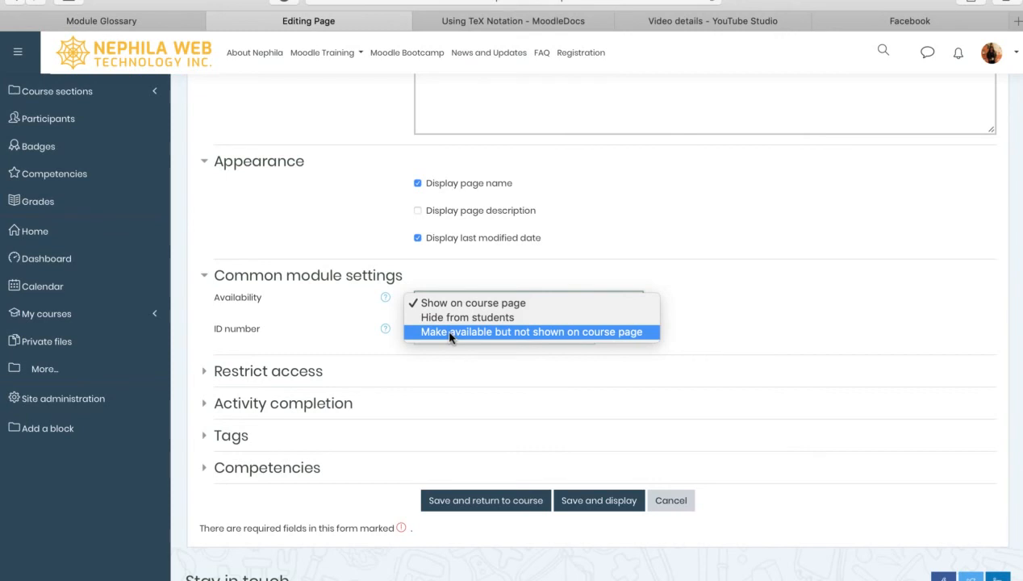
mouse_move(435, 339)
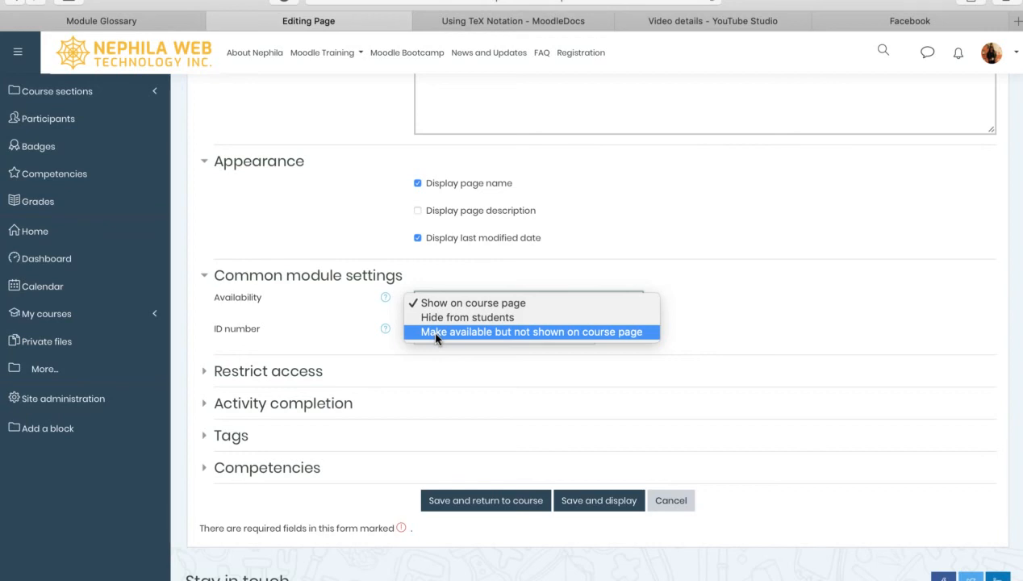
mouse_move(470, 338)
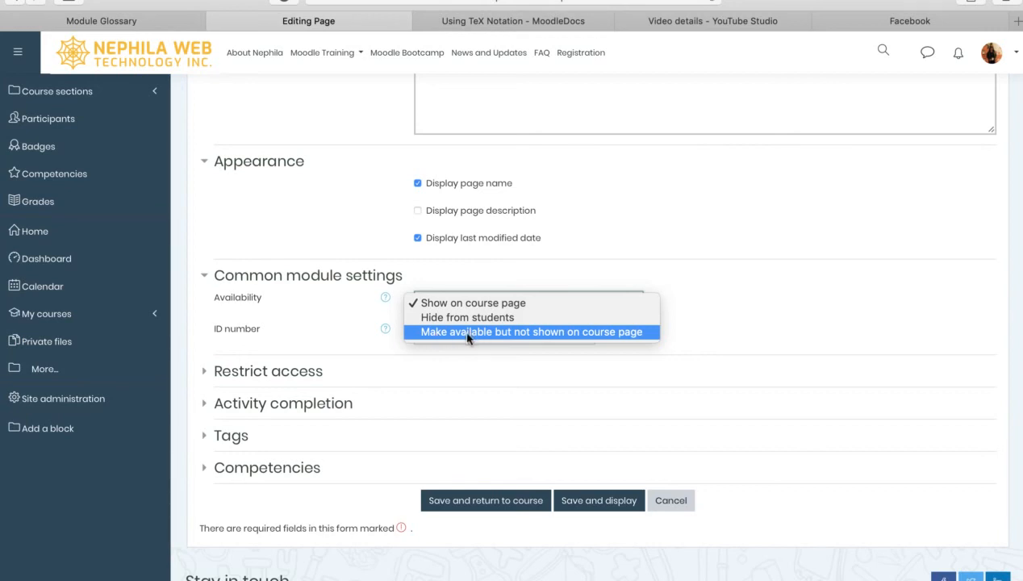
mouse_move(621, 338)
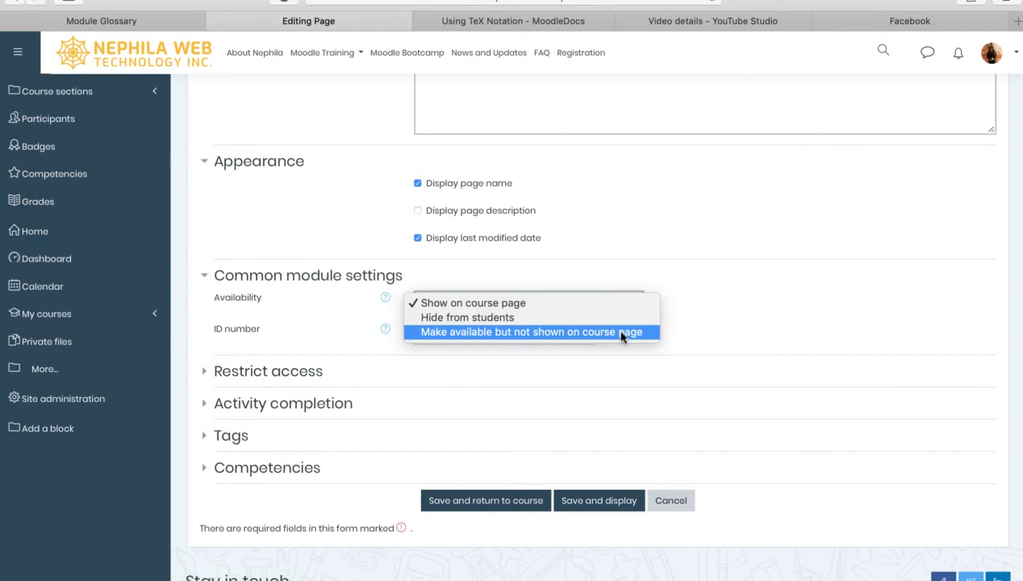
mouse_move(479, 337)
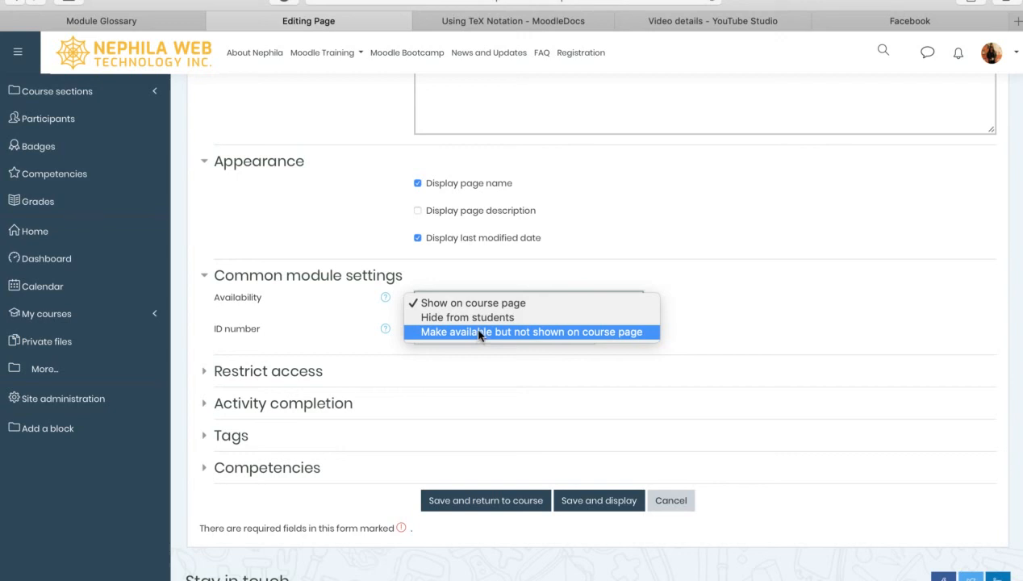
mouse_move(595, 337)
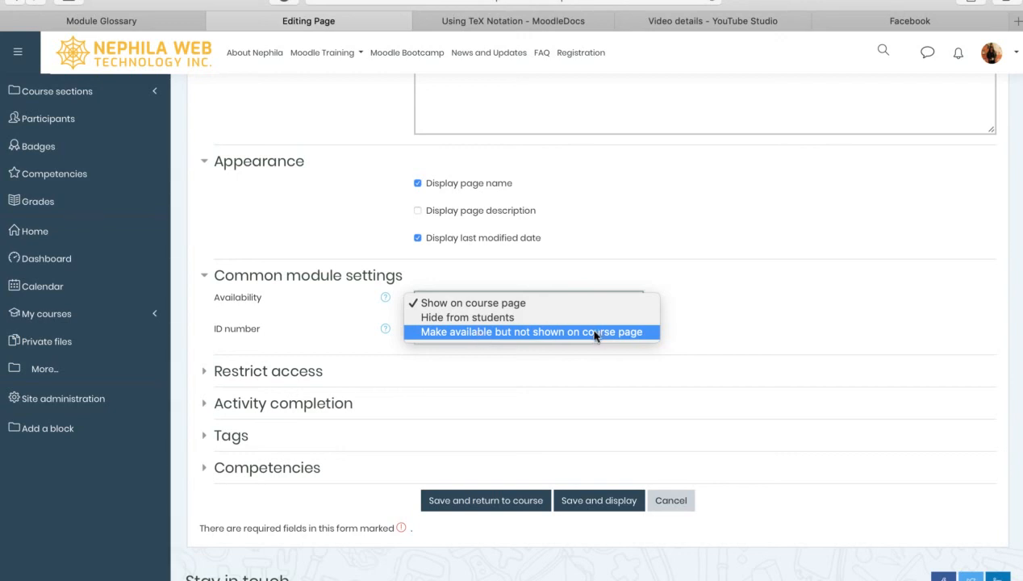
left_click(472, 303)
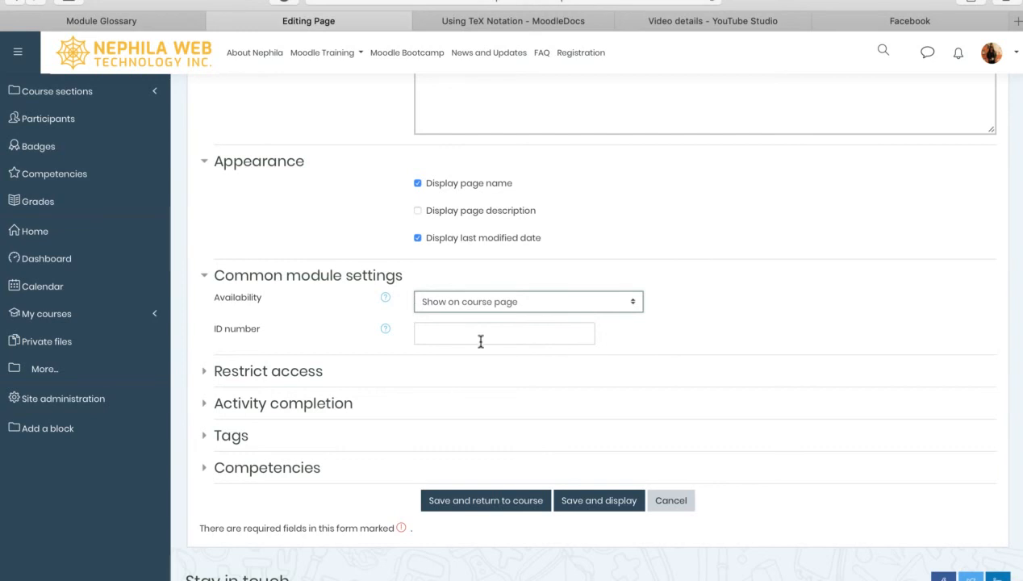
Set completion tracking to 'Show activity as complete when conditions are met', requiring students to view it
scroll("down", 3)
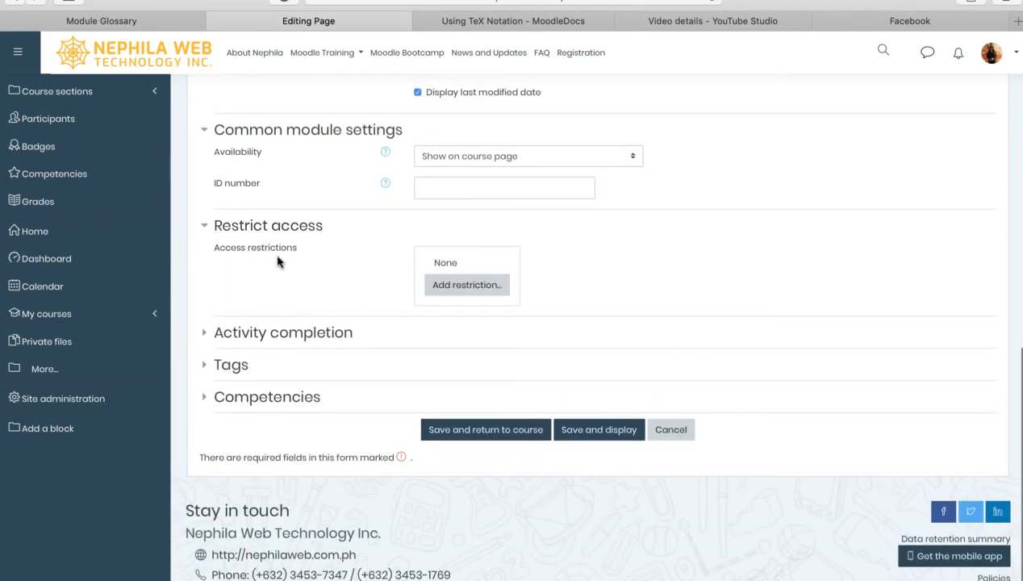
mouse_move(282, 317)
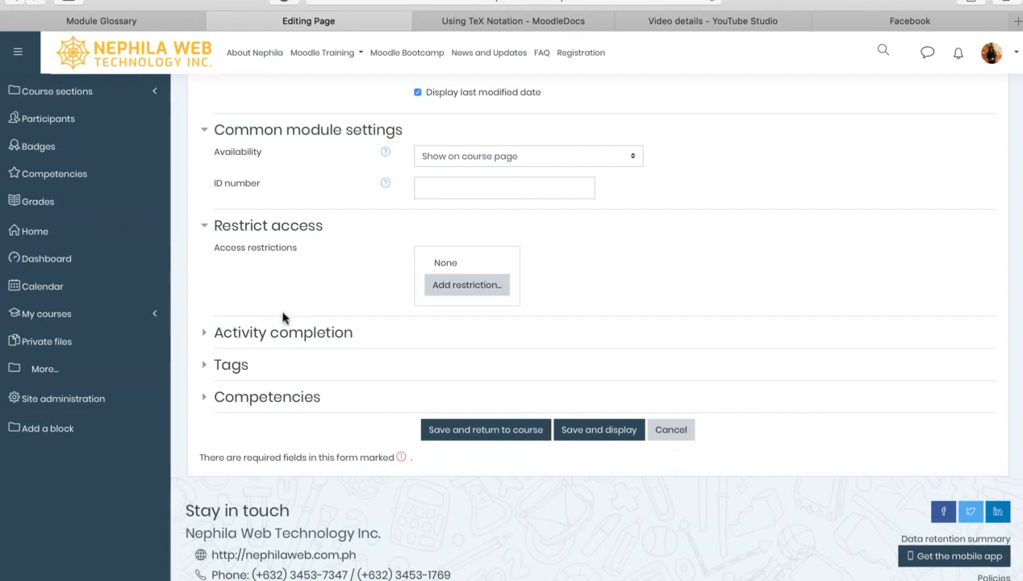
left_click(283, 332)
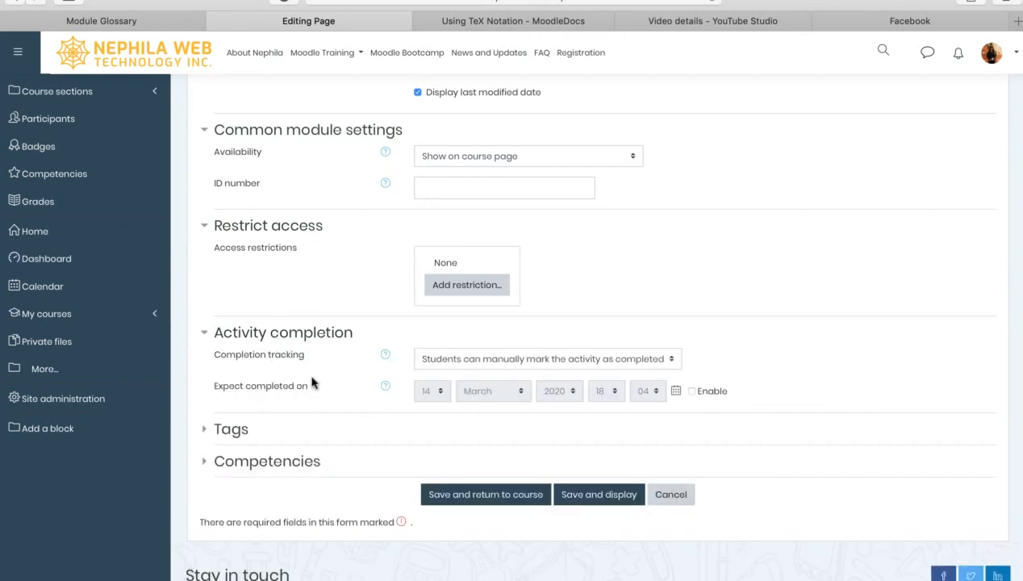
mouse_move(530, 364)
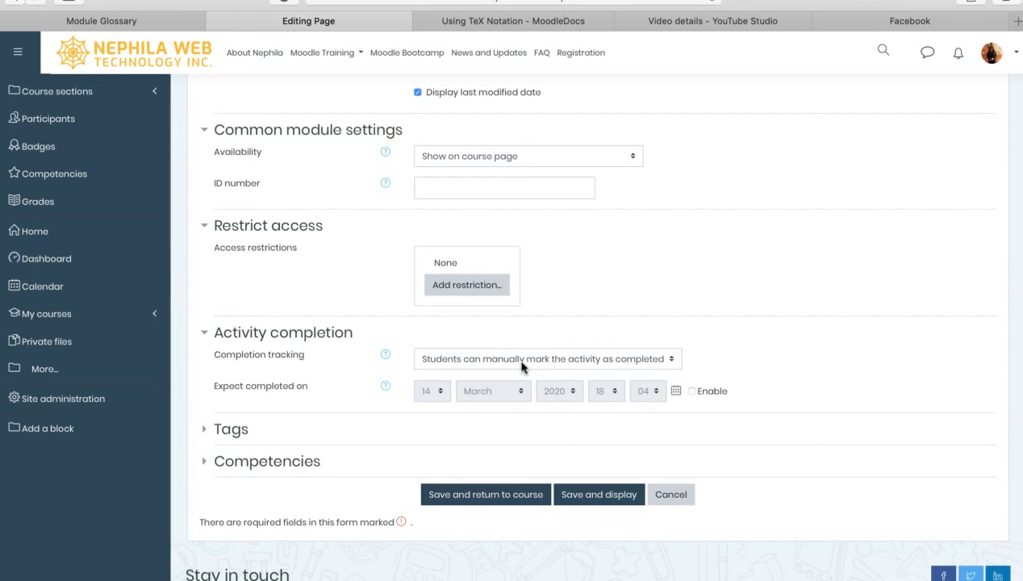
left_click(547, 358)
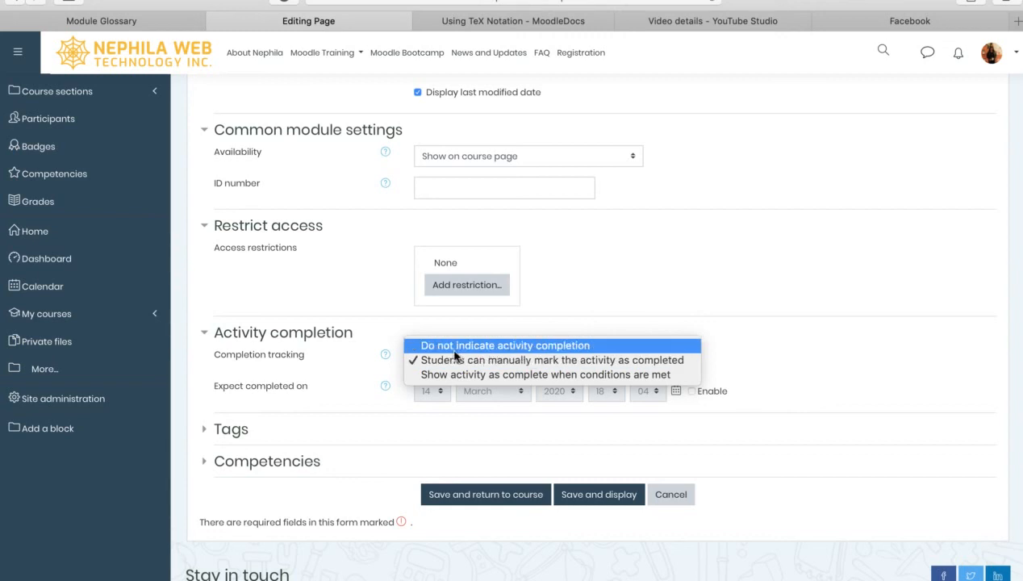
mouse_move(548, 359)
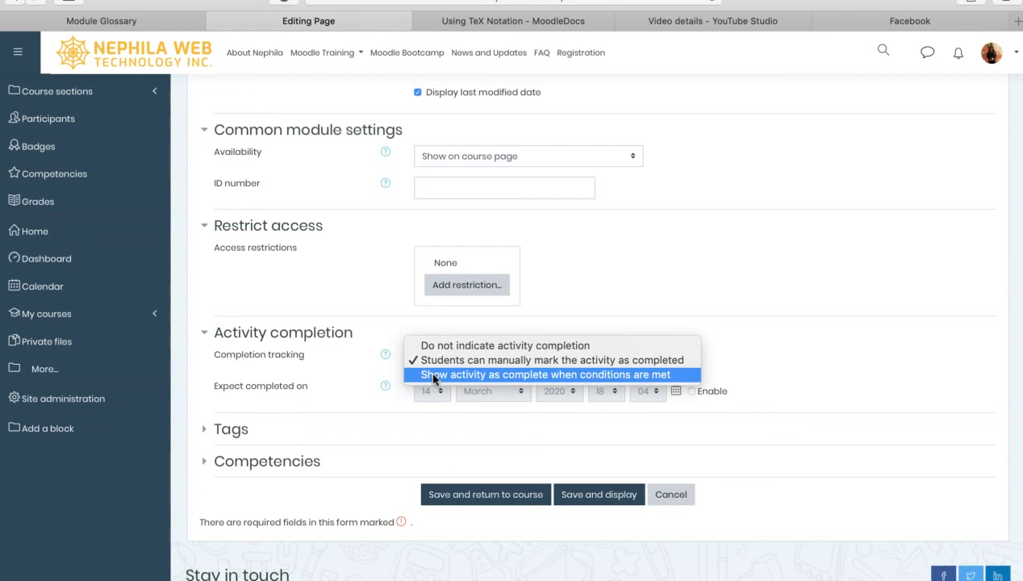
left_click(546, 373)
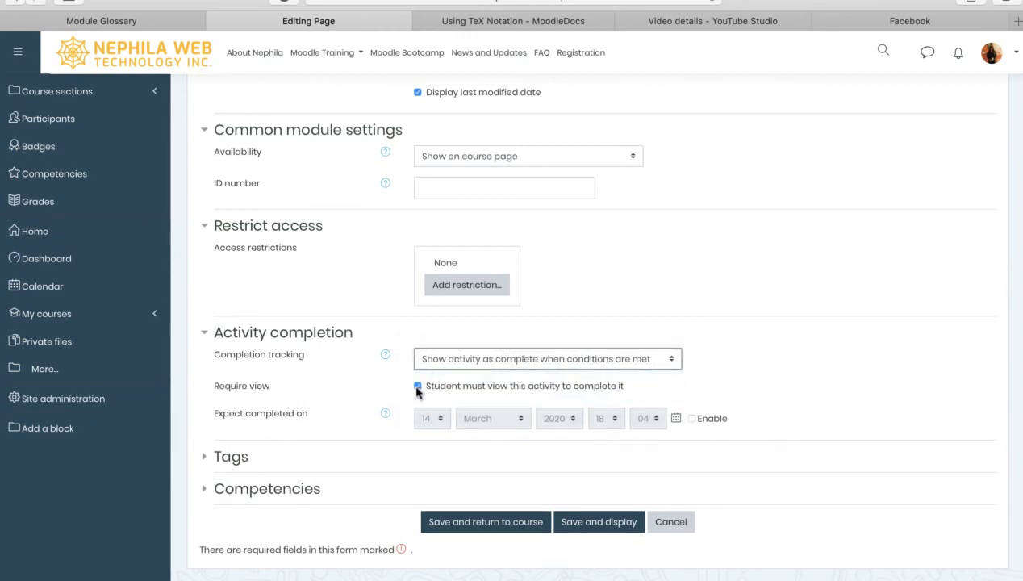
left_click(418, 385)
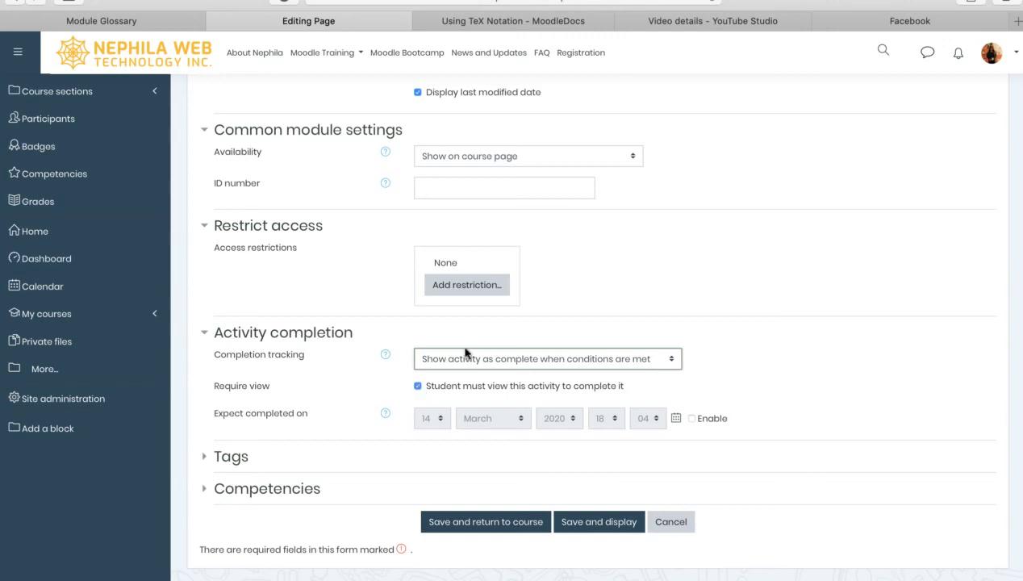
left_click(546, 358)
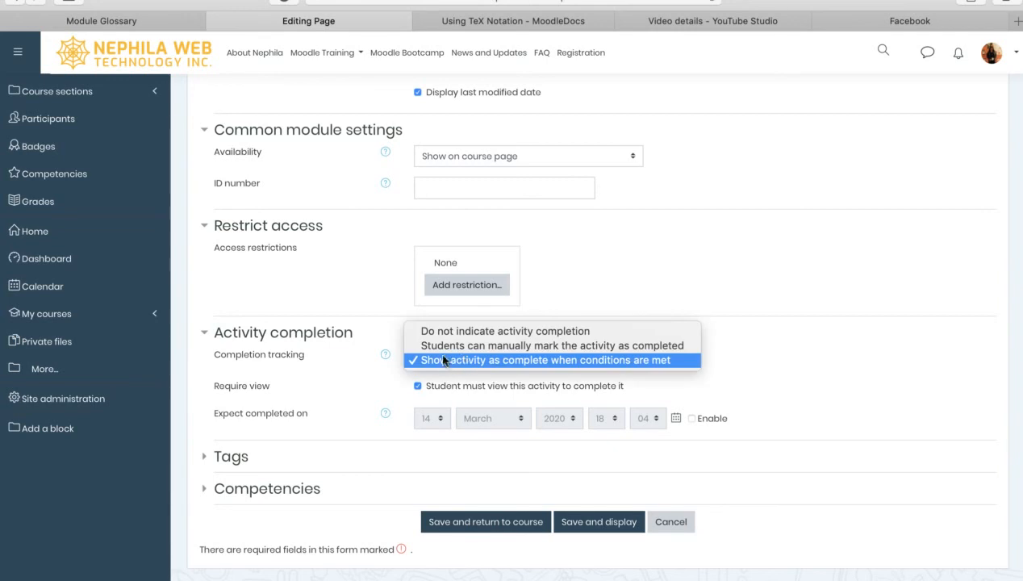
mouse_move(436, 362)
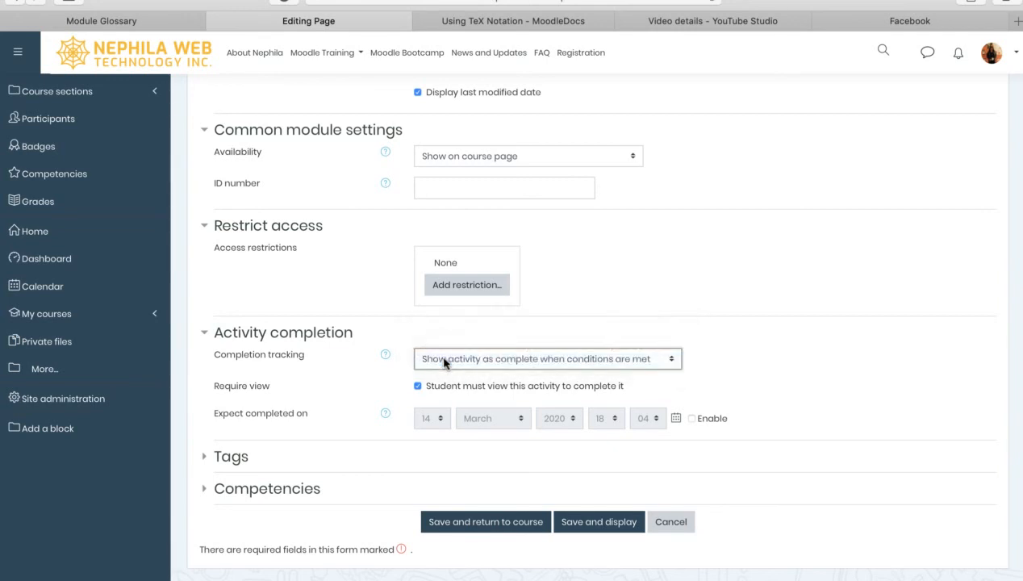
left_click(417, 385)
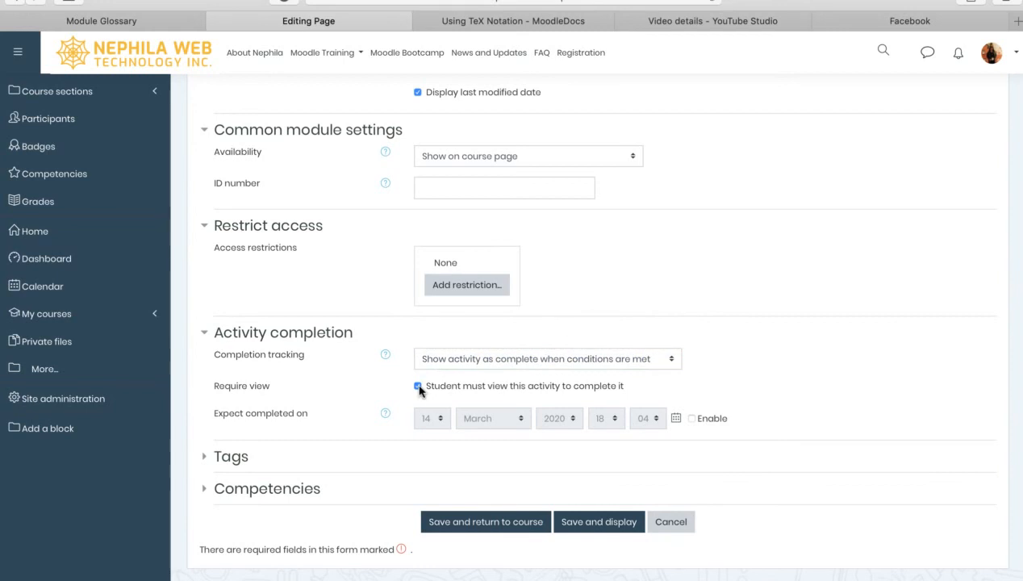
Expand the Tags and Competencies sections, leaving both empty
scroll("down", 3)
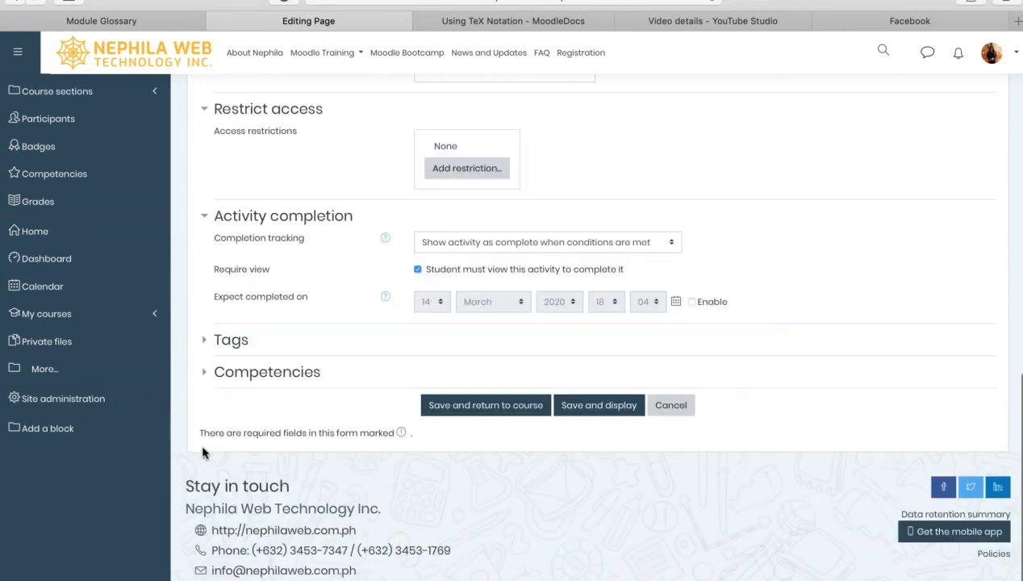
left_click(231, 338)
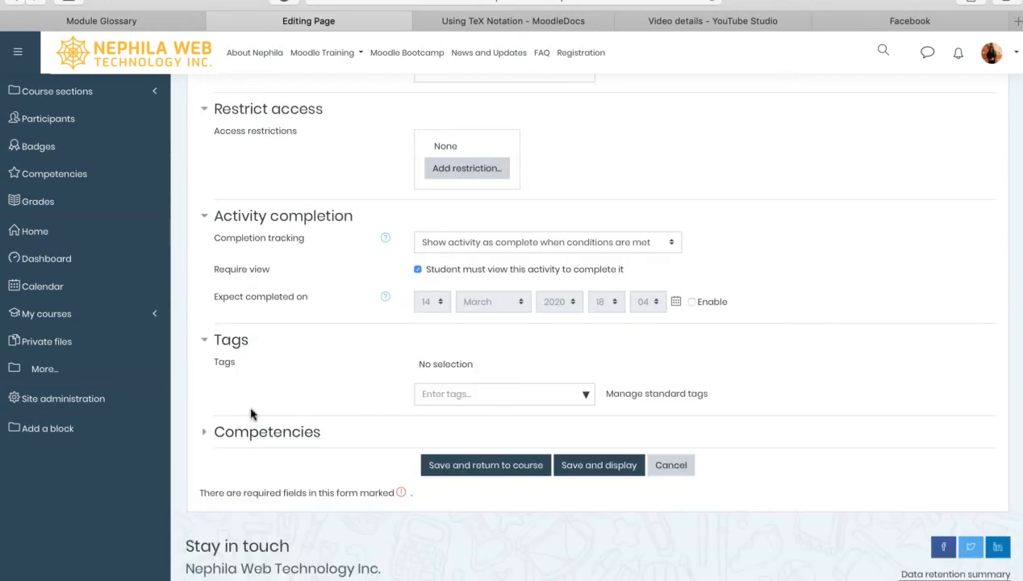
left_click(231, 431)
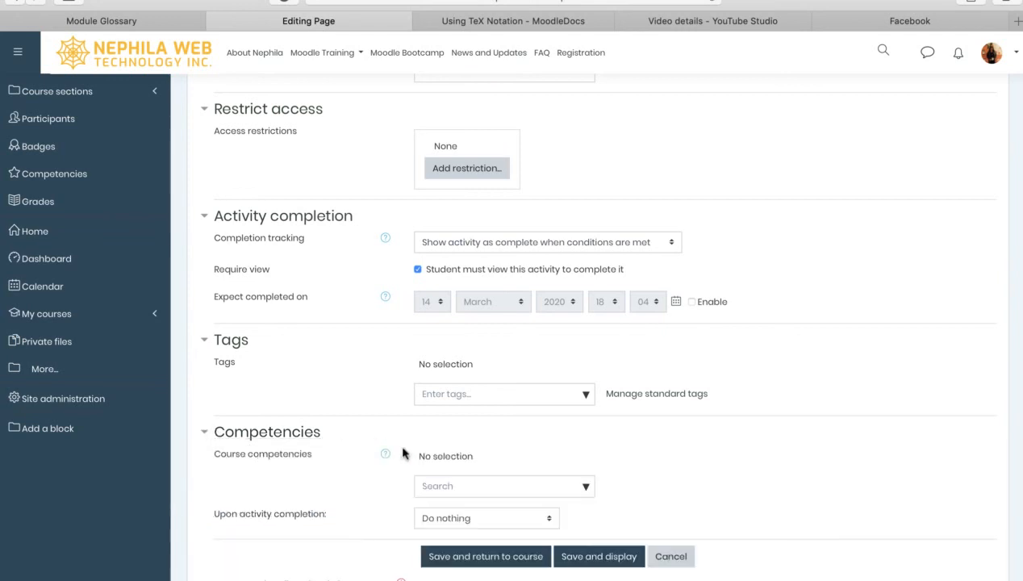
scroll("down", 3)
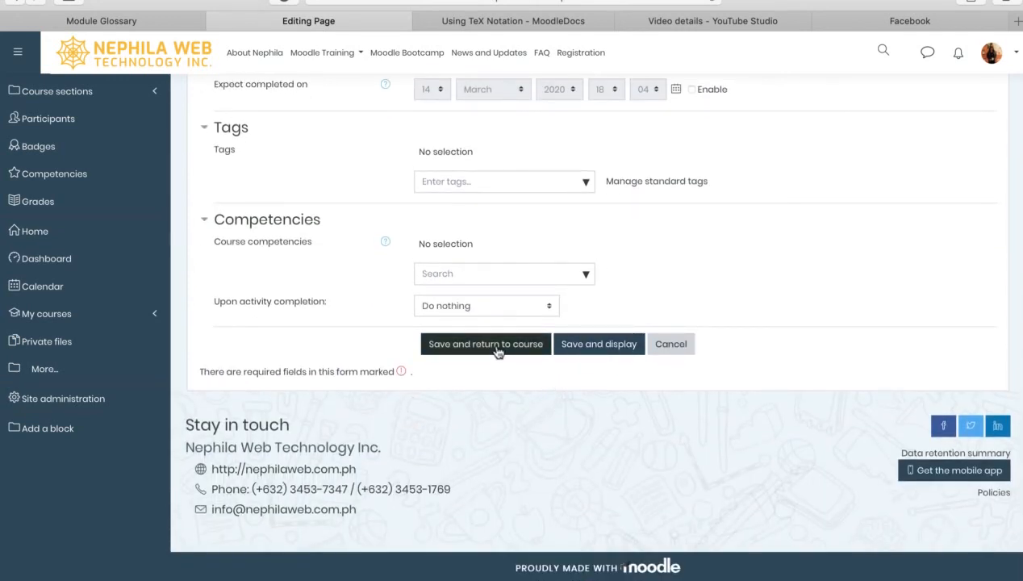
mouse_move(491, 396)
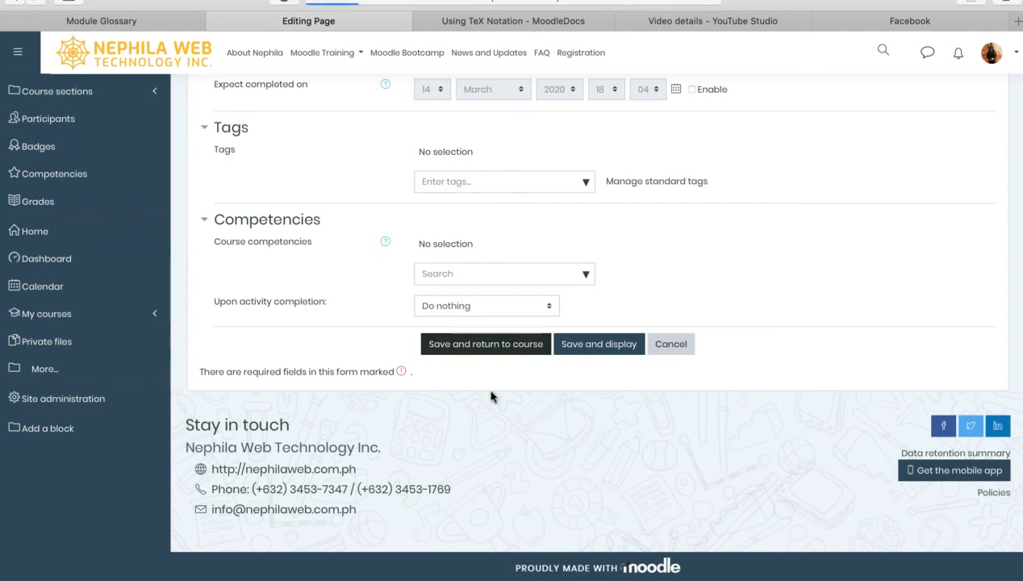
Save the page and open 'Introduction to differential equations' from the INTRODUCTION section
left_click(485, 343)
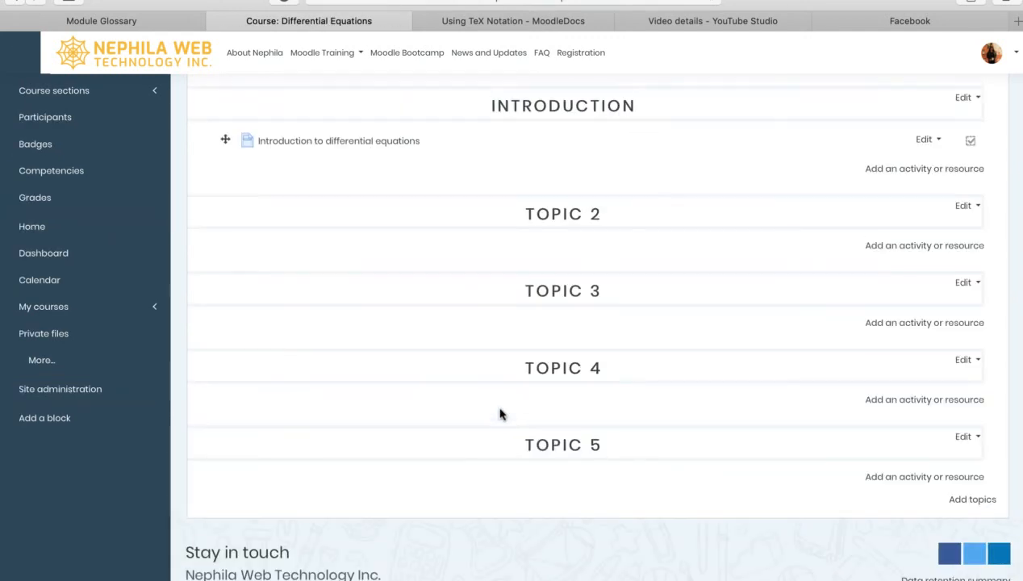
scroll("up", 3)
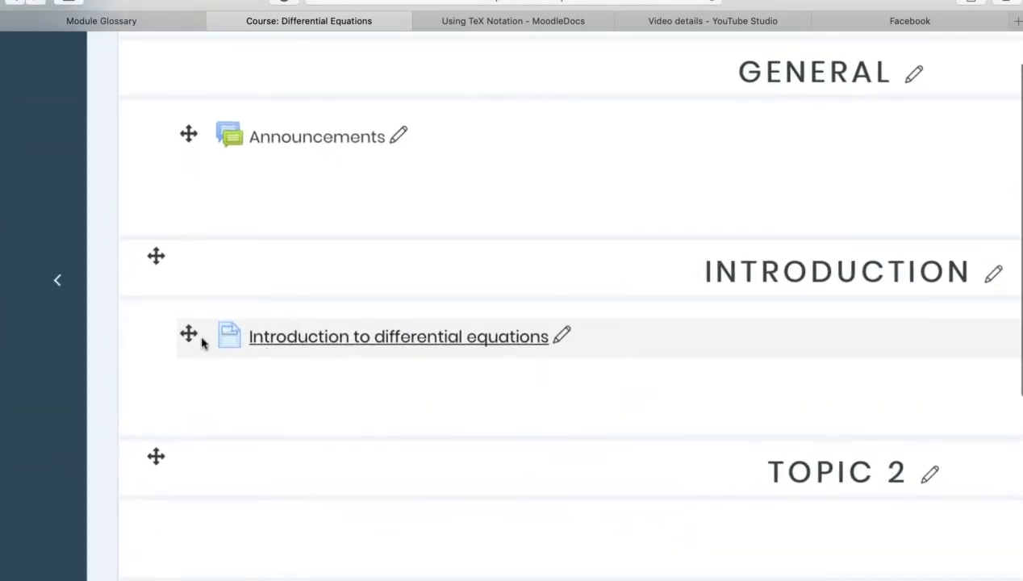
mouse_move(381, 363)
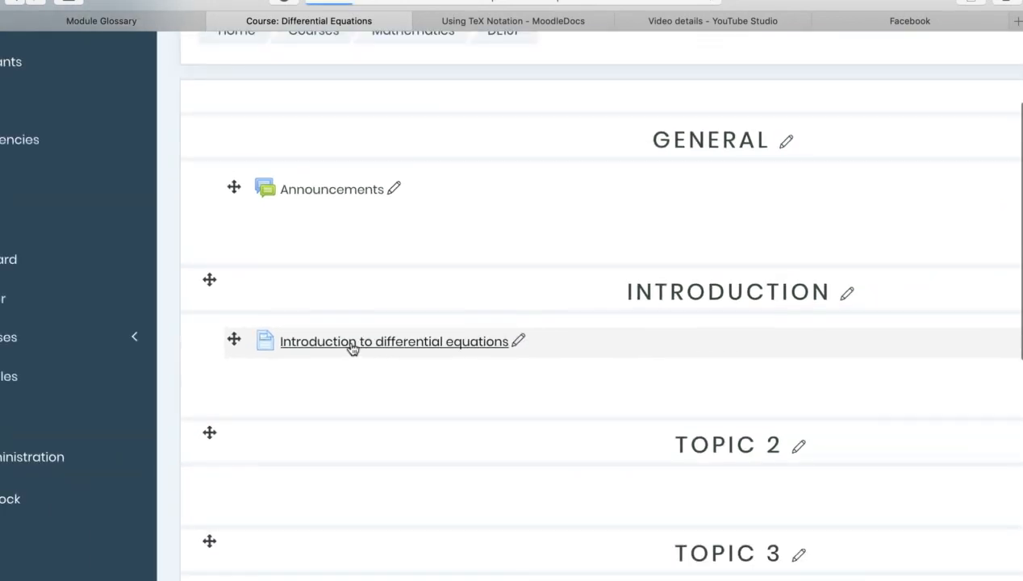
left_click(389, 341)
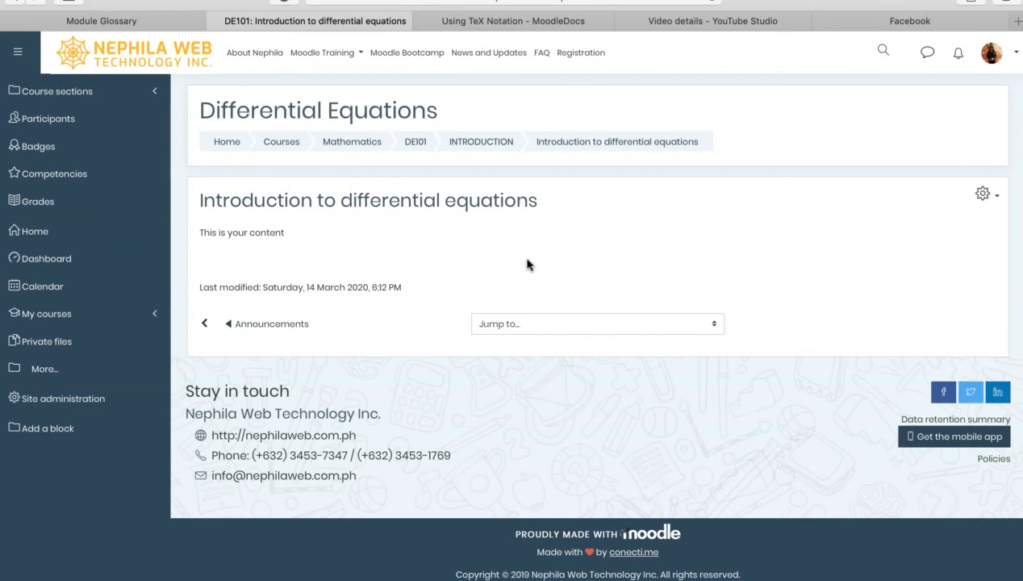
mouse_move(553, 263)
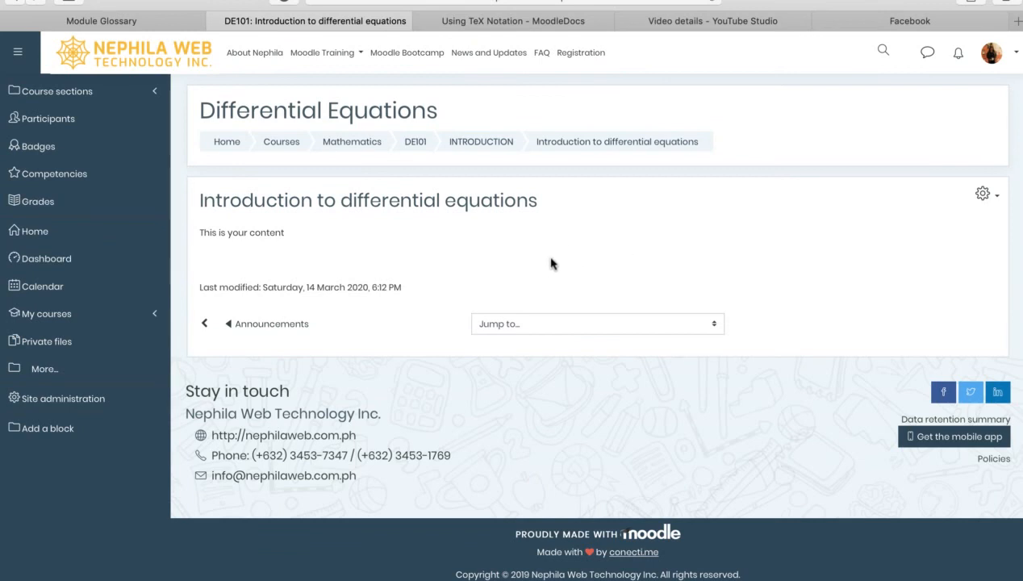